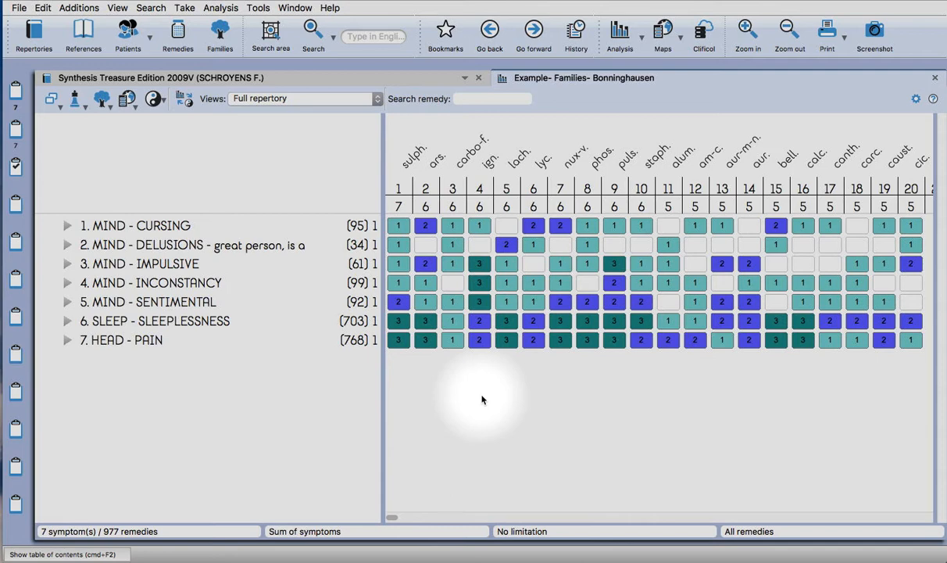
Browse the clipboards and switch to a different clipboard's analysis.
{"action": "left_click", "coordinate": [141, 263]}
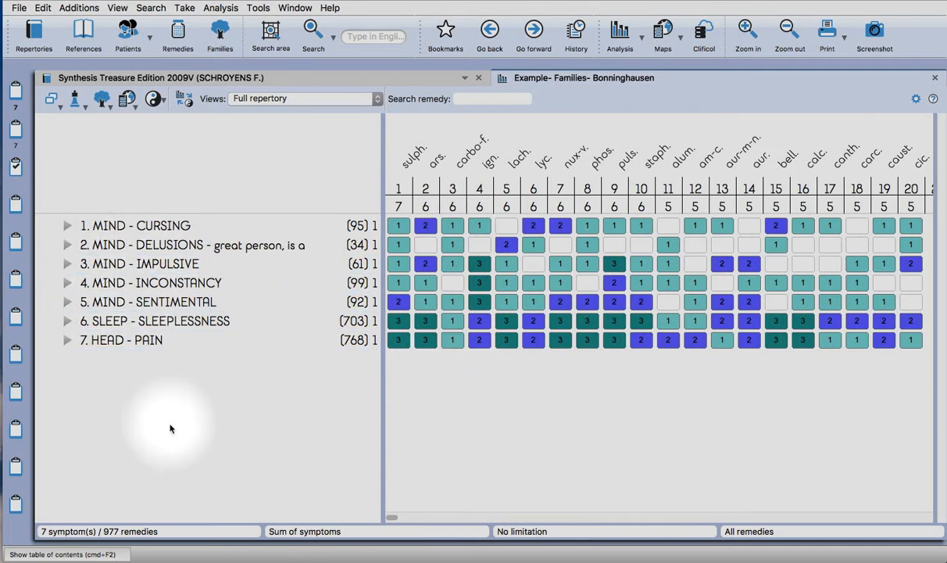
{"action": "mouse_move", "coordinate": [175, 367]}
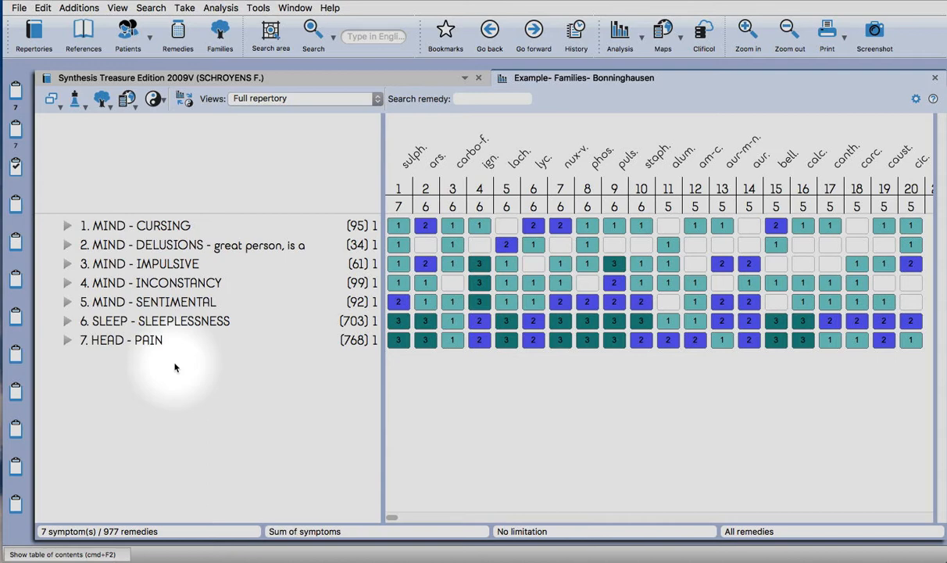
{"action": "left_click", "coordinate": [195, 243]}
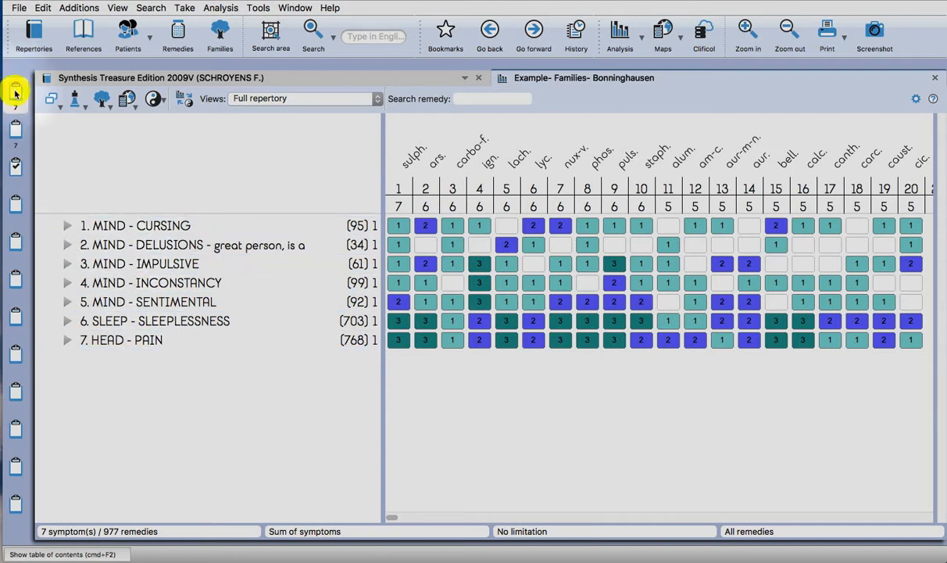
{"action": "left_click", "coordinate": [157, 301]}
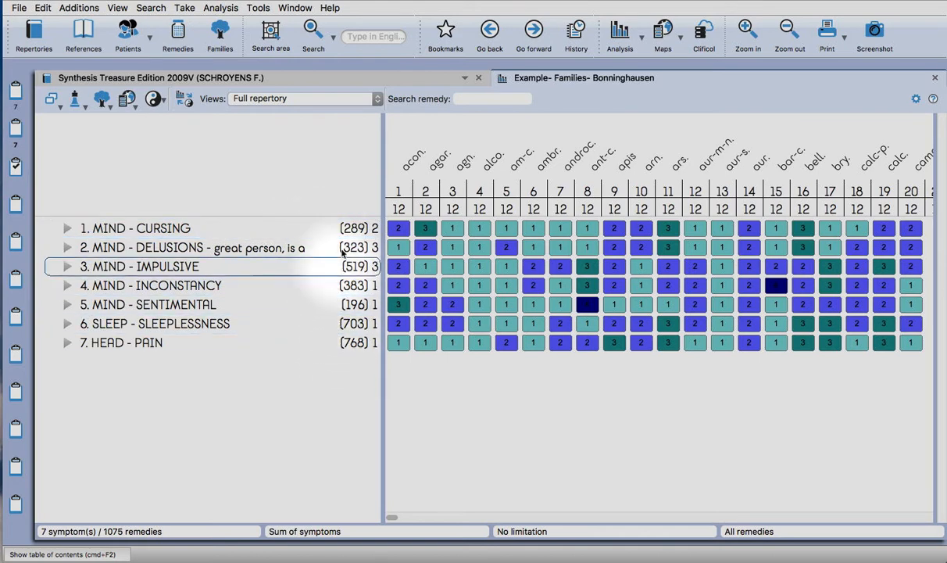
{"action": "left_click", "coordinate": [155, 322]}
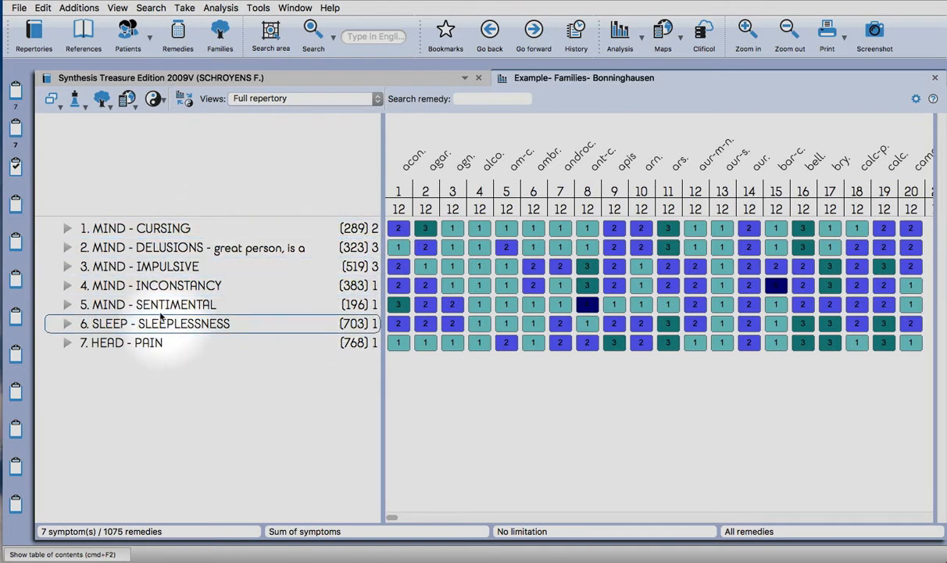
{"action": "mouse_move", "coordinate": [15, 89]}
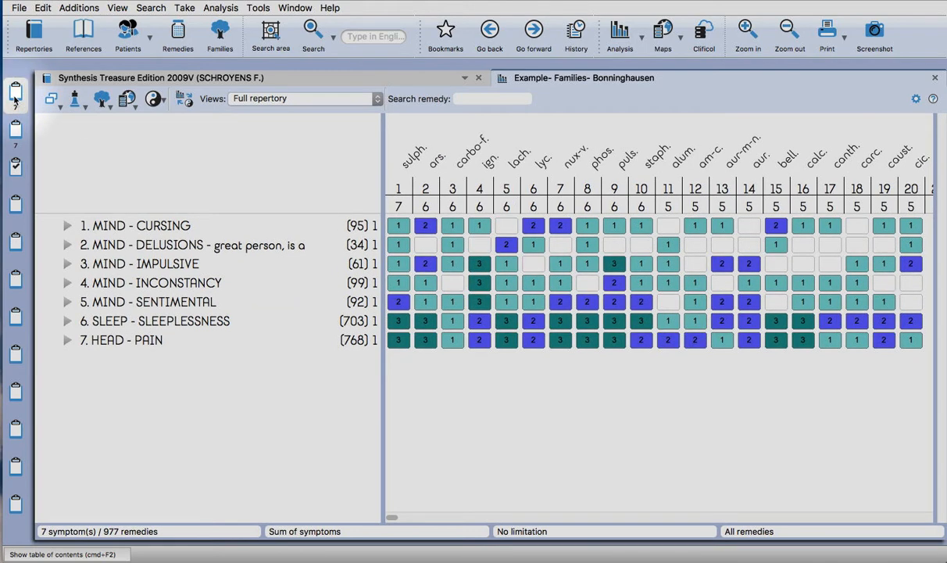
Jump from MIND - CURSING in the analysis to the Cursing rubric in Synthesis.
{"action": "left_click", "coordinate": [164, 225]}
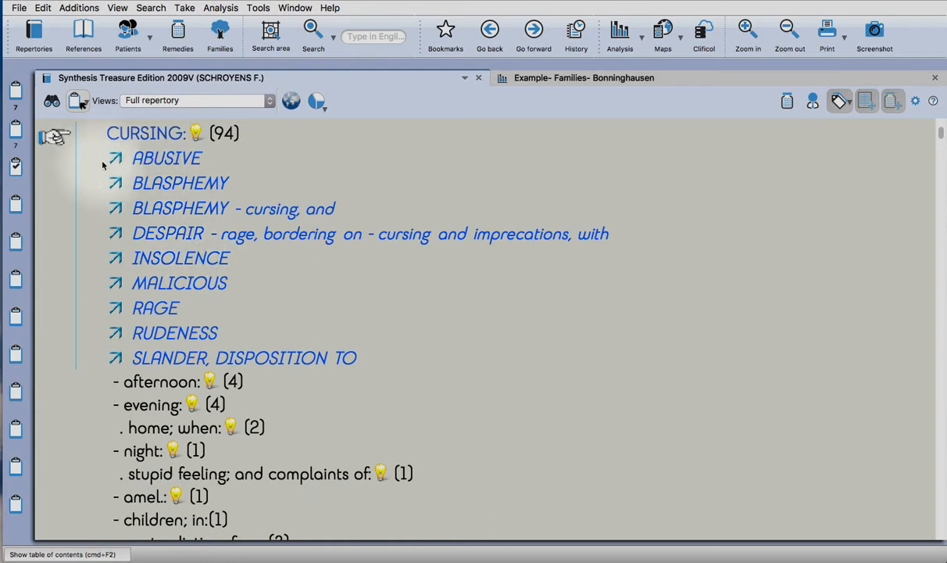
{"action": "mouse_move", "coordinate": [788, 102]}
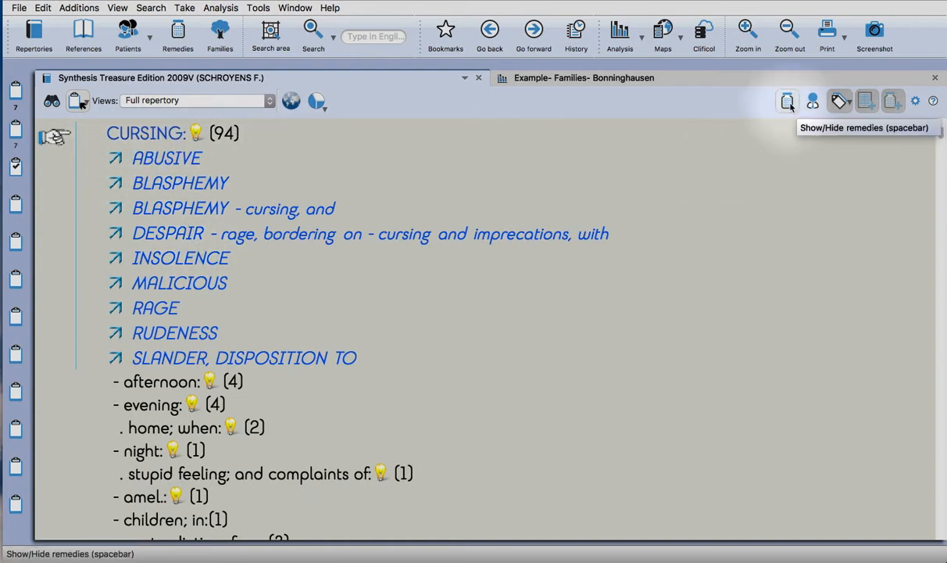
{"action": "left_click", "coordinate": [788, 100]}
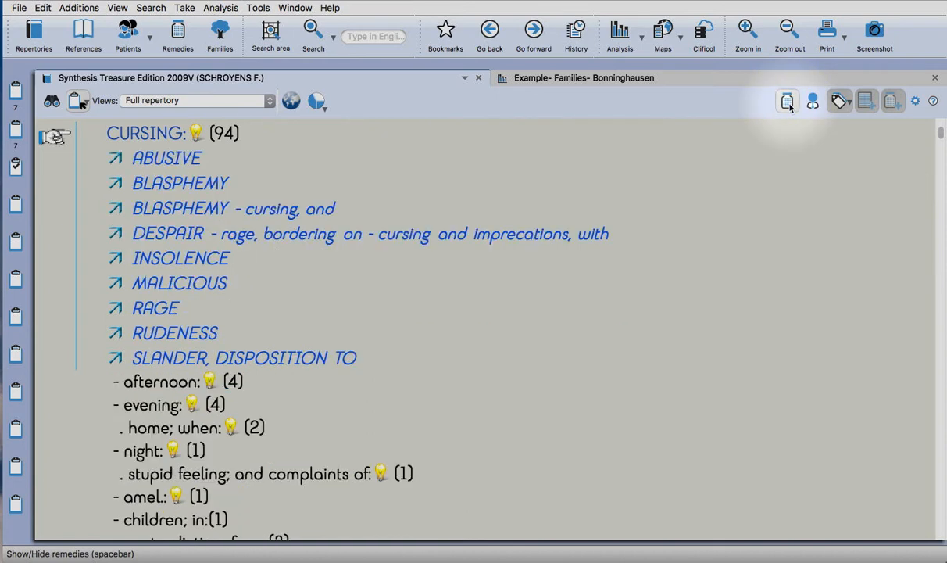
{"action": "mouse_move", "coordinate": [141, 195]}
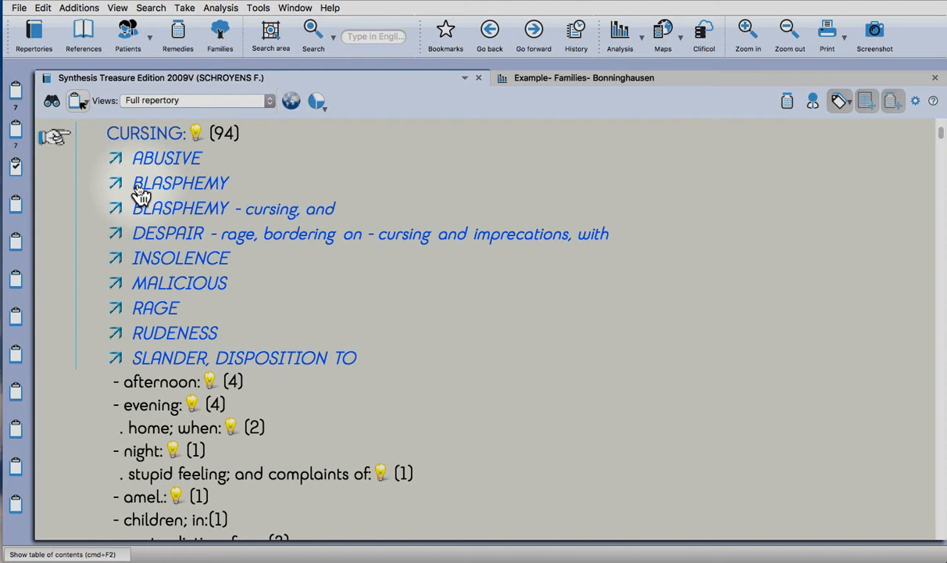
{"action": "mouse_move", "coordinate": [188, 164]}
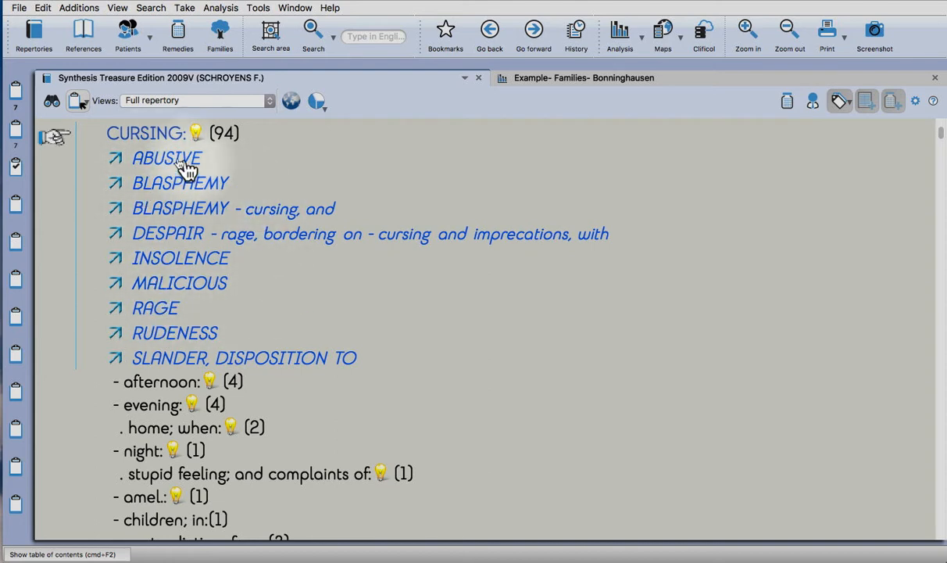
{"action": "mouse_move", "coordinate": [77, 100]}
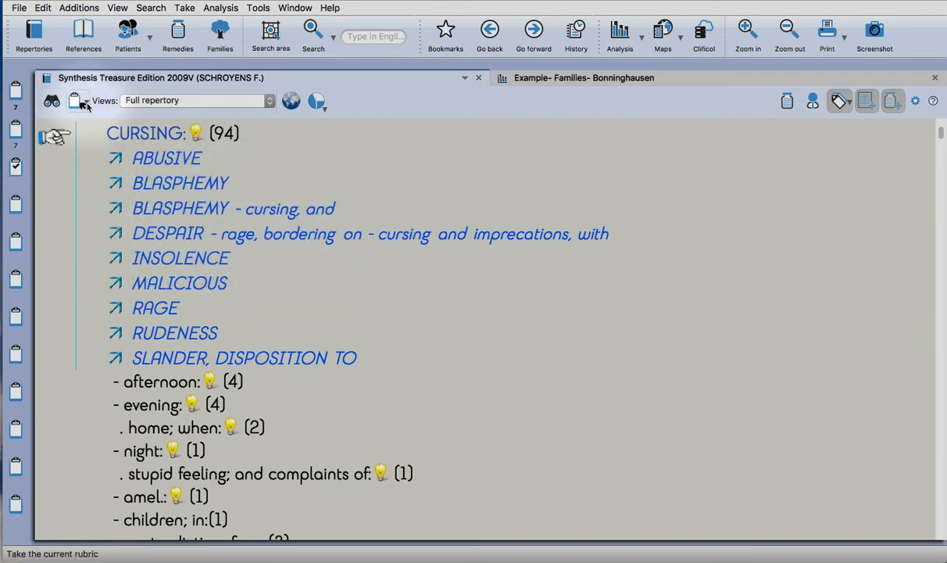
{"action": "mouse_move", "coordinate": [75, 100]}
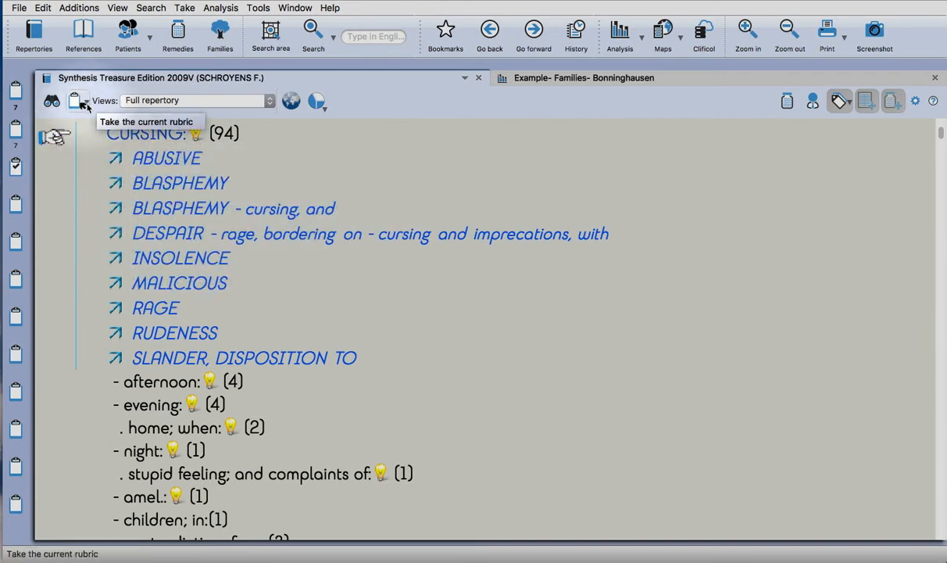
Start taking Cursing with custom options, including cross-references as individual rubrics.
{"action": "left_click", "coordinate": [77, 100]}
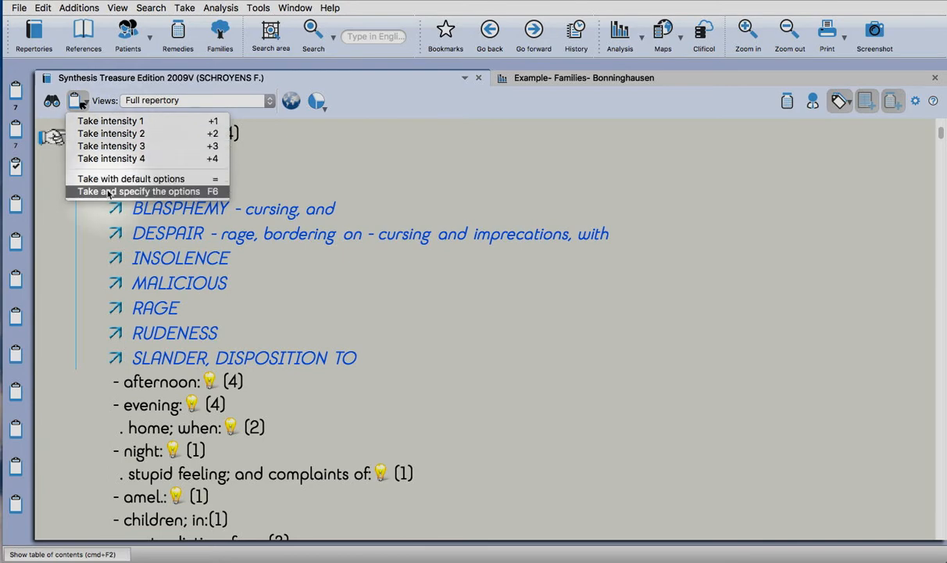
{"action": "left_click", "coordinate": [139, 190]}
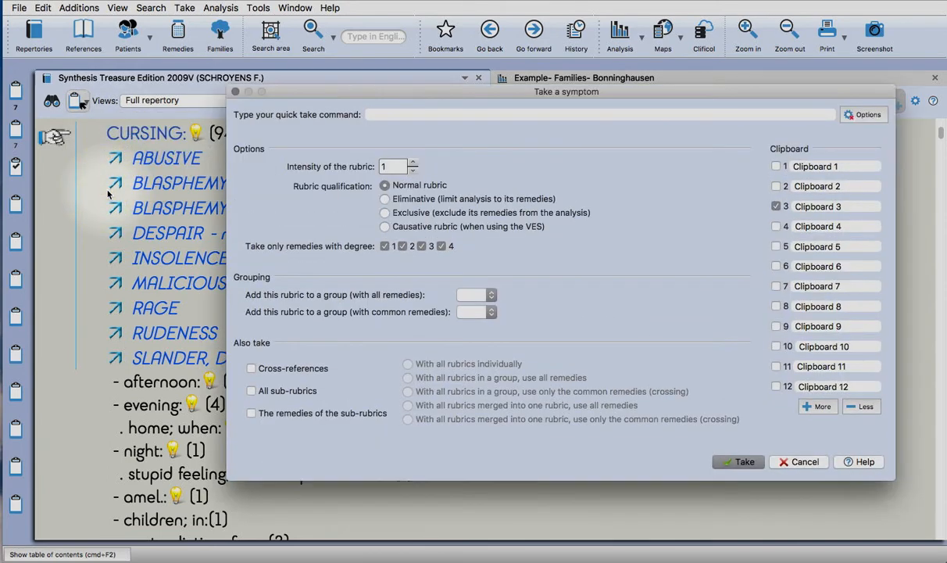
{"action": "mouse_move", "coordinate": [460, 324]}
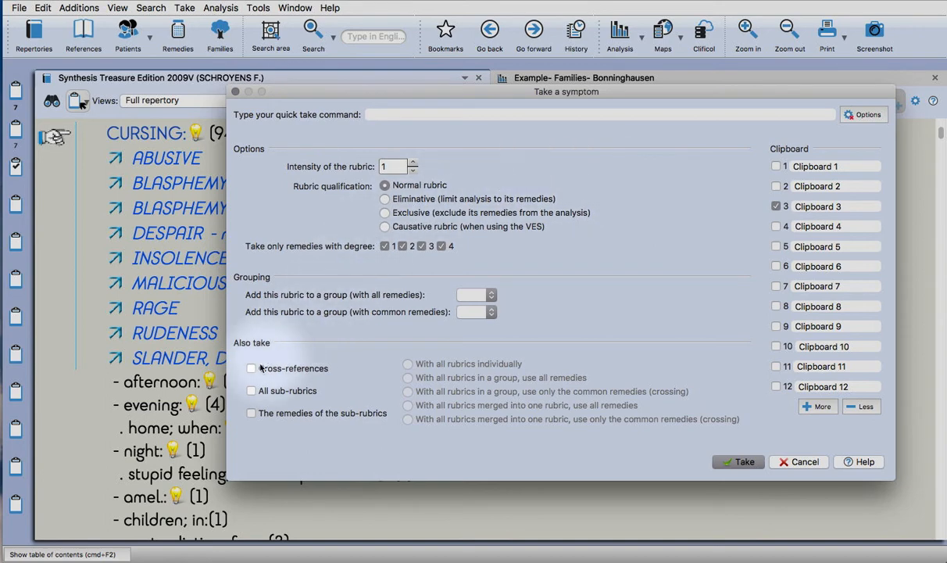
{"action": "left_click", "coordinate": [252, 368]}
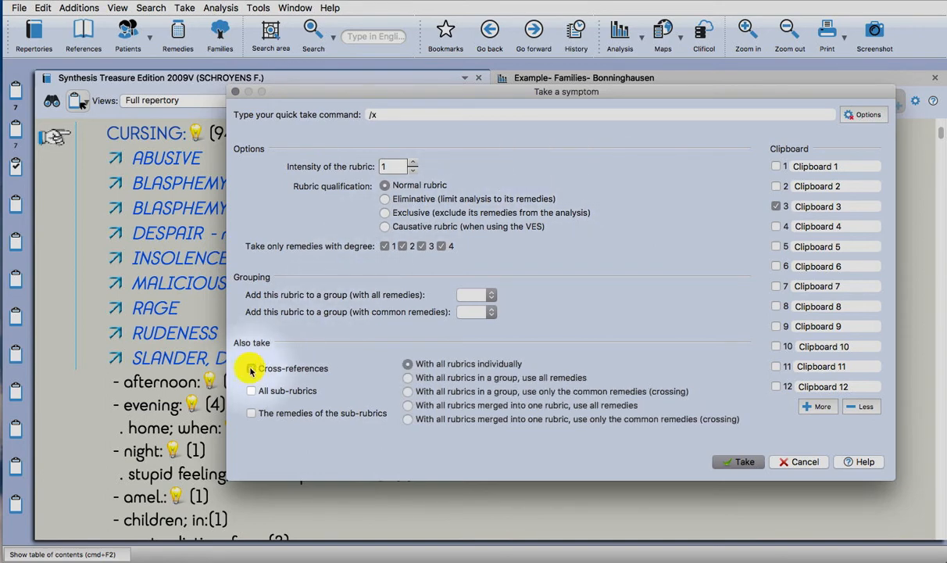
{"action": "left_click", "coordinate": [252, 369]}
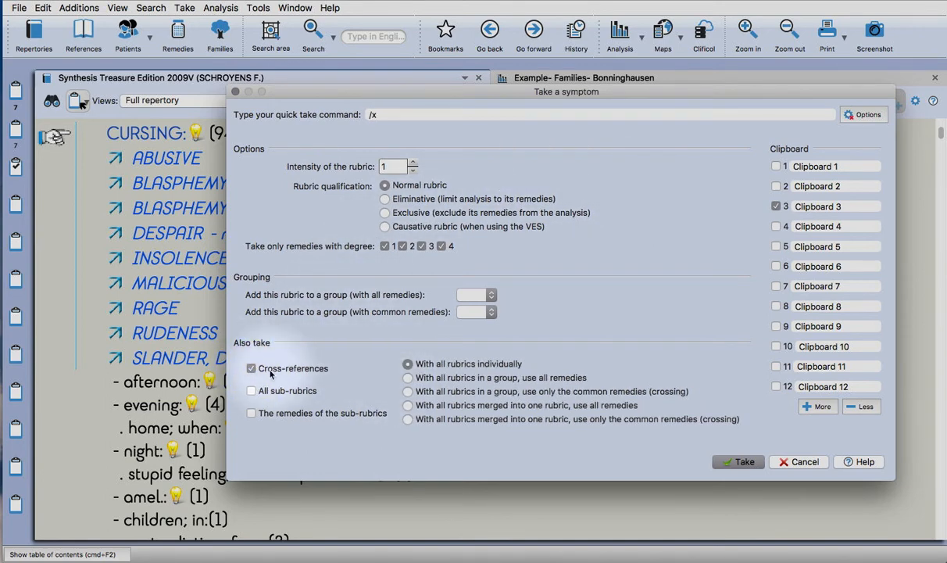
{"action": "mouse_move", "coordinate": [288, 369]}
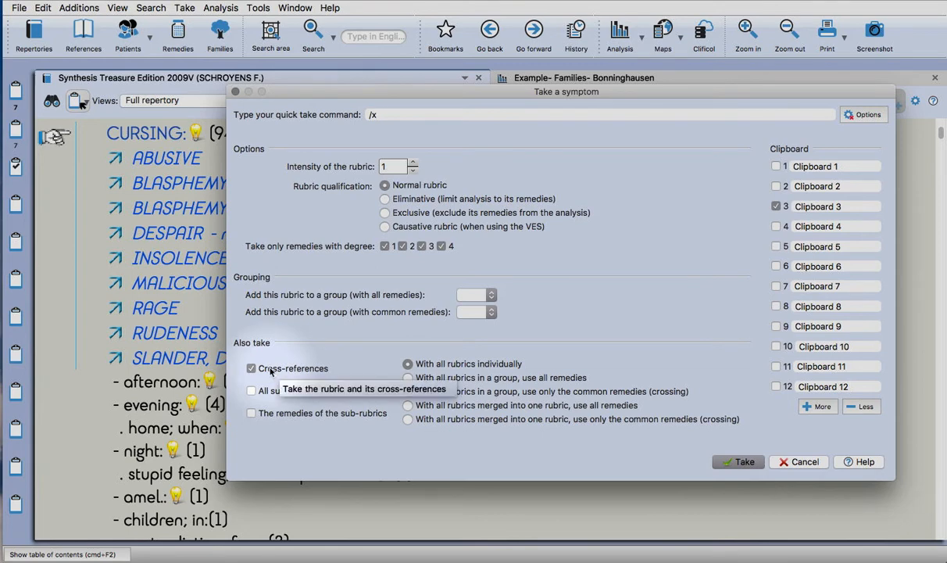
{"action": "mouse_move", "coordinate": [490, 363]}
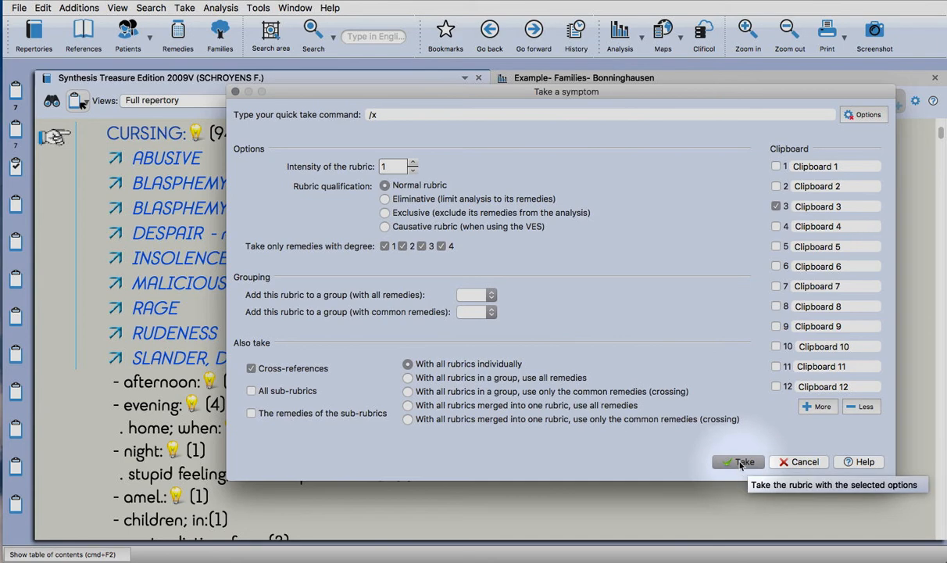
Take Cursing with its cross-references, then delete the Rage rubric, leaving nine symptoms.
{"action": "left_click", "coordinate": [738, 461]}
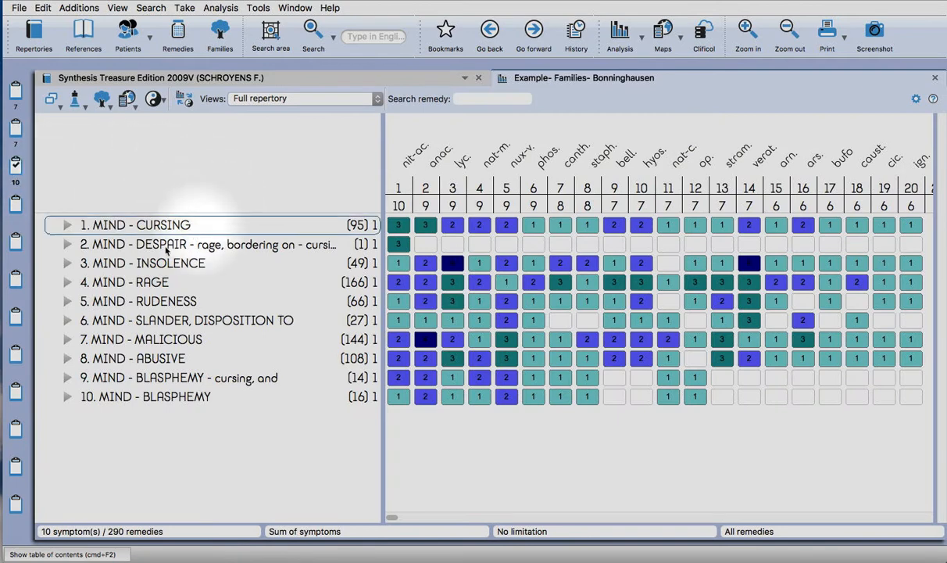
{"action": "left_click", "coordinate": [125, 281]}
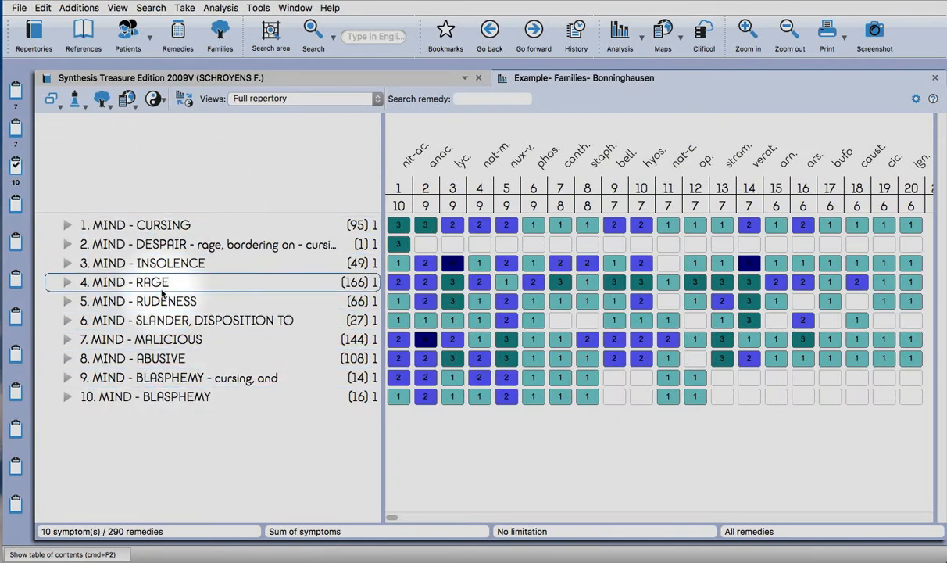
{"action": "left_click", "coordinate": [156, 281]}
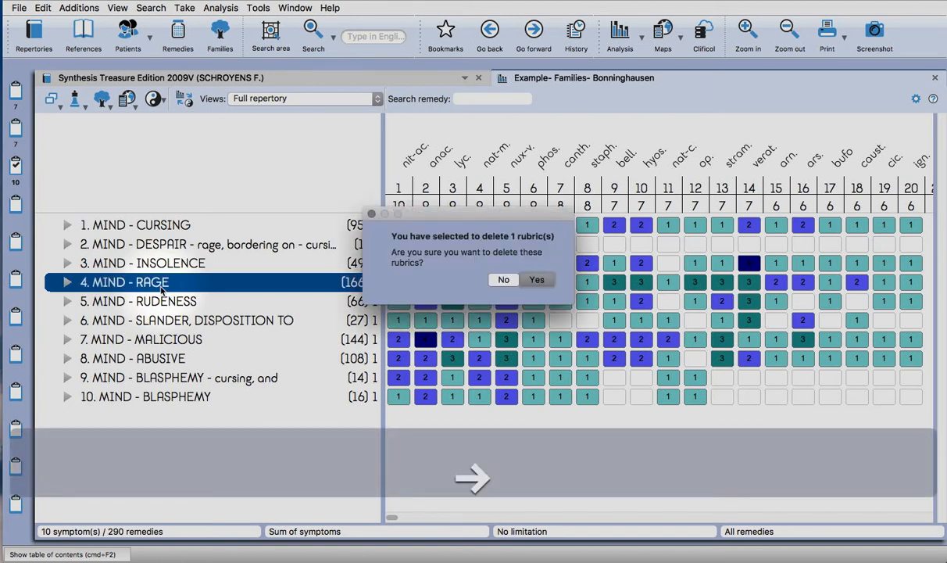
{"action": "left_click", "coordinate": [537, 279]}
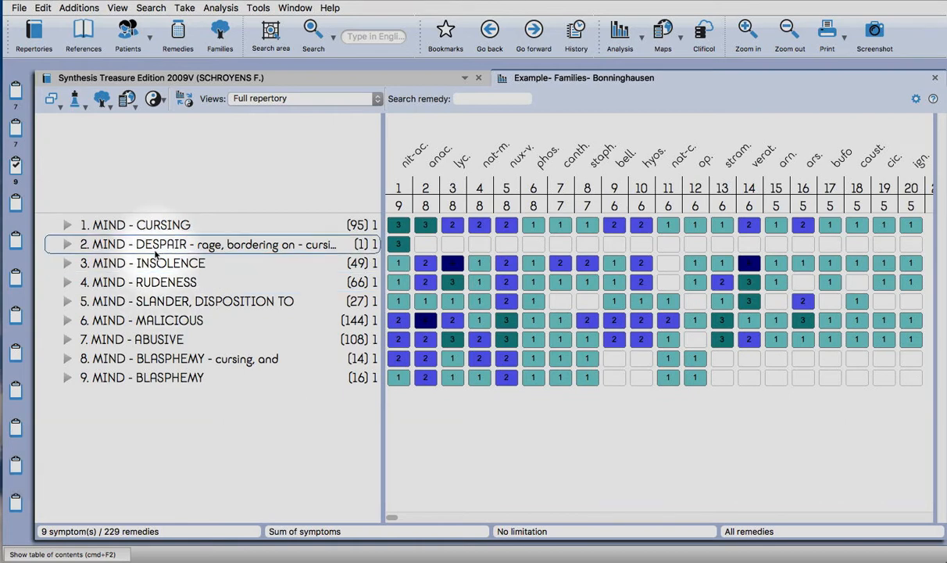
Select all nine cursing-related rubrics and start combining them.
{"action": "right_click", "coordinate": [206, 244]}
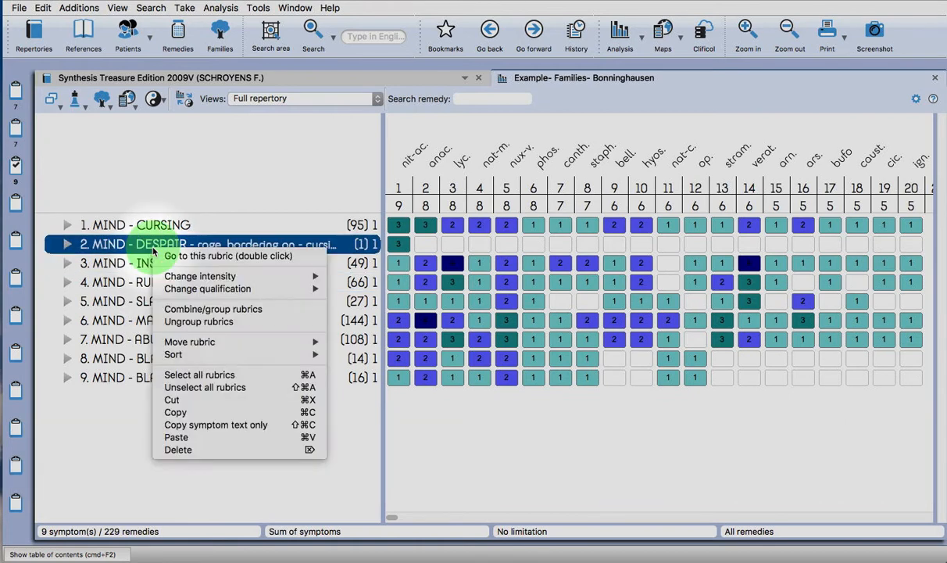
{"action": "mouse_move", "coordinate": [226, 256]}
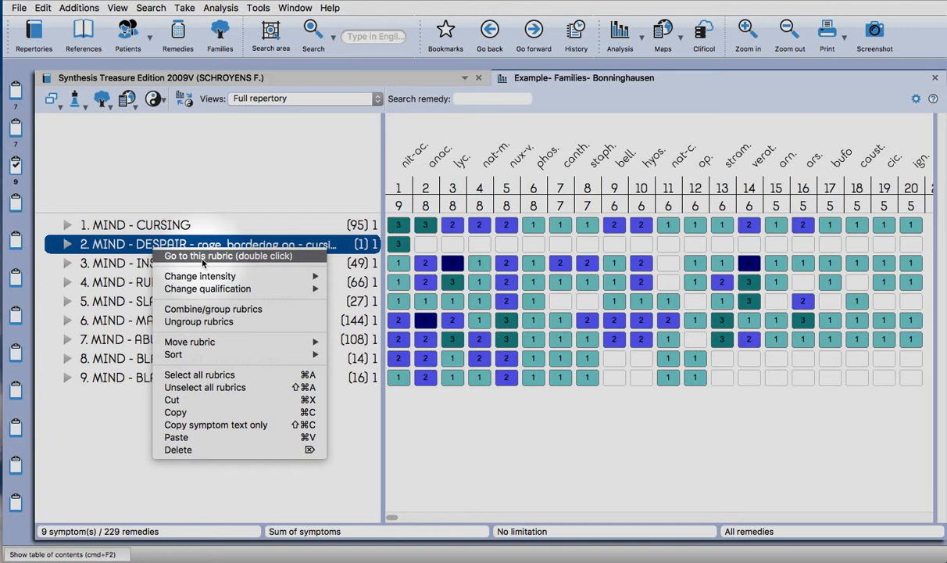
{"action": "mouse_move", "coordinate": [200, 275]}
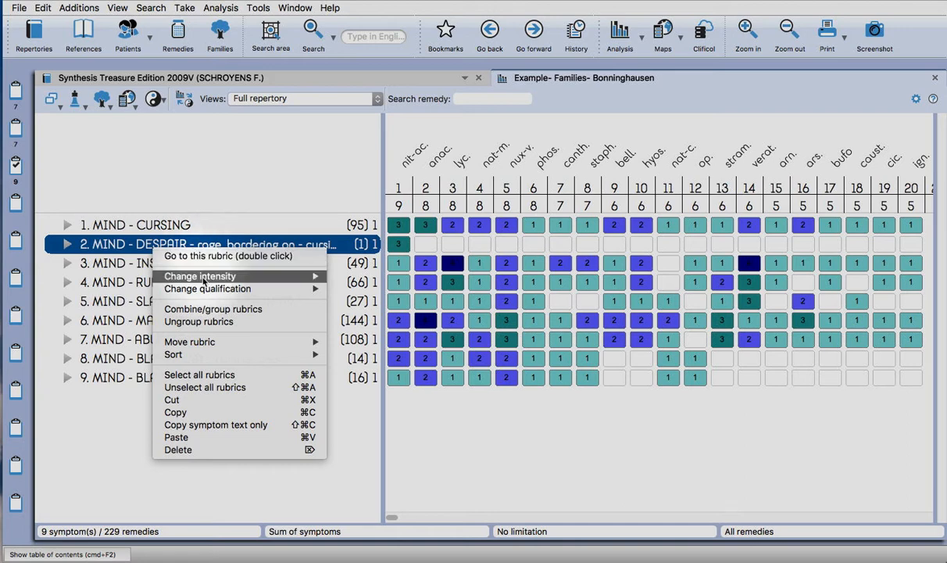
{"action": "mouse_move", "coordinate": [205, 380]}
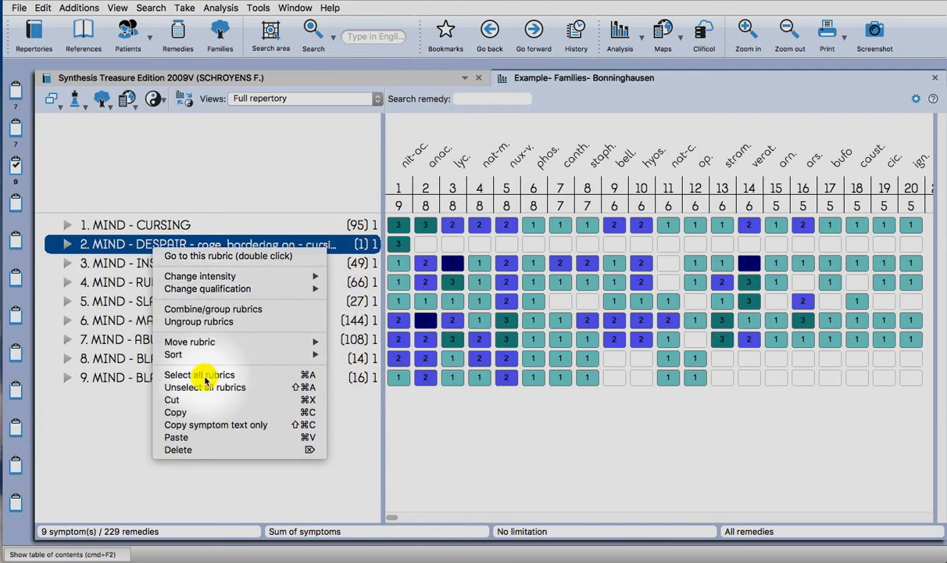
{"action": "left_click", "coordinate": [200, 375]}
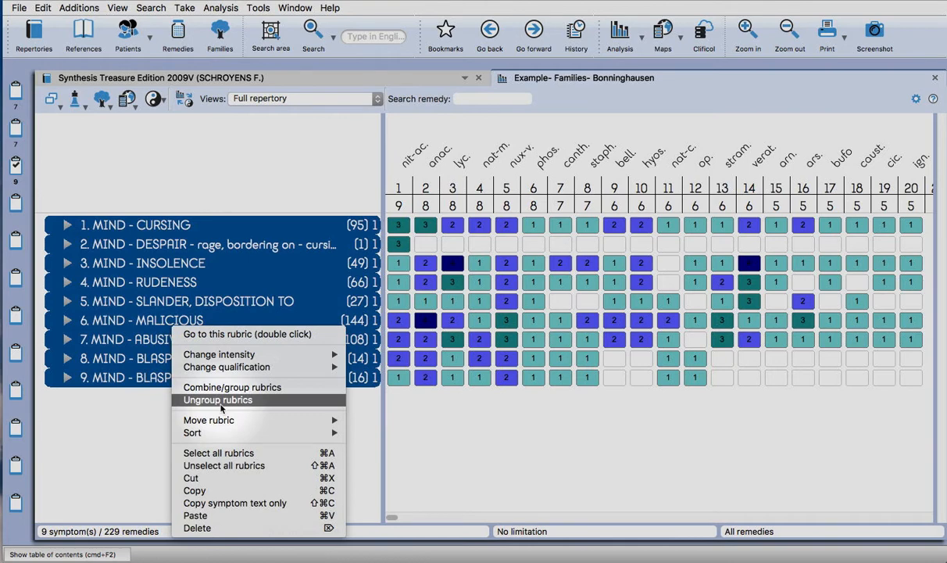
{"action": "mouse_move", "coordinate": [218, 419]}
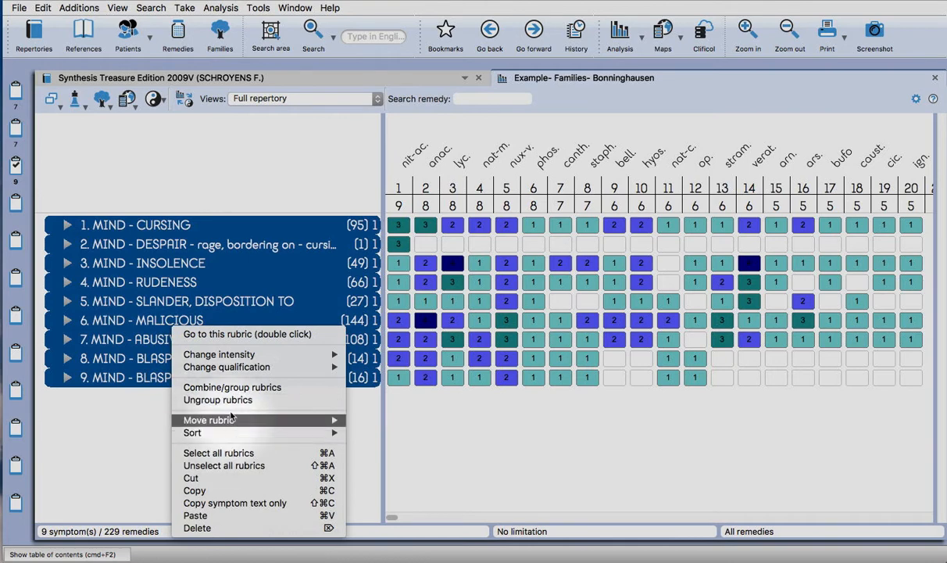
{"action": "mouse_move", "coordinate": [231, 387]}
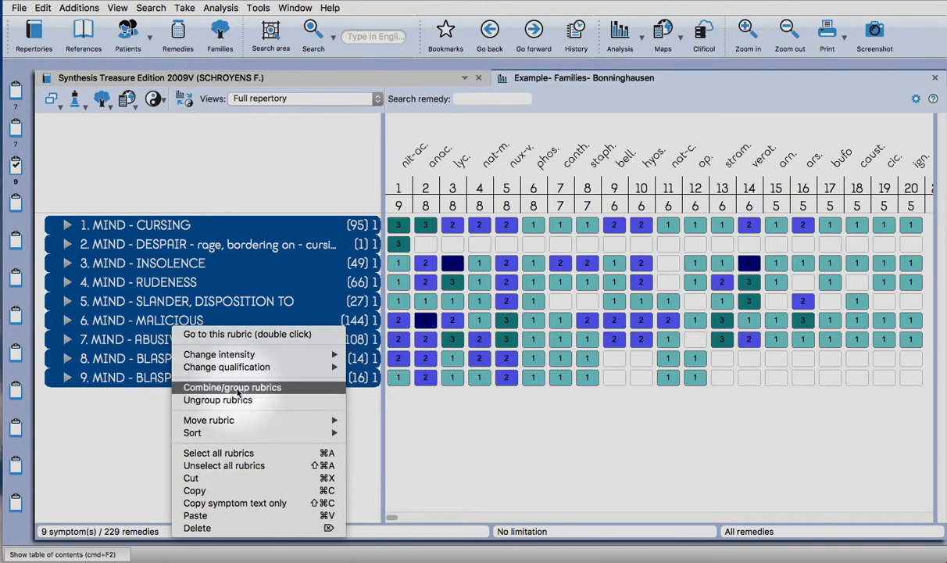
{"action": "left_click", "coordinate": [231, 387]}
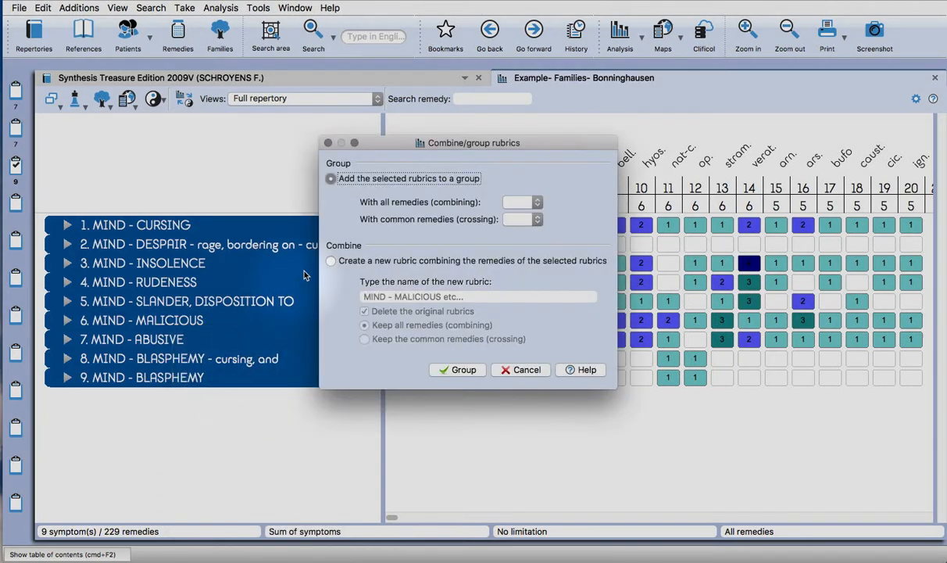
Assign group letter a and choose to create a new combined rubric named CURSING.
{"action": "left_click", "coordinate": [536, 202]}
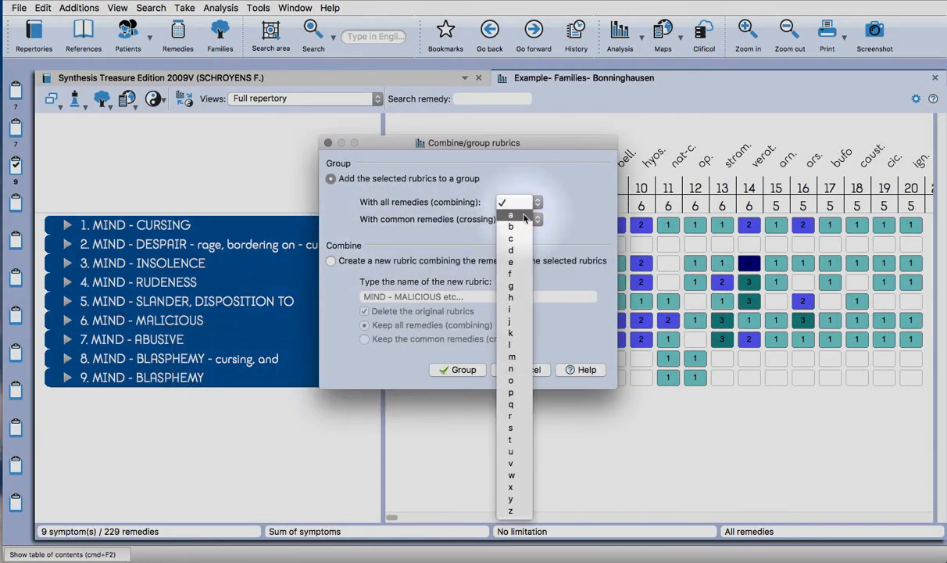
{"action": "left_click", "coordinate": [510, 216]}
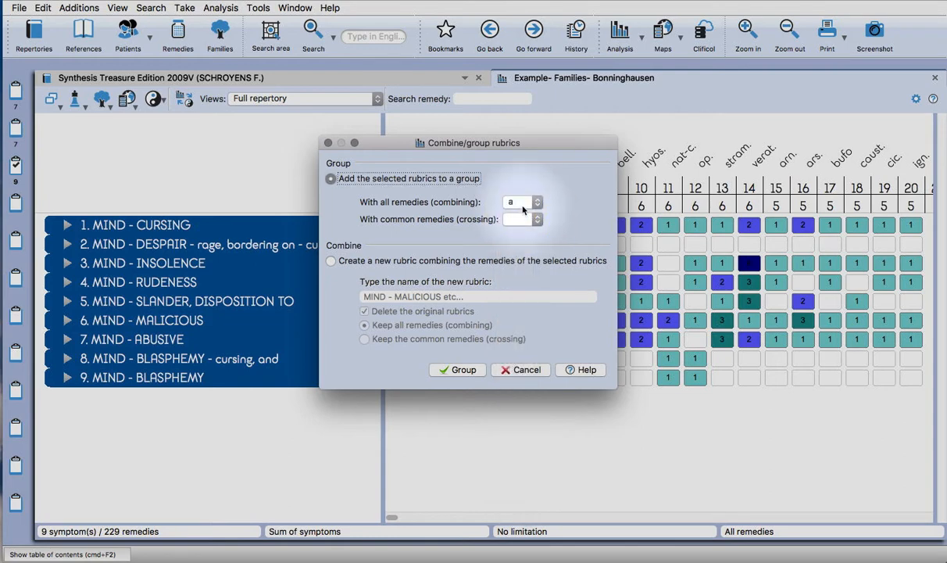
{"action": "left_click", "coordinate": [536, 201]}
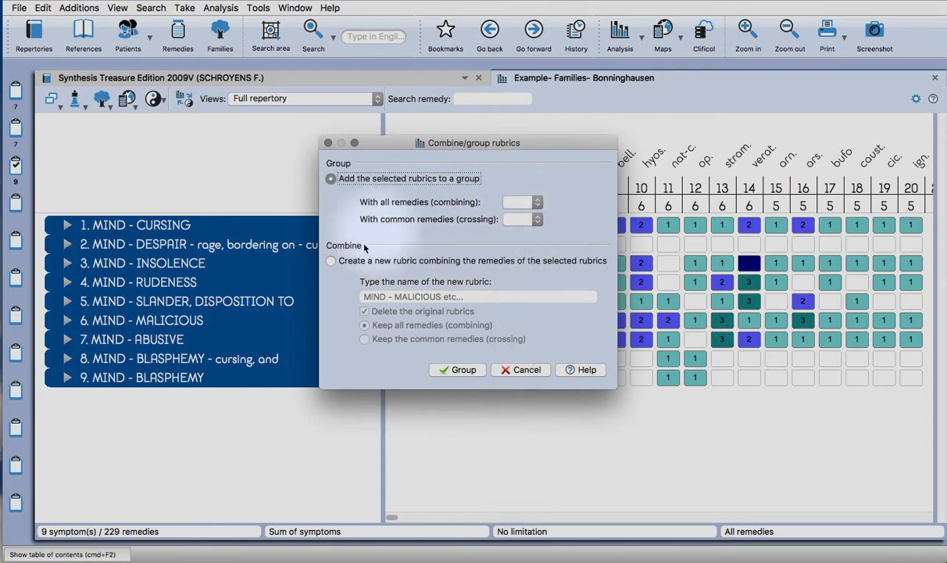
{"action": "left_click", "coordinate": [331, 260]}
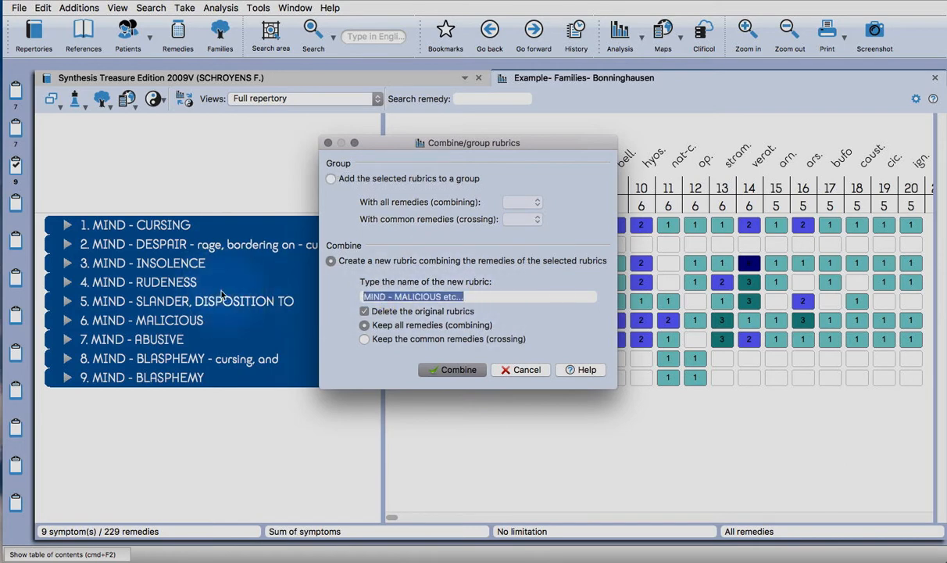
{"action": "type", "text": "CURSING"}
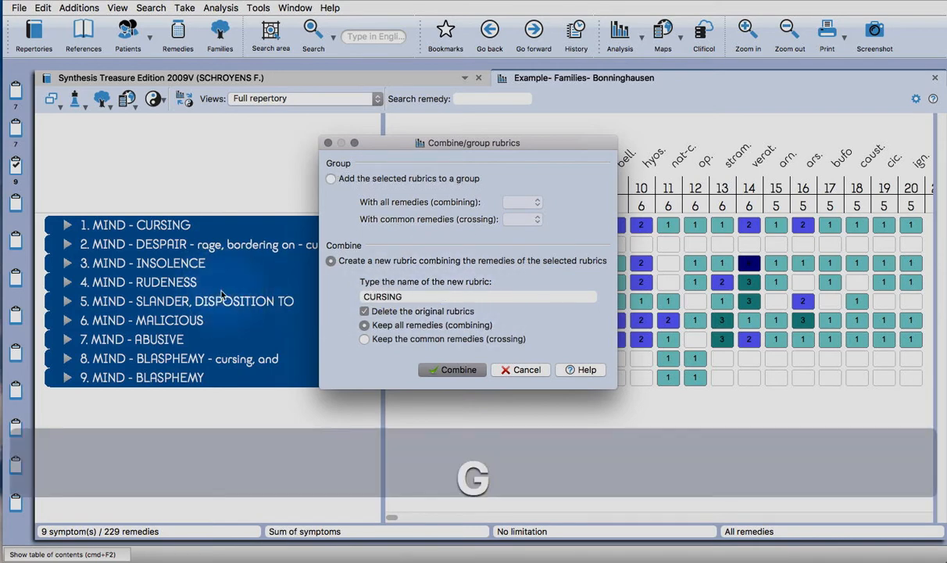
Confirm the combined CURSING rubric and jump to MIND - DELUSIONS - great person in the repertory.
{"action": "left_click", "coordinate": [451, 369]}
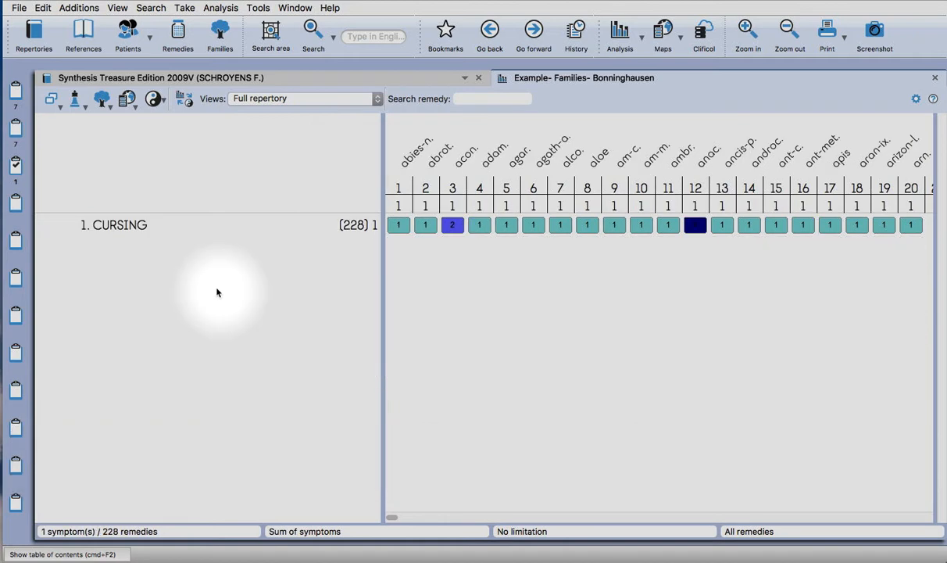
{"action": "mouse_move", "coordinate": [44, 149]}
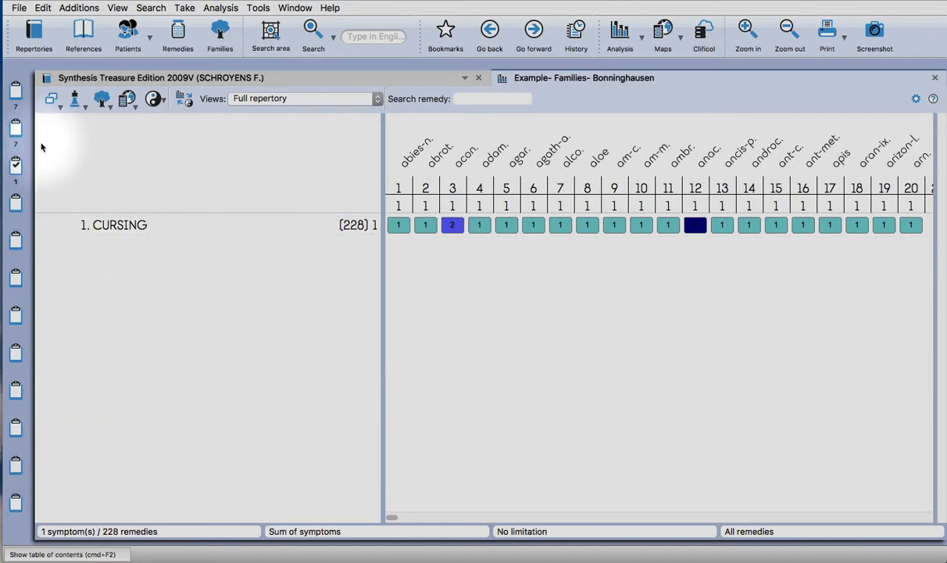
{"action": "left_click", "coordinate": [137, 225]}
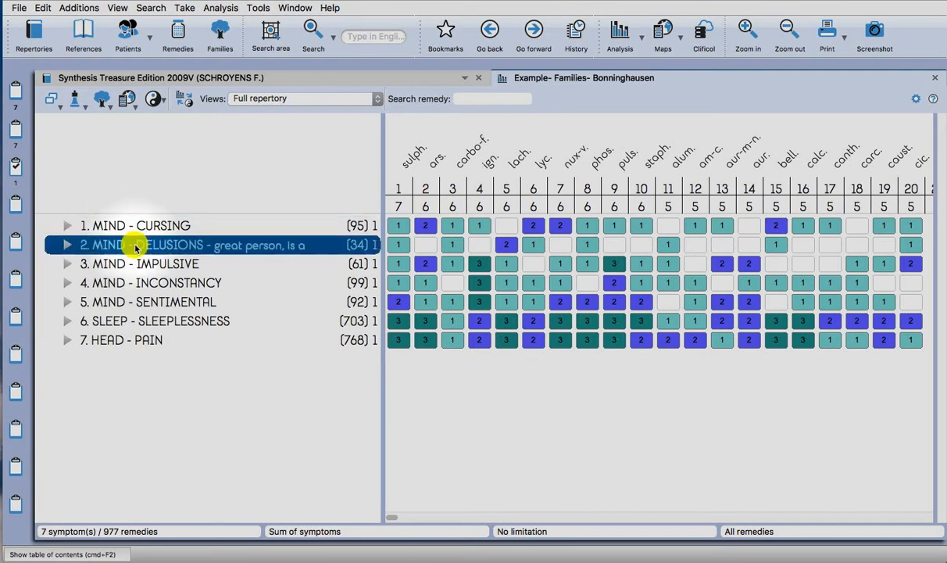
{"action": "double_click", "coordinate": [188, 243]}
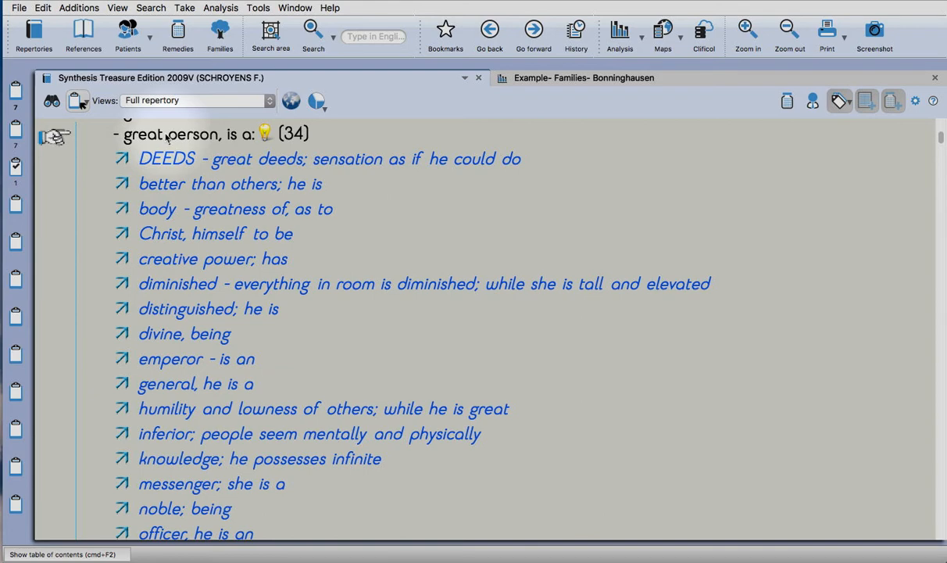
Take great person with all cross-references merged into one rubric using all remedies.
{"action": "key", "text": "F6"}
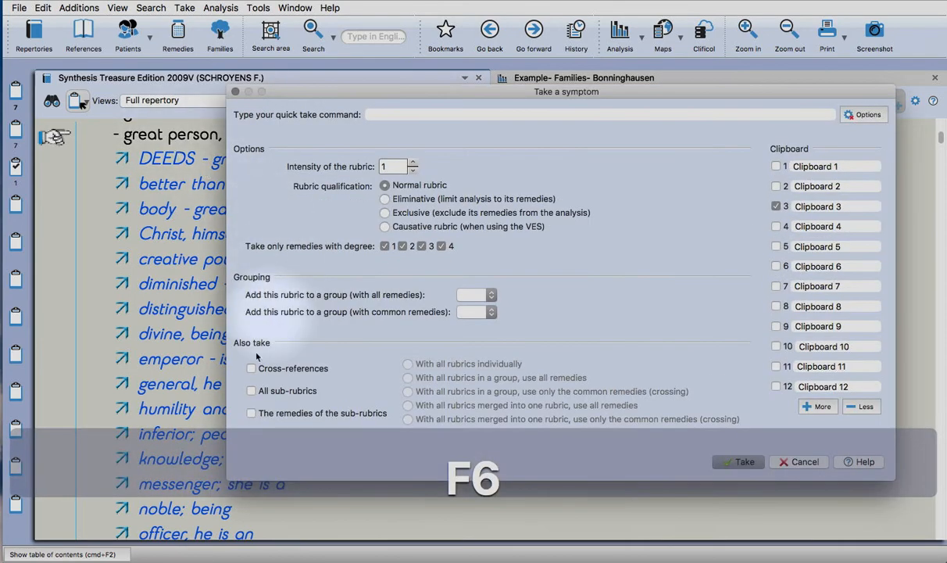
{"action": "left_click", "coordinate": [252, 369]}
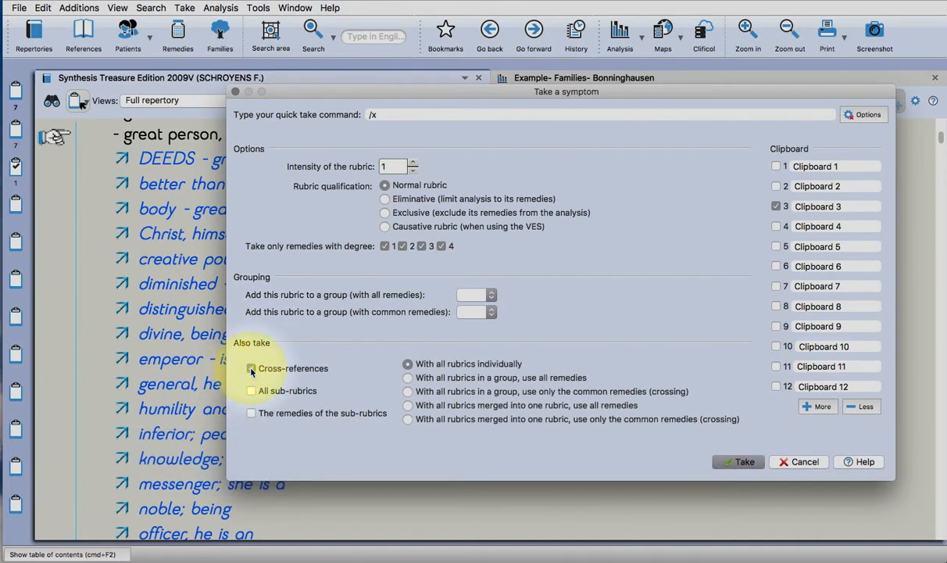
{"action": "left_click", "coordinate": [252, 369]}
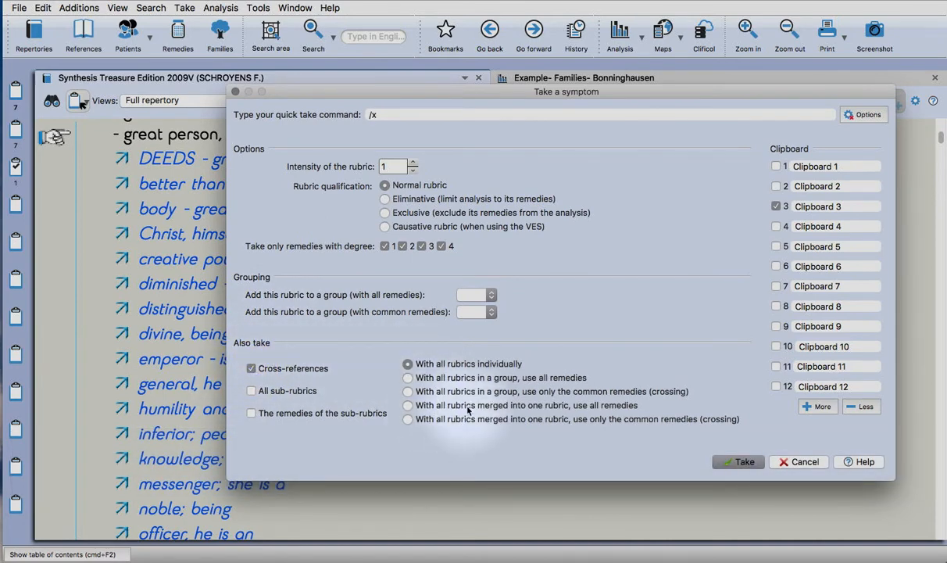
{"action": "left_click", "coordinate": [406, 404]}
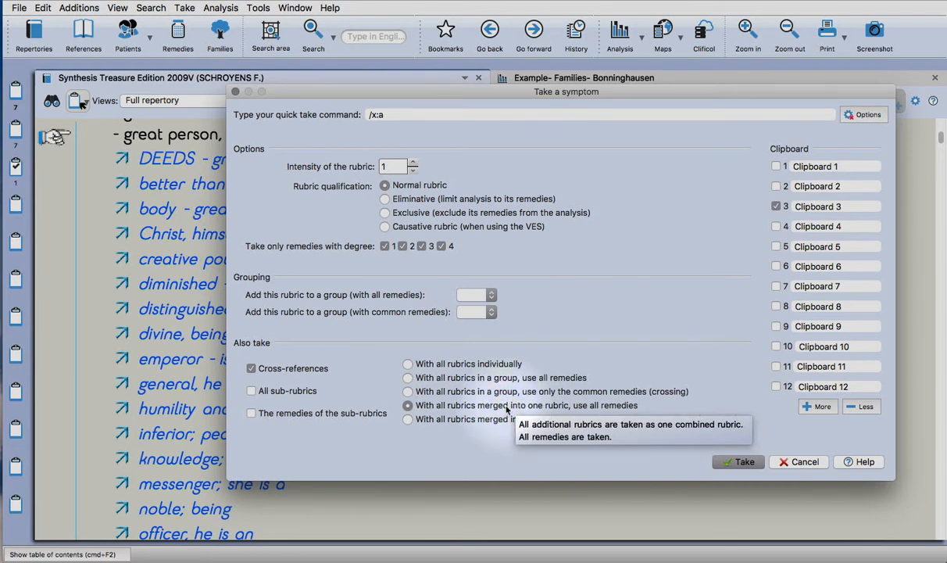
{"action": "mouse_move", "coordinate": [508, 419]}
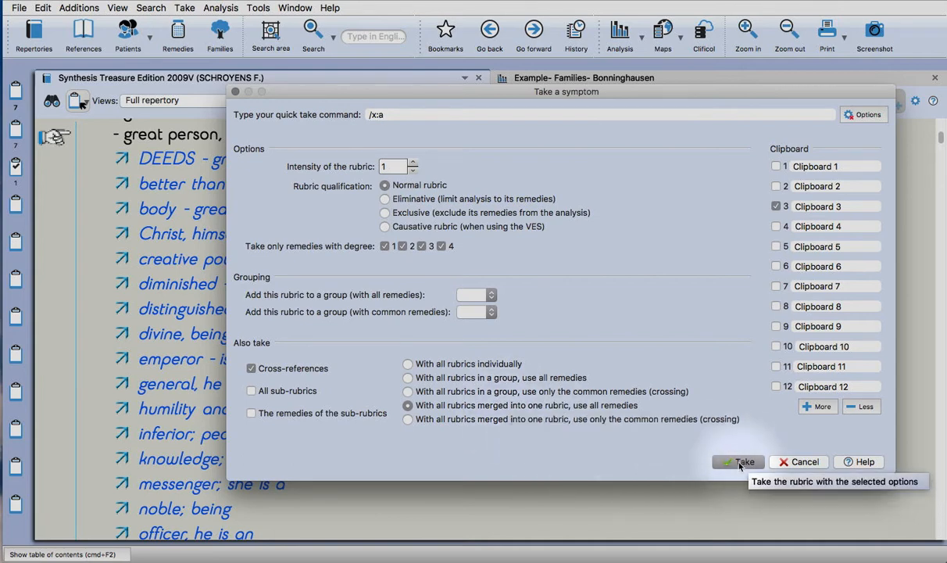
{"action": "left_click", "coordinate": [737, 461]}
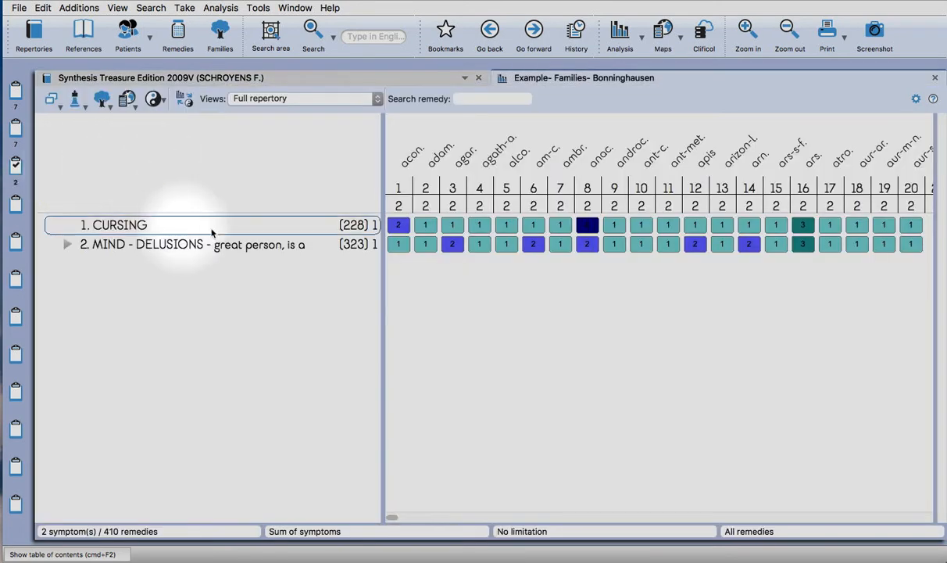
Take MIND - IMPULSIVE with merged cross-references as the third symptom (623 remedies).
{"action": "left_click", "coordinate": [15, 89]}
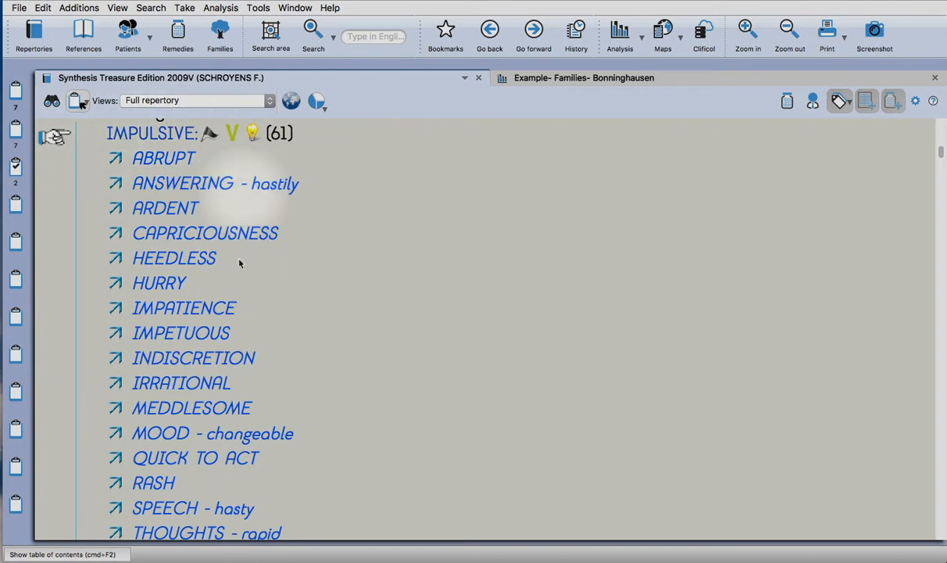
{"action": "scroll", "scroll_direction": "down", "scroll_amount": 3}
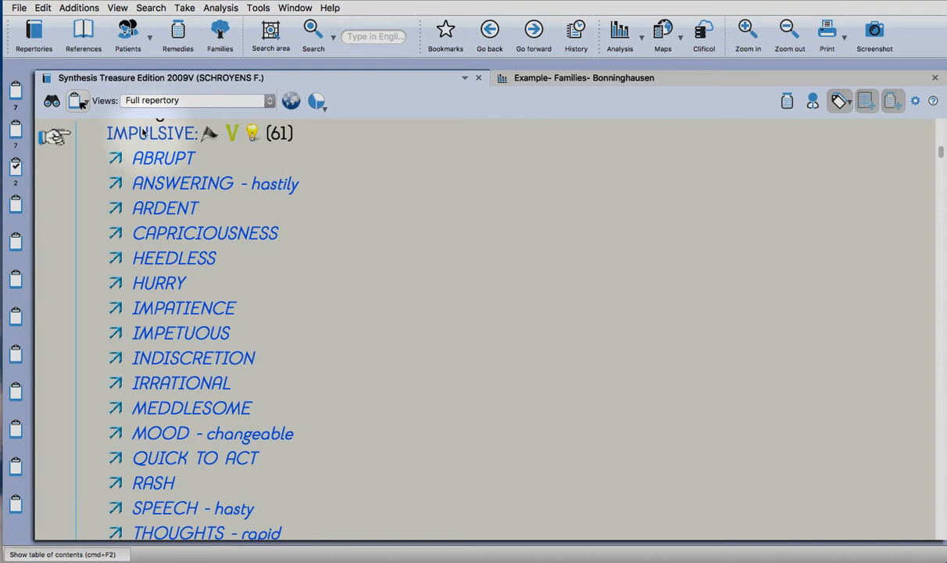
{"action": "left_click", "coordinate": [75, 100]}
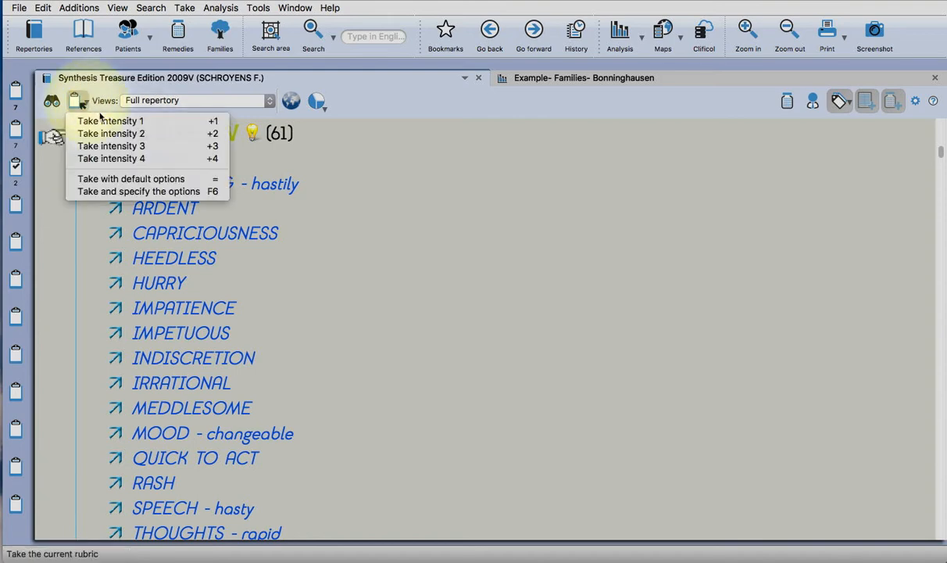
{"action": "left_click", "coordinate": [137, 191]}
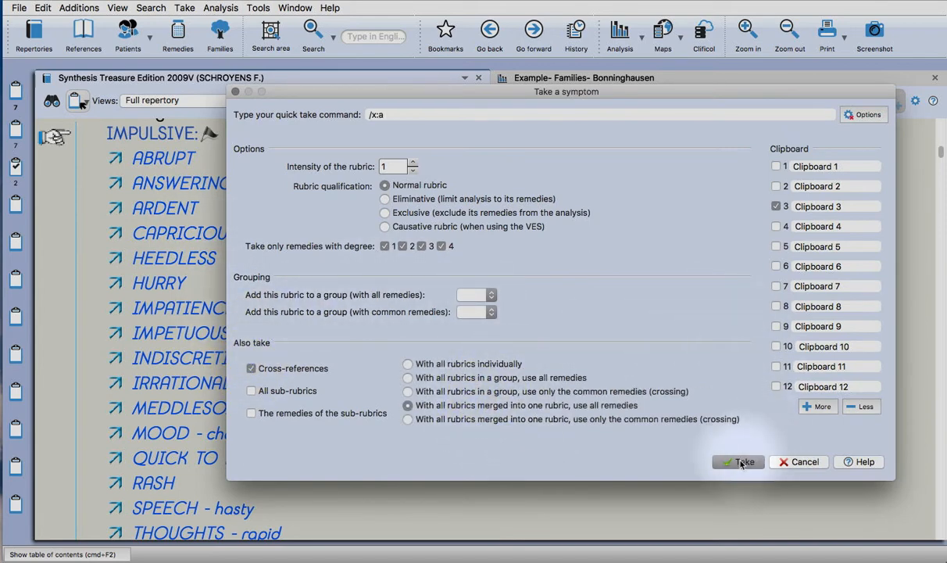
{"action": "left_click", "coordinate": [738, 461]}
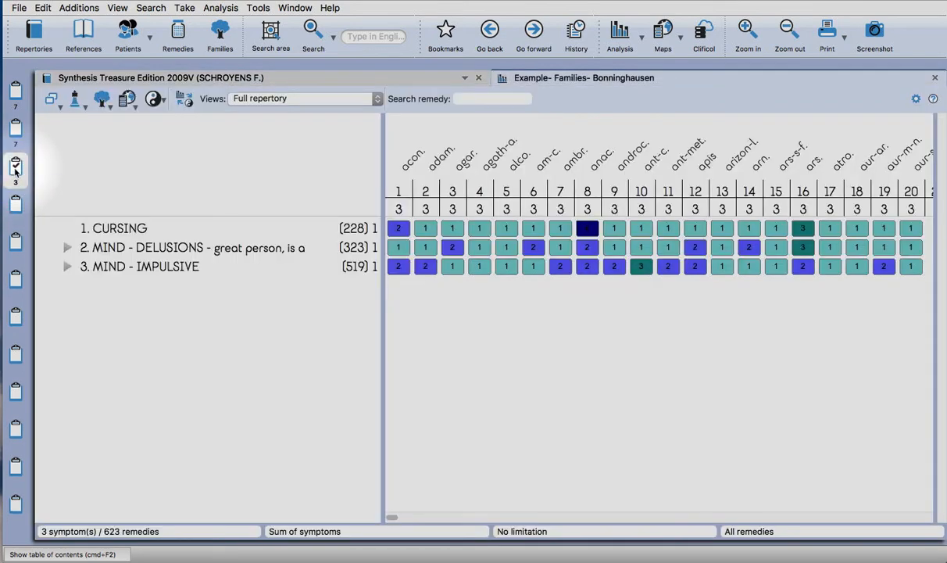
Switch to the clipboard with the seven broadened symptoms covering 1075 remedies.
{"action": "right_click", "coordinate": [15, 169]}
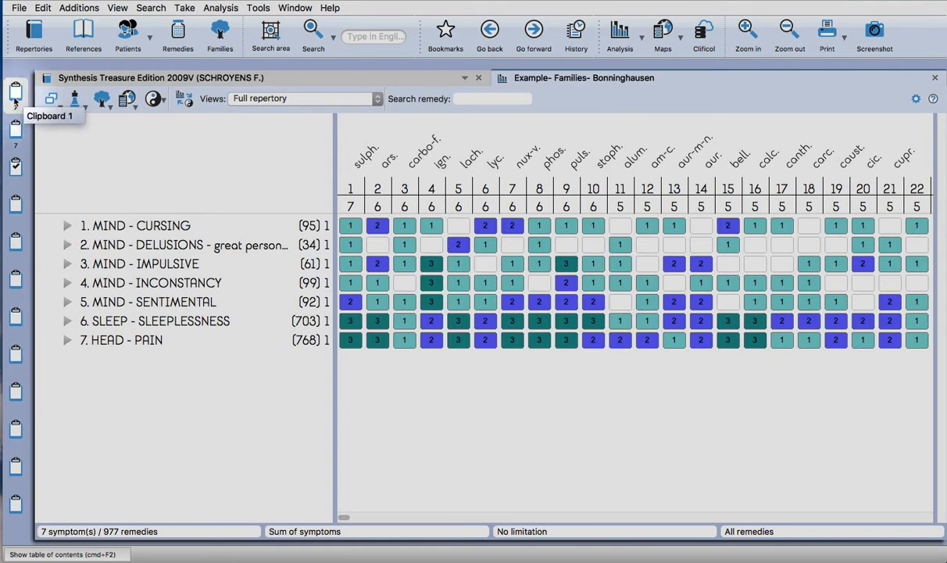
{"action": "mouse_move", "coordinate": [15, 128]}
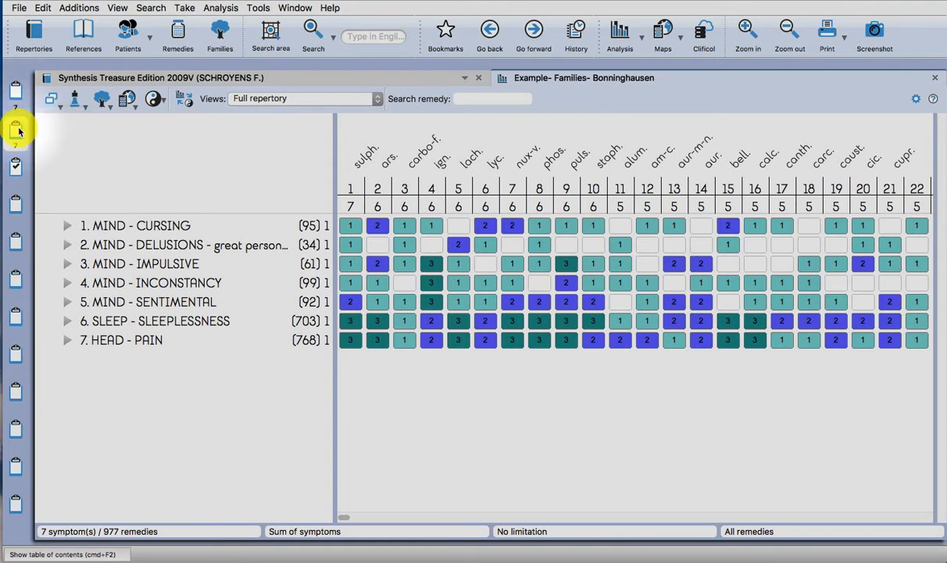
{"action": "left_click", "coordinate": [16, 126]}
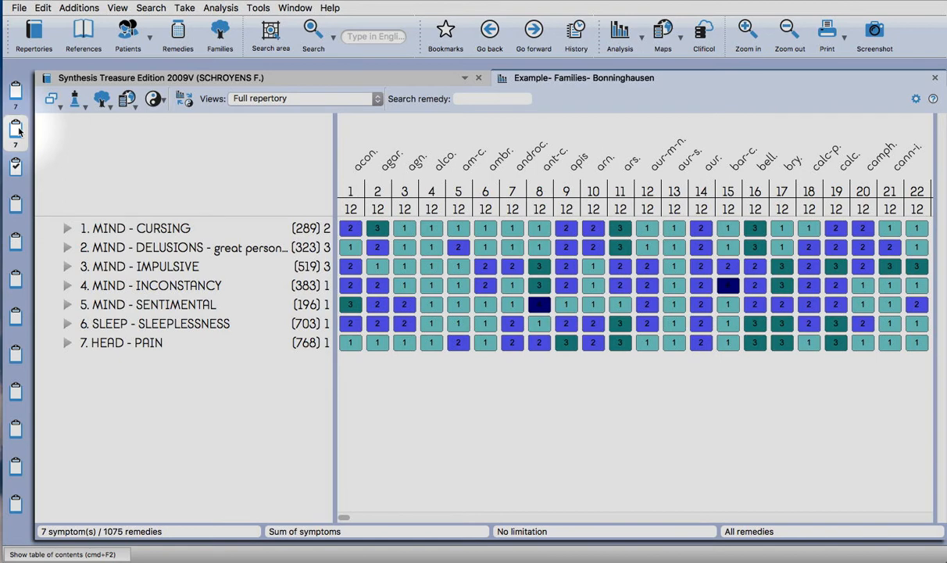
{"action": "mouse_move", "coordinate": [15, 89]}
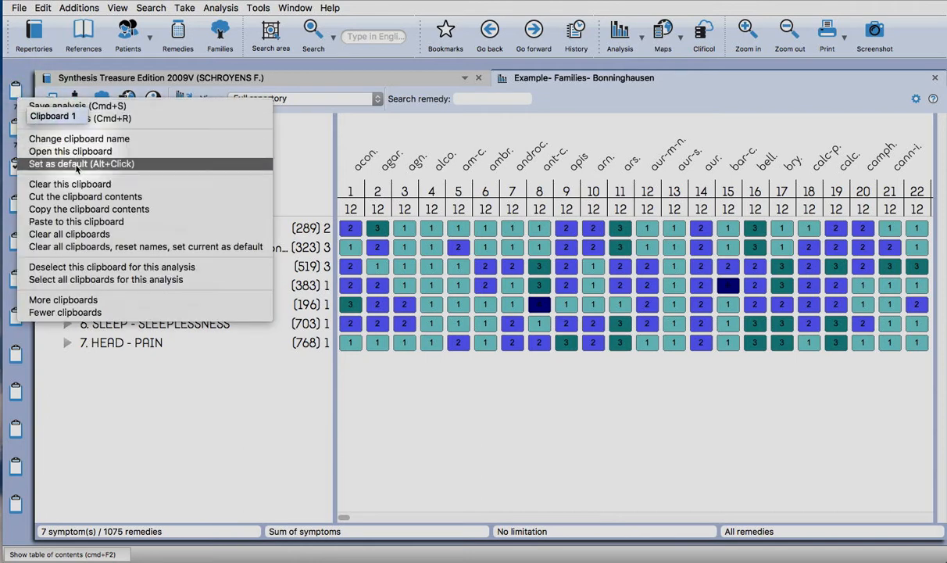
{"action": "mouse_move", "coordinate": [69, 185]}
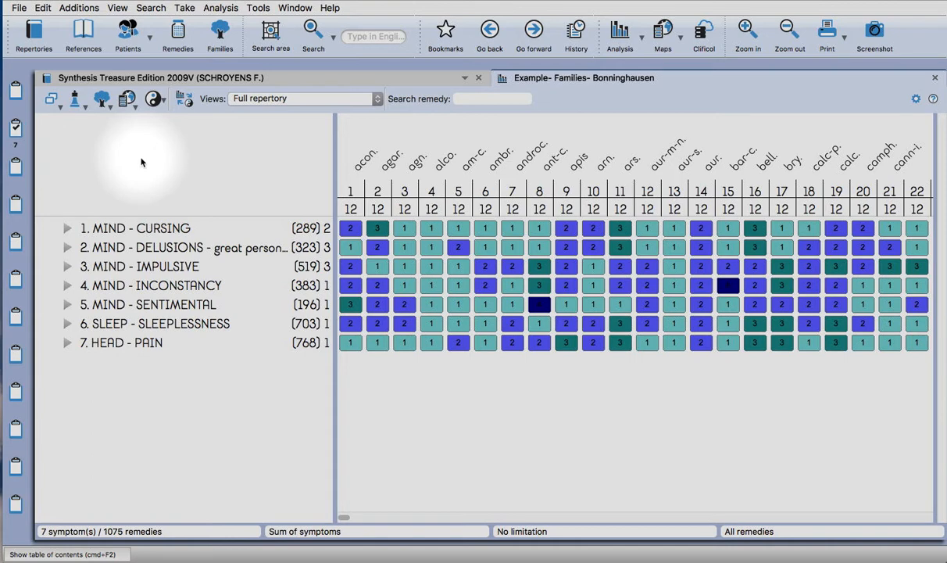
{"action": "mouse_move", "coordinate": [620, 425]}
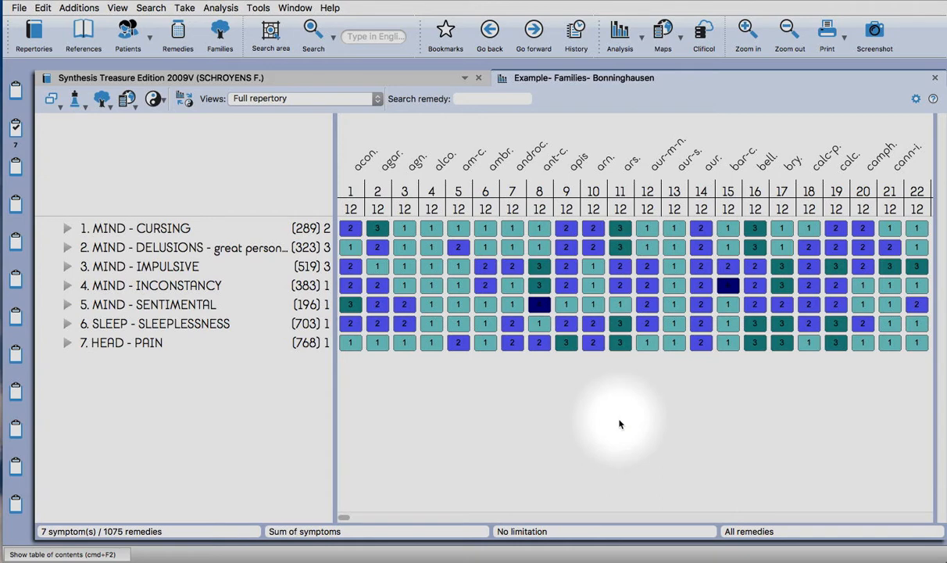
{"action": "mouse_move", "coordinate": [600, 416]}
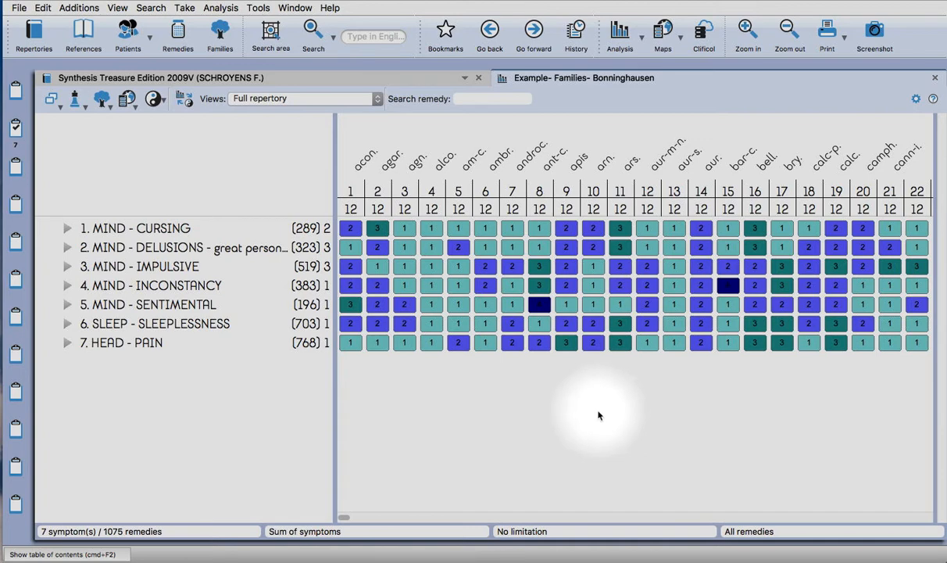
{"action": "mouse_move", "coordinate": [249, 475]}
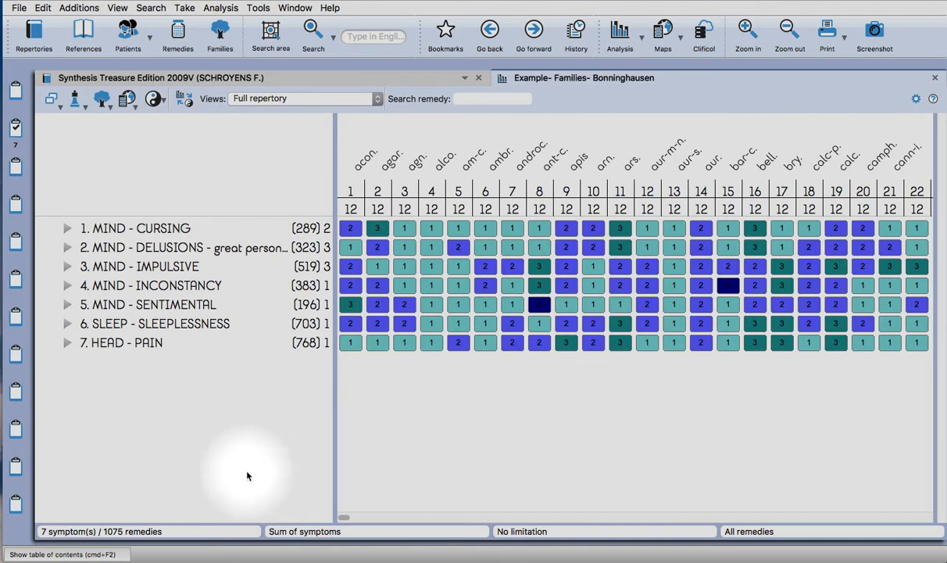
{"action": "mouse_move", "coordinate": [206, 219]}
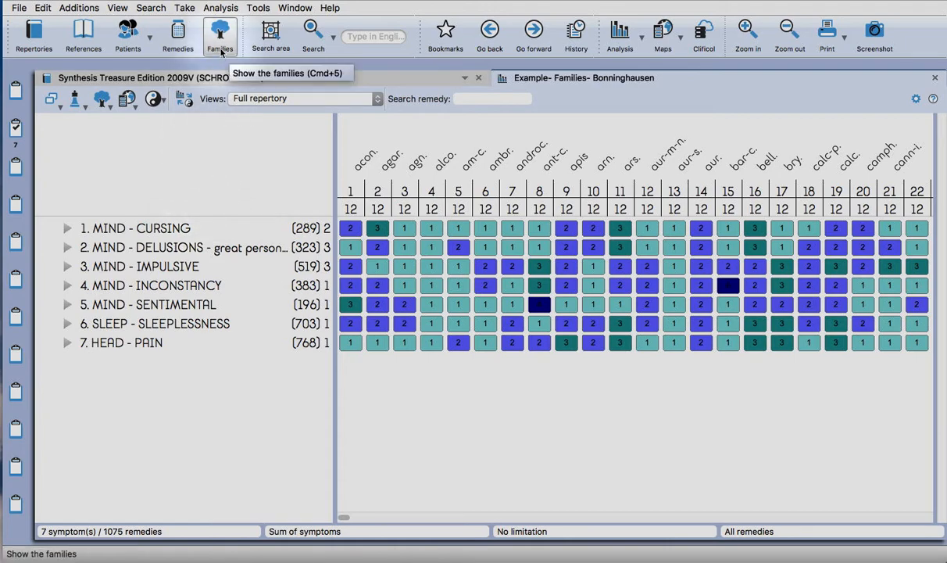
Search FAMILIES and list all 5513 remedy families beside the analysis.
{"action": "left_click", "coordinate": [219, 34]}
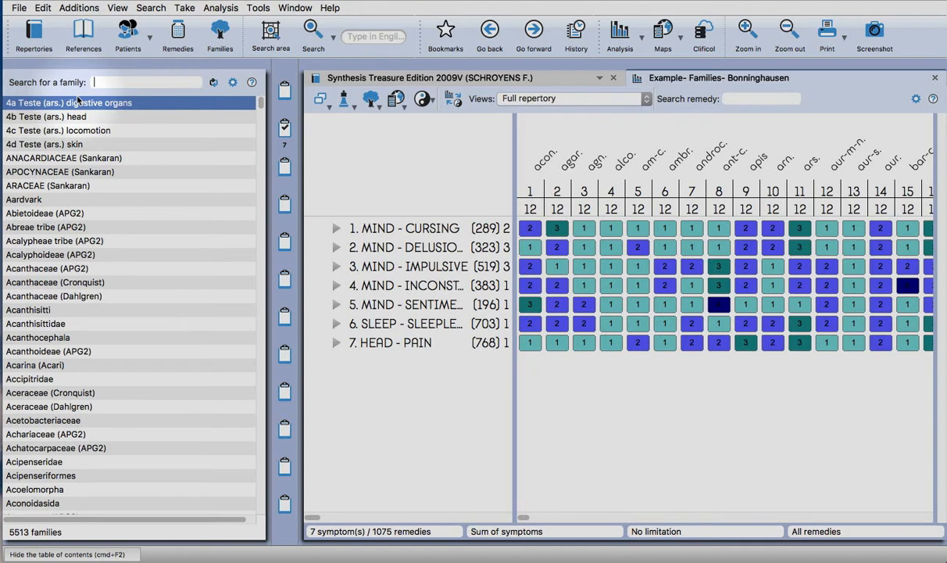
{"action": "scroll", "scroll_direction": "down", "scroll_amount": 3}
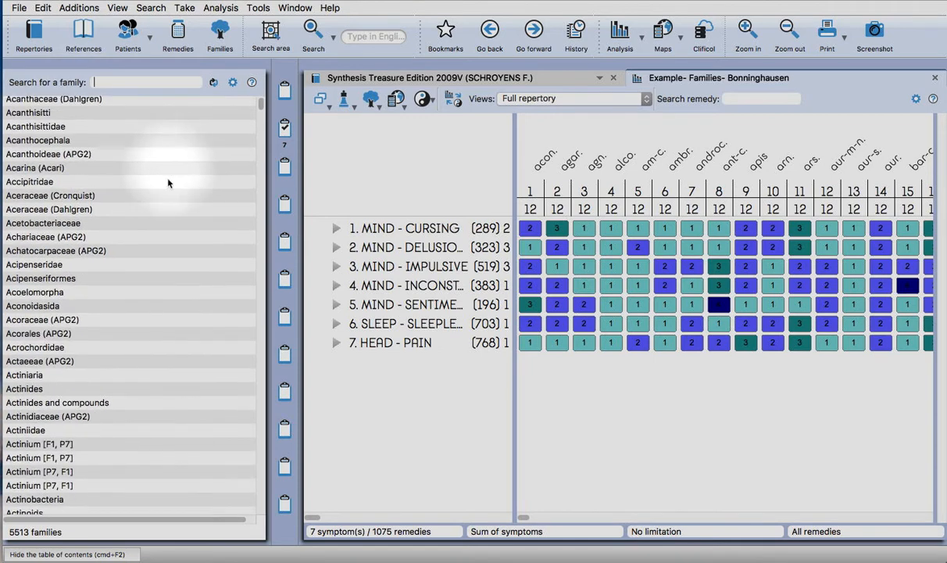
{"action": "mouse_move", "coordinate": [33, 33]}
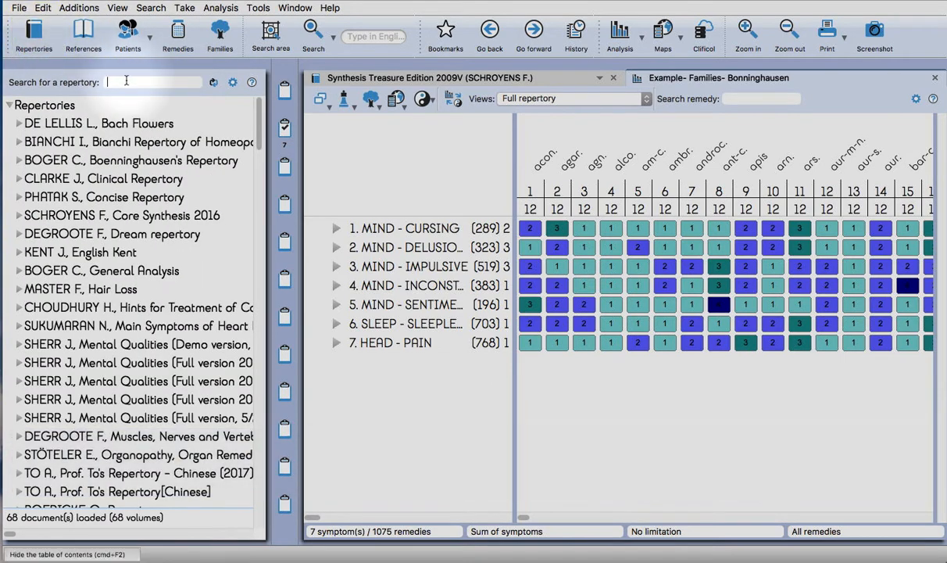
{"action": "type", "text": "FAMILIES"}
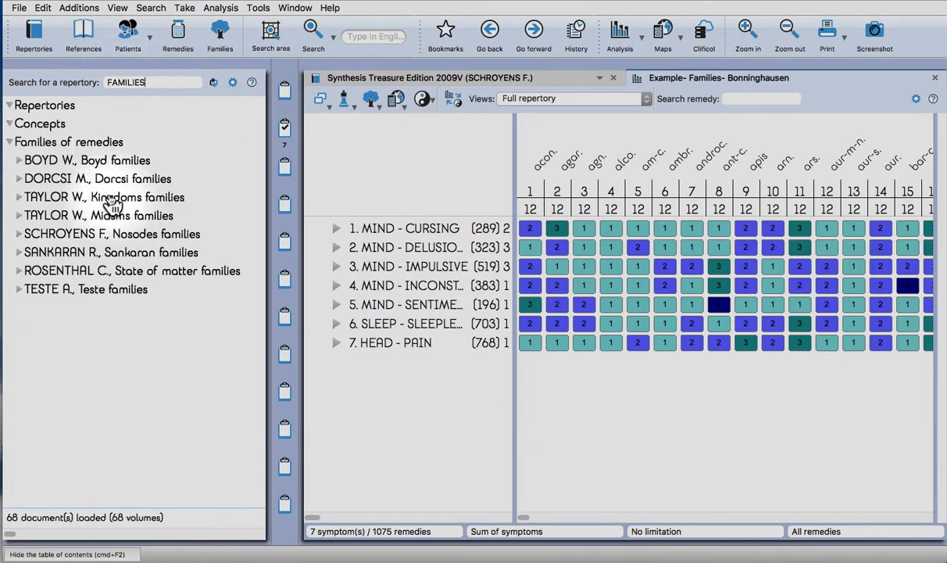
{"action": "mouse_move", "coordinate": [117, 251]}
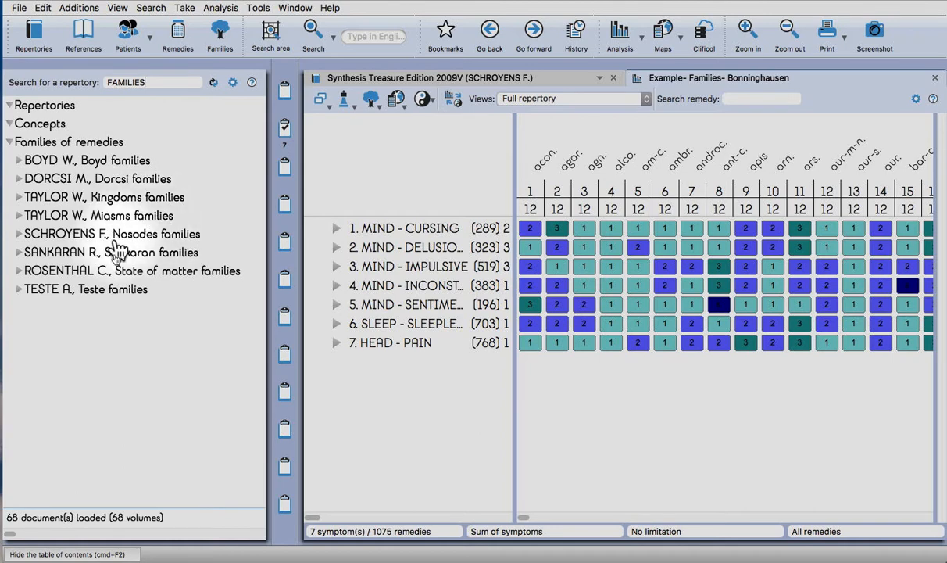
{"action": "mouse_move", "coordinate": [55, 91]}
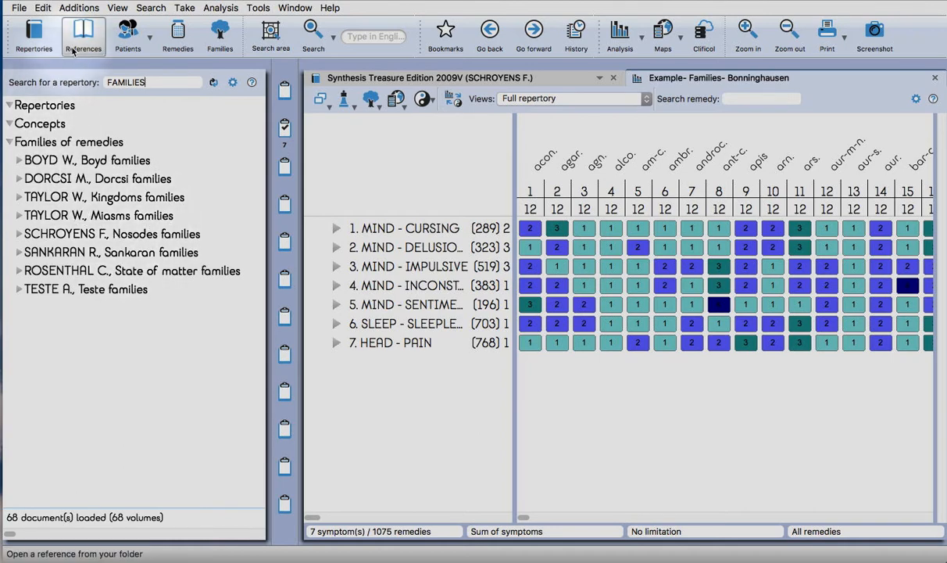
{"action": "left_click", "coordinate": [219, 35]}
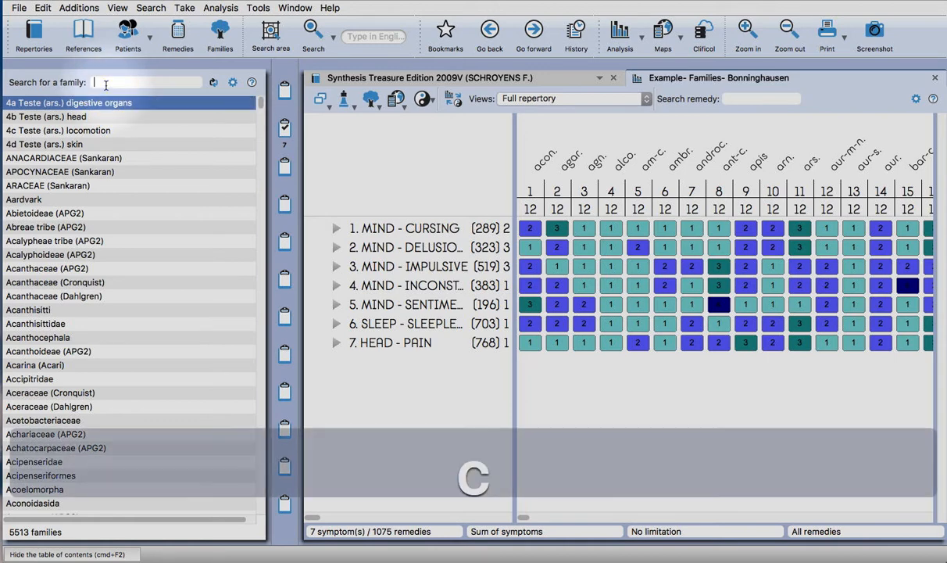
Limit the analysis to Sankaran's Cancer family and hide the side list.
{"action": "type", "text": "cancer"}
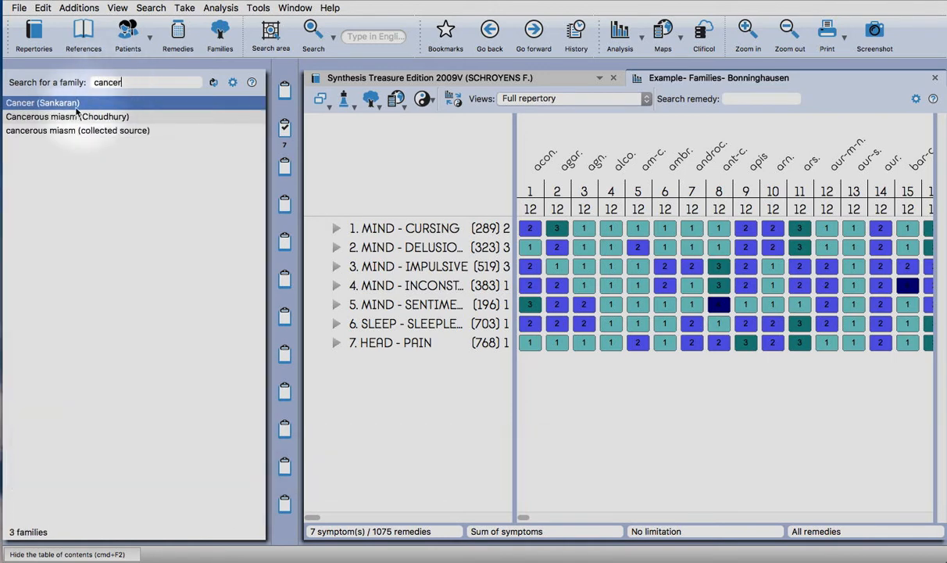
{"action": "right_click", "coordinate": [43, 104]}
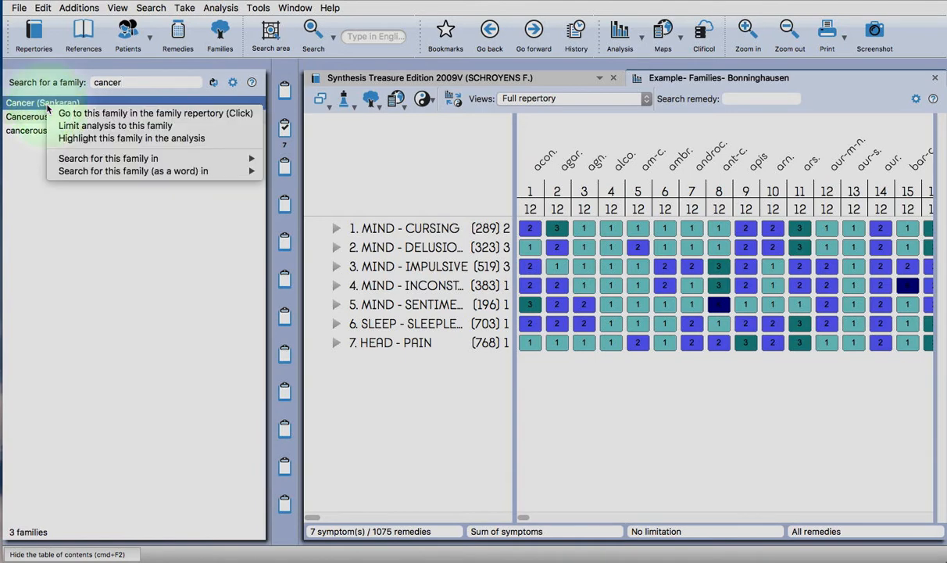
{"action": "mouse_move", "coordinate": [97, 125]}
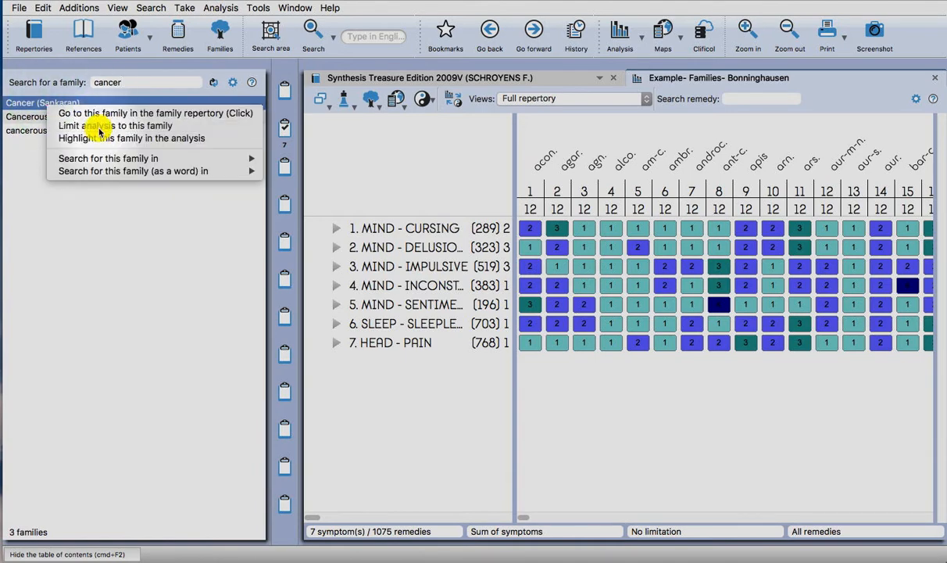
{"action": "left_click", "coordinate": [102, 112]}
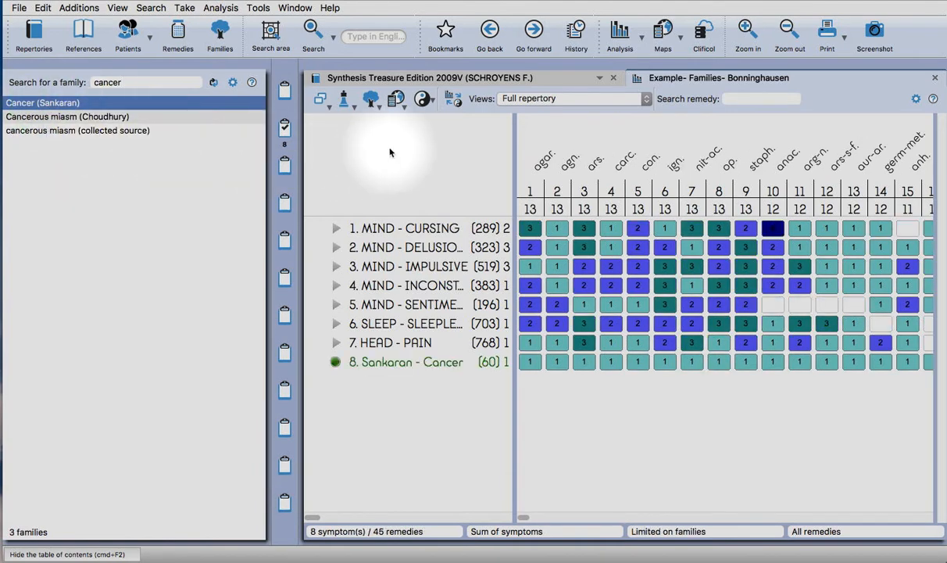
{"action": "key", "text": "cmd+F2"}
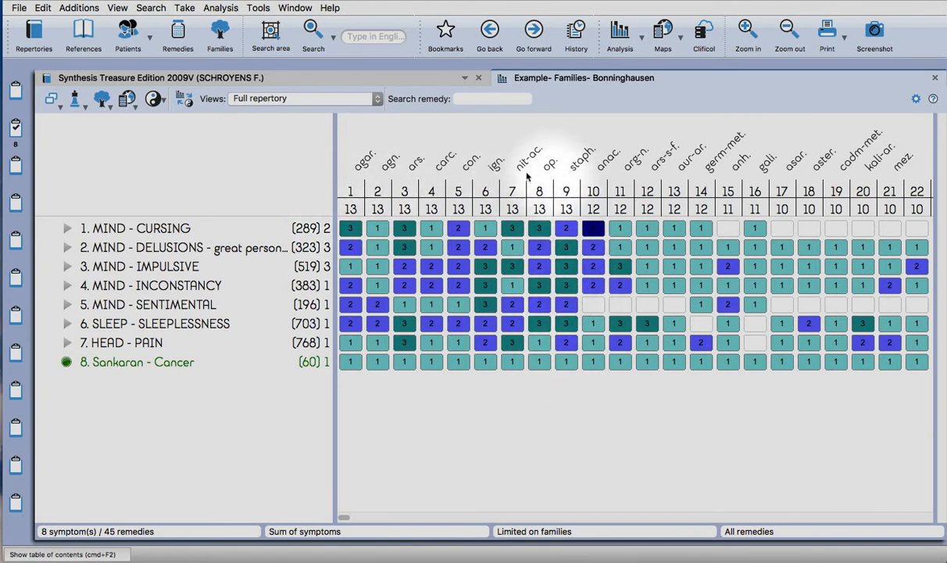
{"action": "mouse_move", "coordinate": [373, 172]}
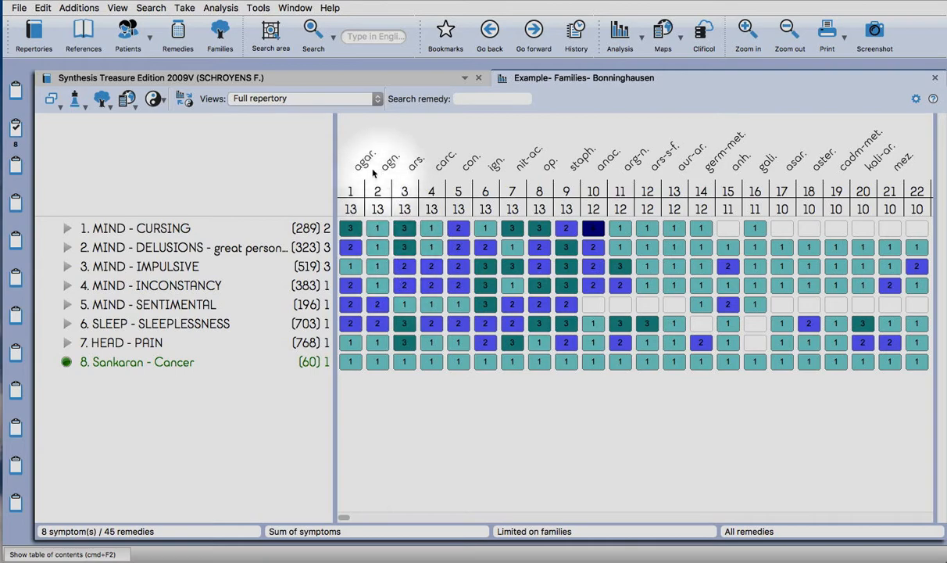
{"action": "mouse_move", "coordinate": [360, 166]}
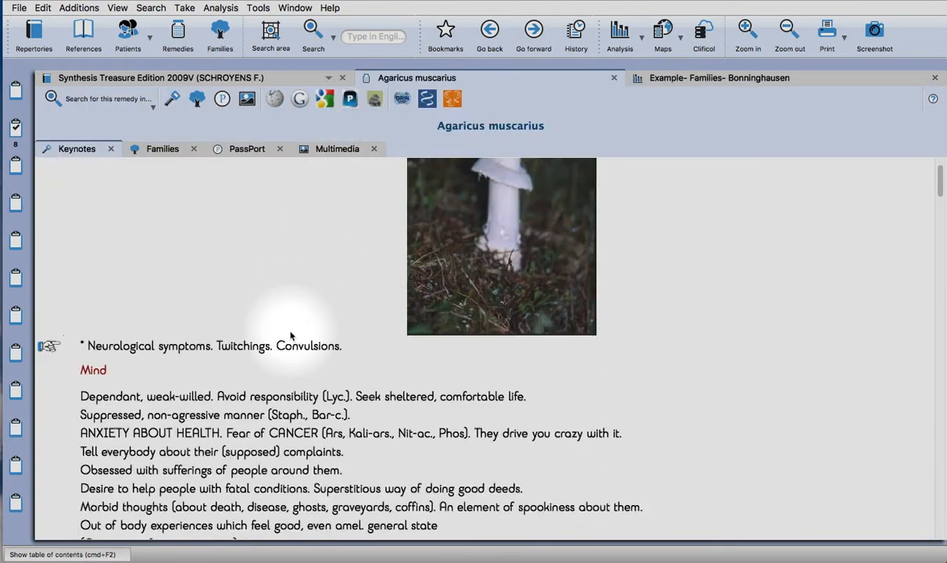
Review the limited analysis, then undo the family limit to restore 1075 remedies.
{"action": "scroll", "scroll_direction": "down", "scroll_amount": 3}
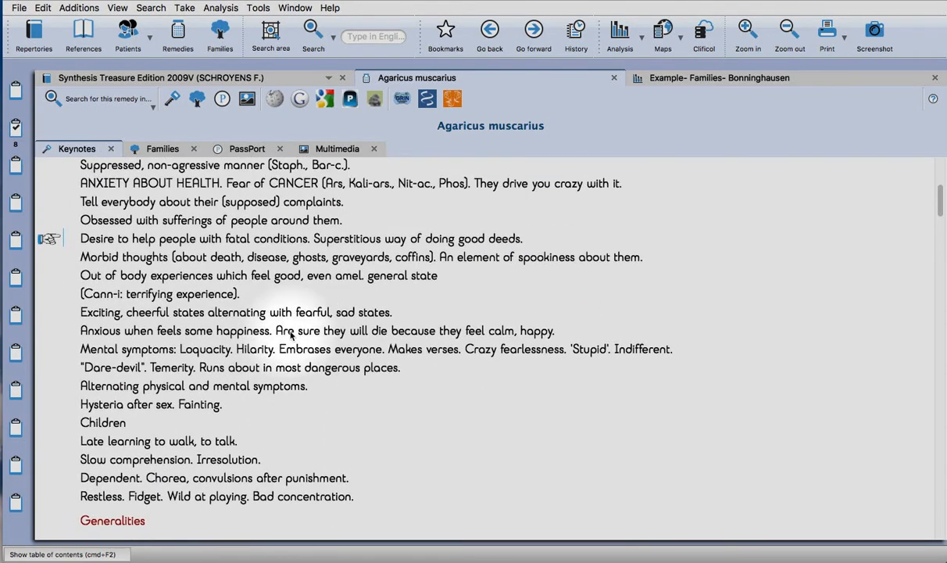
{"action": "scroll", "scroll_direction": "up", "scroll_amount": 3}
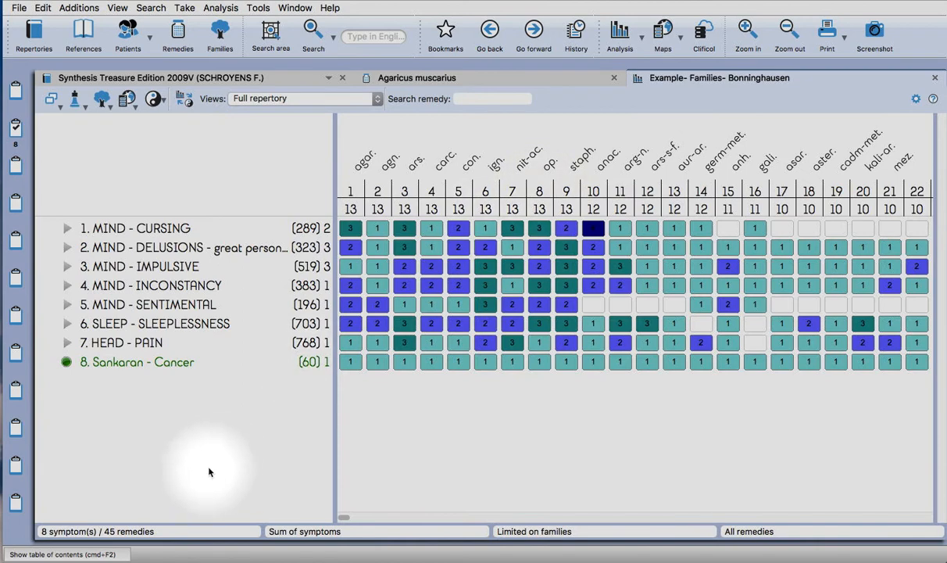
{"action": "key", "text": "cmd+z"}
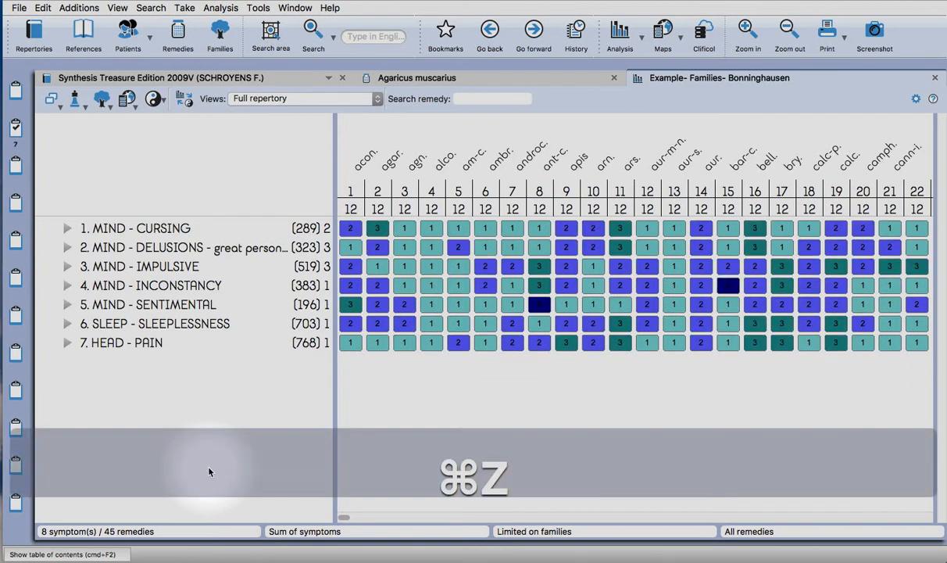
{"action": "key", "text": "cmd+z"}
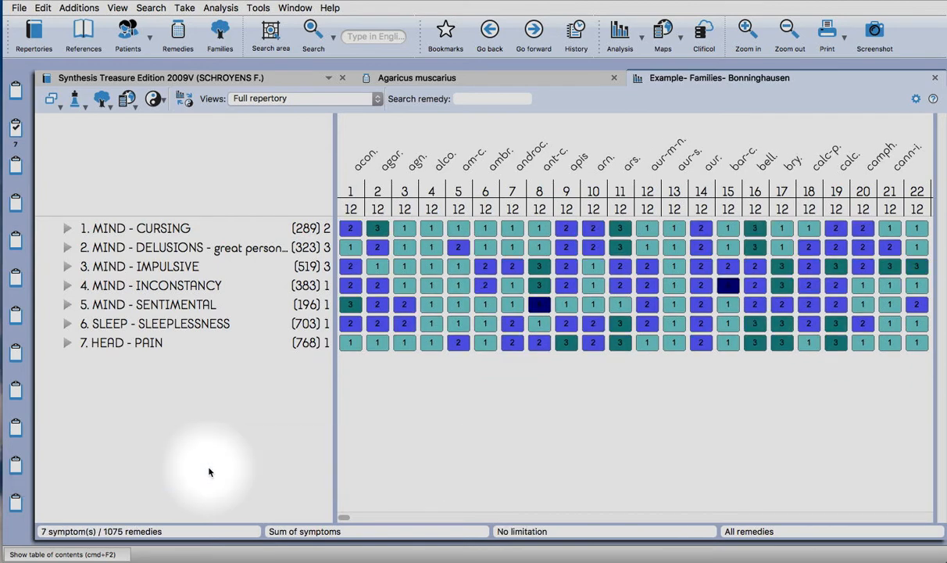
{"action": "mouse_move", "coordinate": [468, 424]}
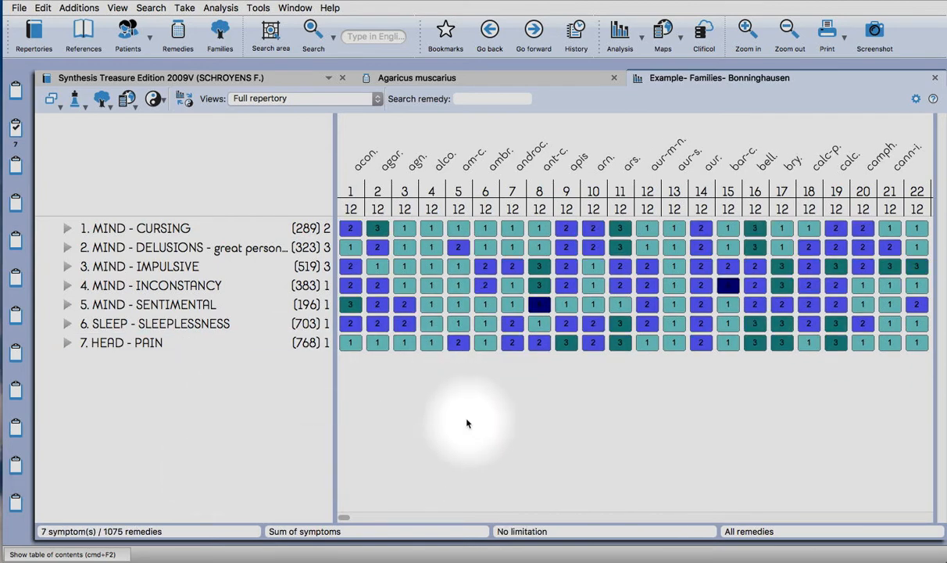
{"action": "mouse_move", "coordinate": [494, 170]}
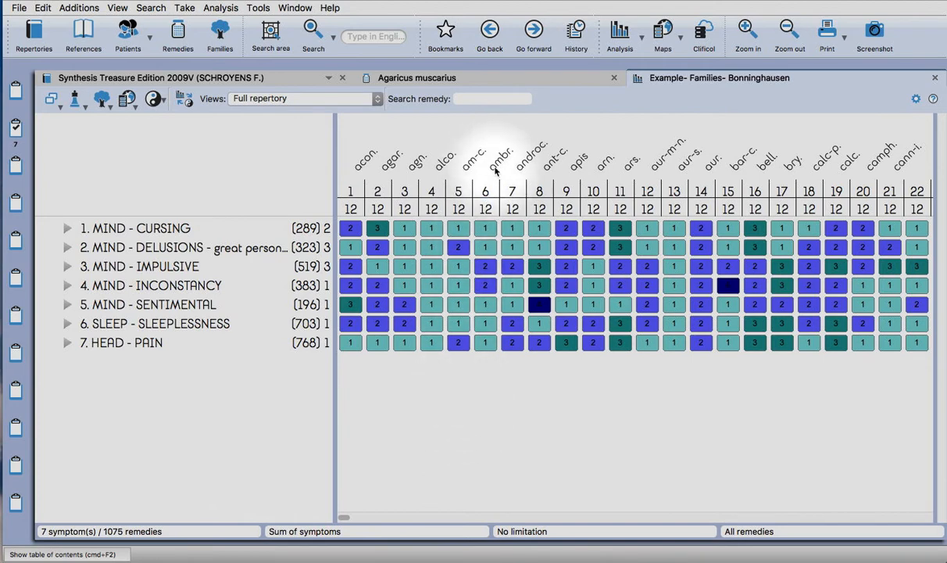
{"action": "mouse_move", "coordinate": [523, 169]}
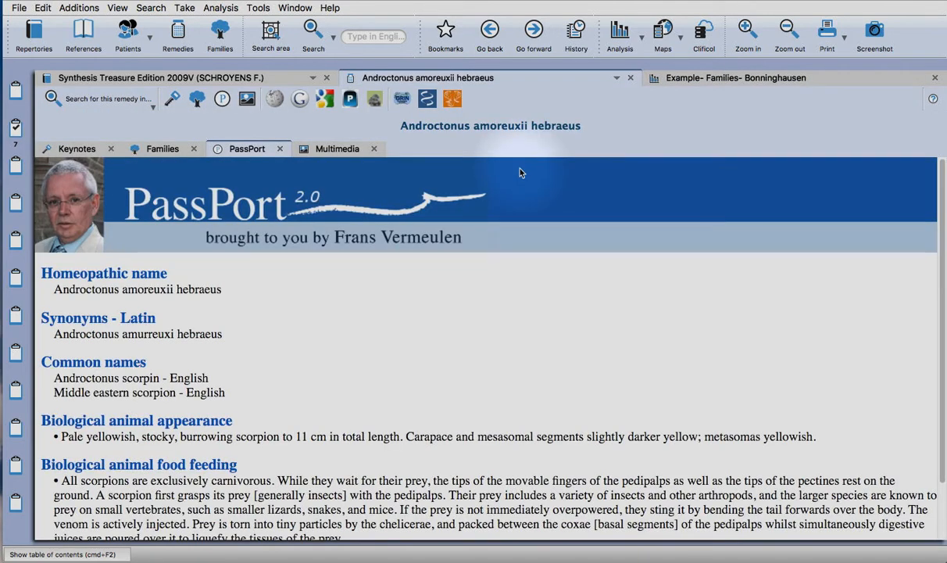
{"action": "mouse_move", "coordinate": [411, 384]}
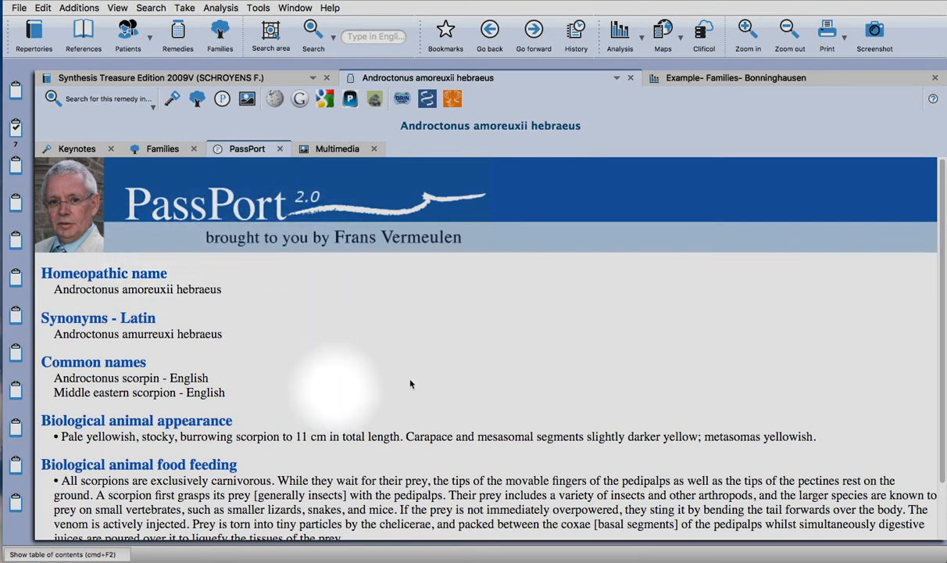
{"action": "mouse_move", "coordinate": [297, 328]}
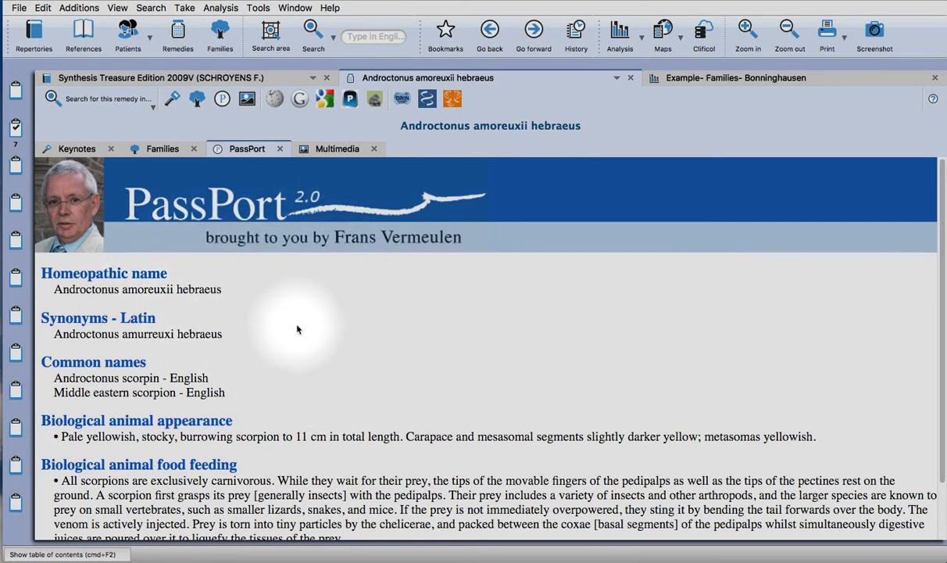
Scroll the analysis toward the androc. column for Androctonus amoreuxii hebraeus.
{"action": "scroll", "scroll_direction": "down", "scroll_amount": 3}
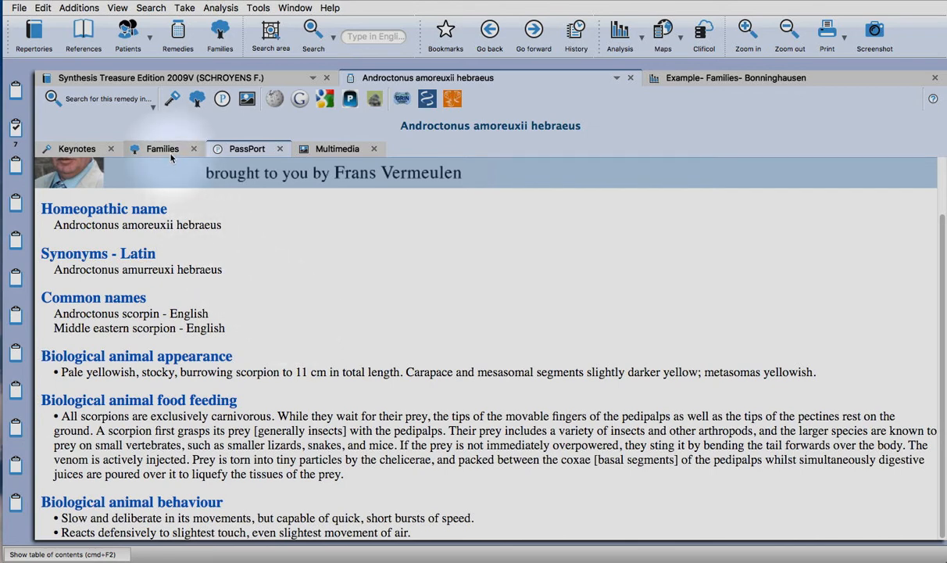
Show Androctonus's family tree and select the Arachnida level under Kingdoms > Animals > Arthropoda > Chelicerata.
{"action": "left_click", "coordinate": [162, 148]}
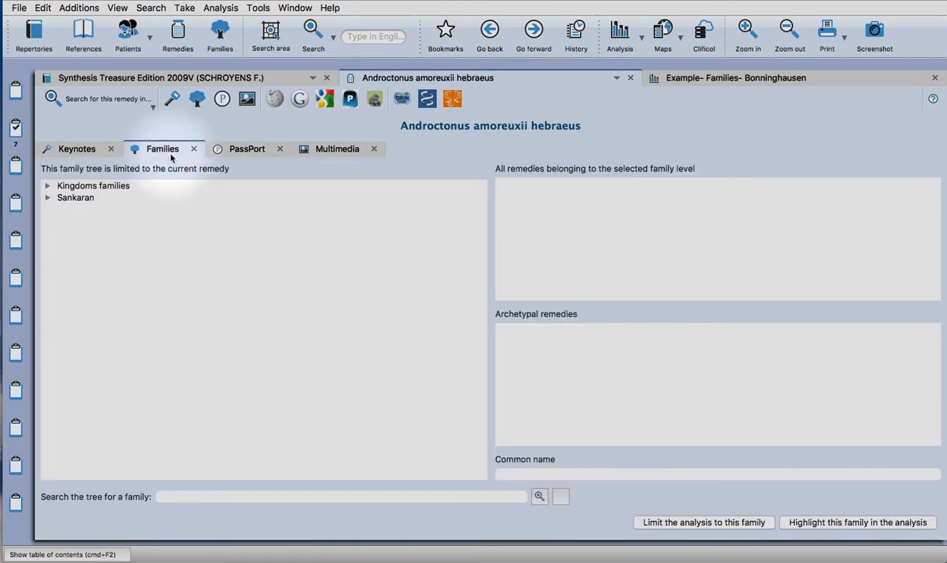
{"action": "left_click", "coordinate": [46, 197]}
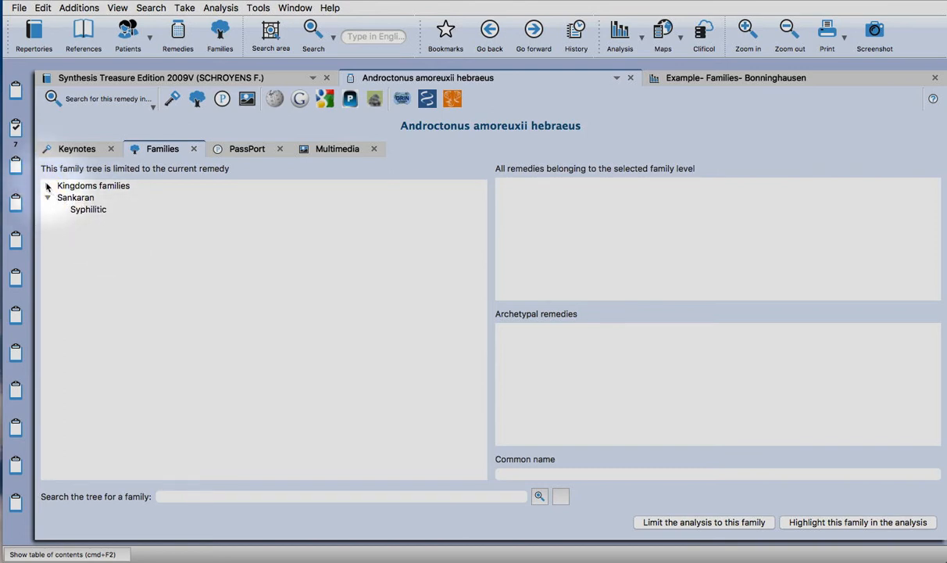
{"action": "left_click", "coordinate": [47, 185]}
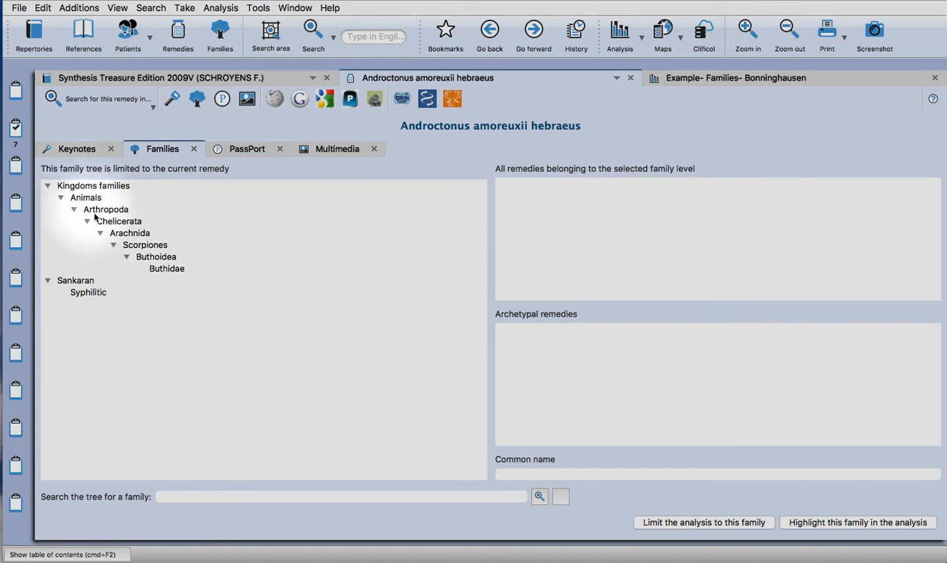
{"action": "left_click", "coordinate": [130, 233]}
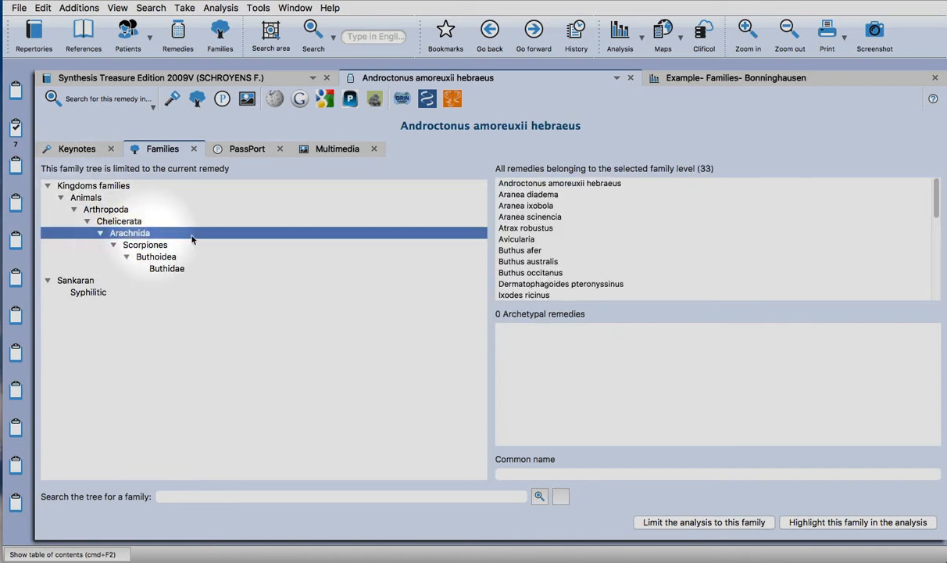
Limit the analysis to the Arachnida family, leaving 14 remedies.
{"action": "scroll", "scroll_direction": "down", "scroll_amount": 3}
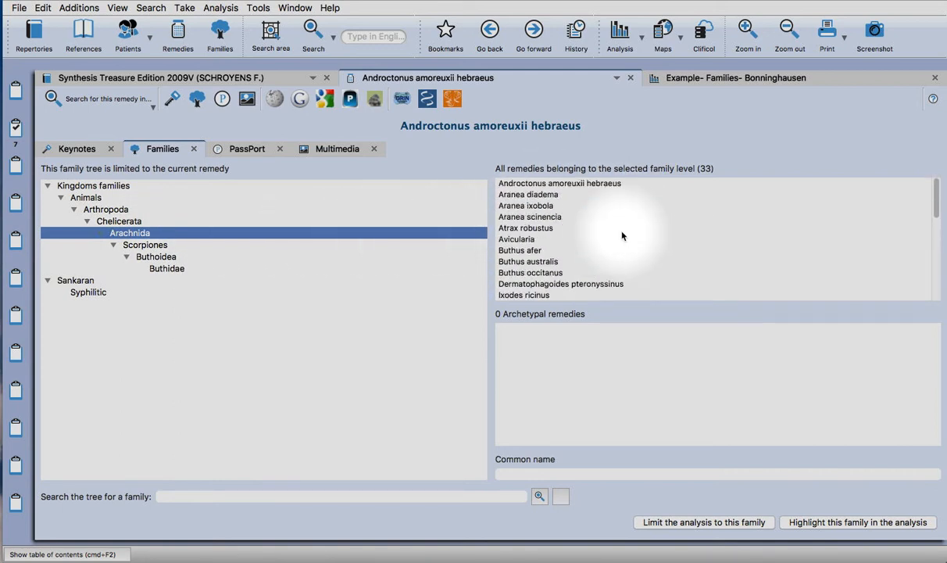
{"action": "scroll", "scroll_direction": "down", "scroll_amount": 3}
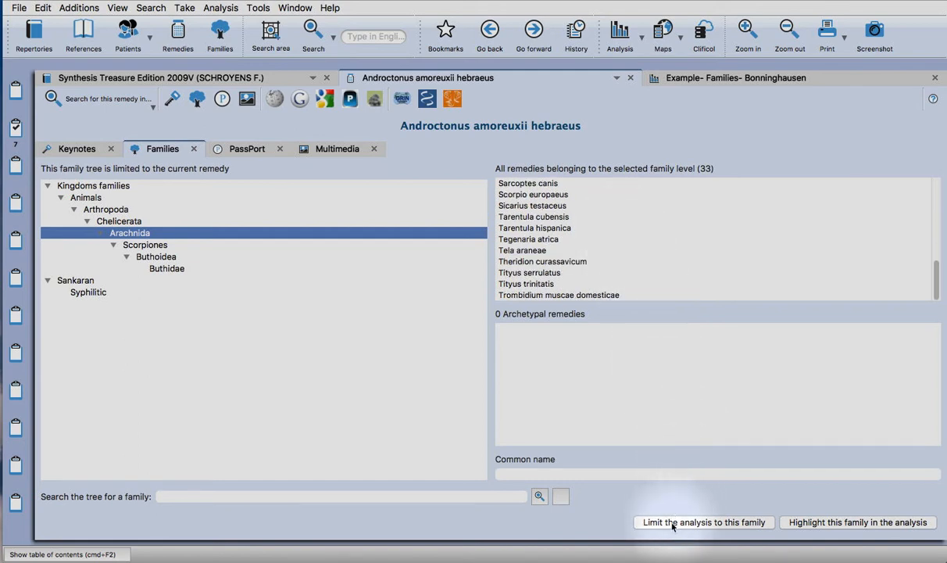
{"action": "mouse_move", "coordinate": [700, 525]}
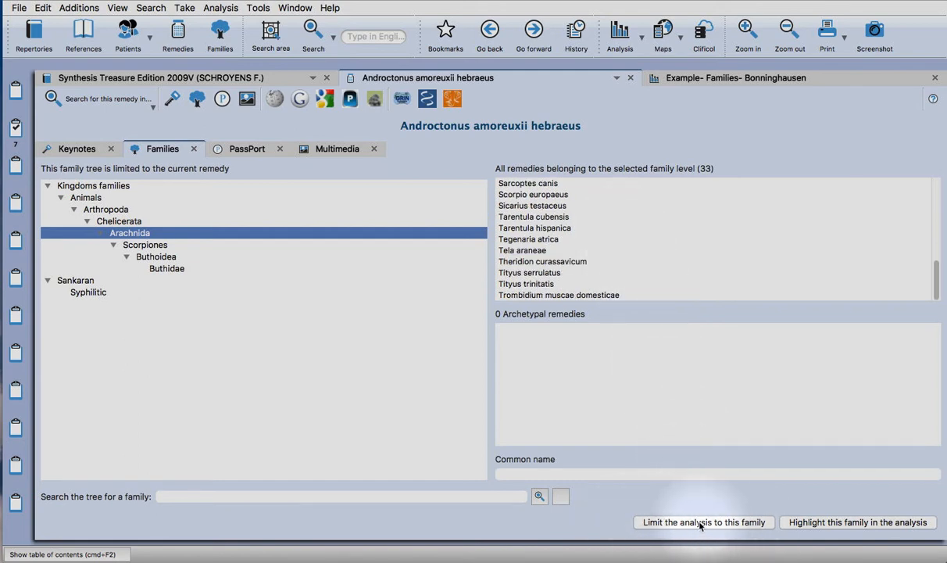
{"action": "left_click", "coordinate": [703, 522]}
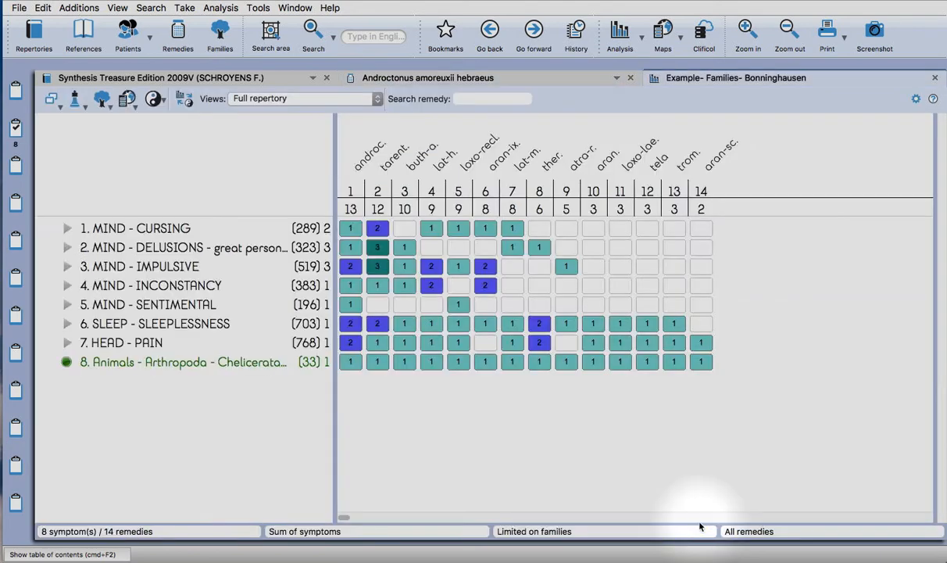
{"action": "mouse_move", "coordinate": [340, 455]}
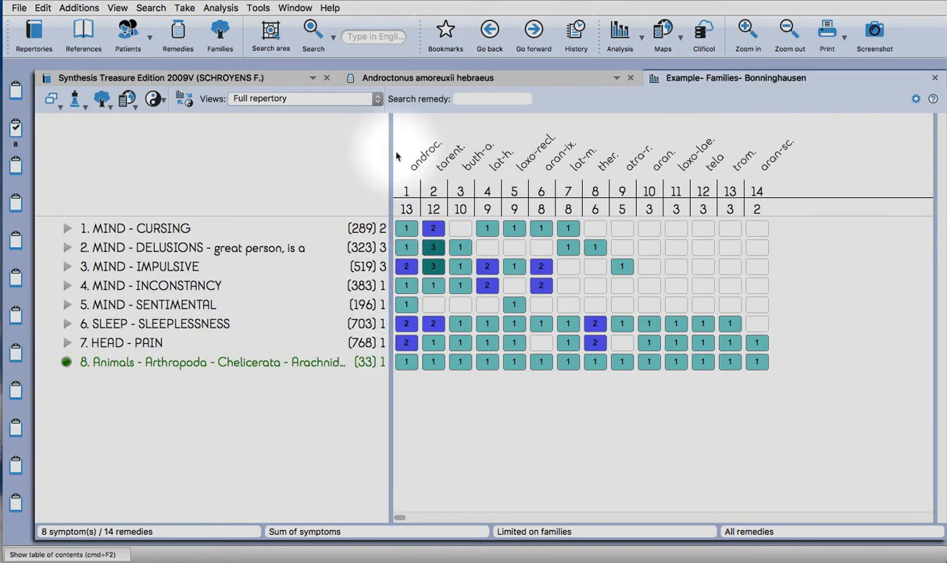
Search Google for Androctonus amoreuxii hebraeus with 'interhomeopathy' appended to the query.
{"action": "left_click", "coordinate": [428, 78]}
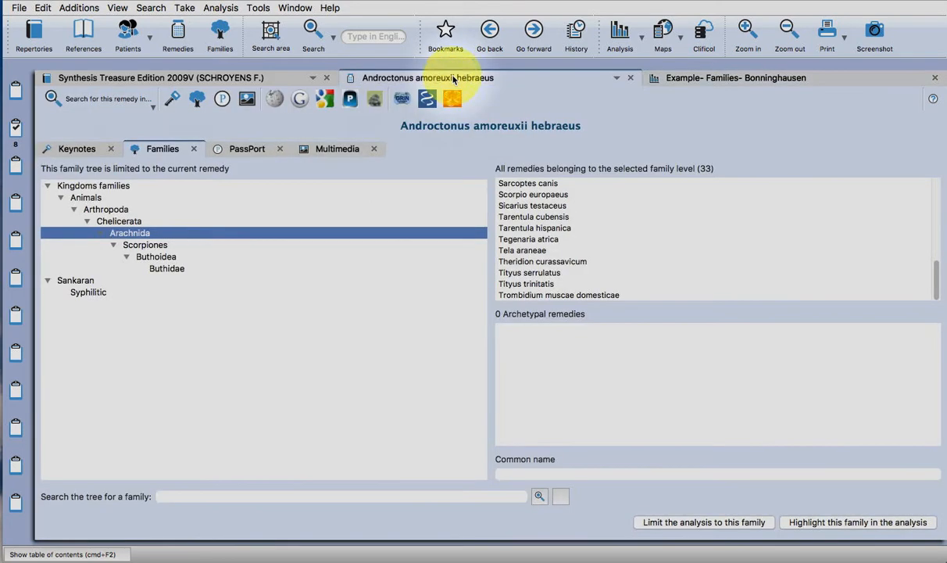
{"action": "mouse_move", "coordinate": [371, 134]}
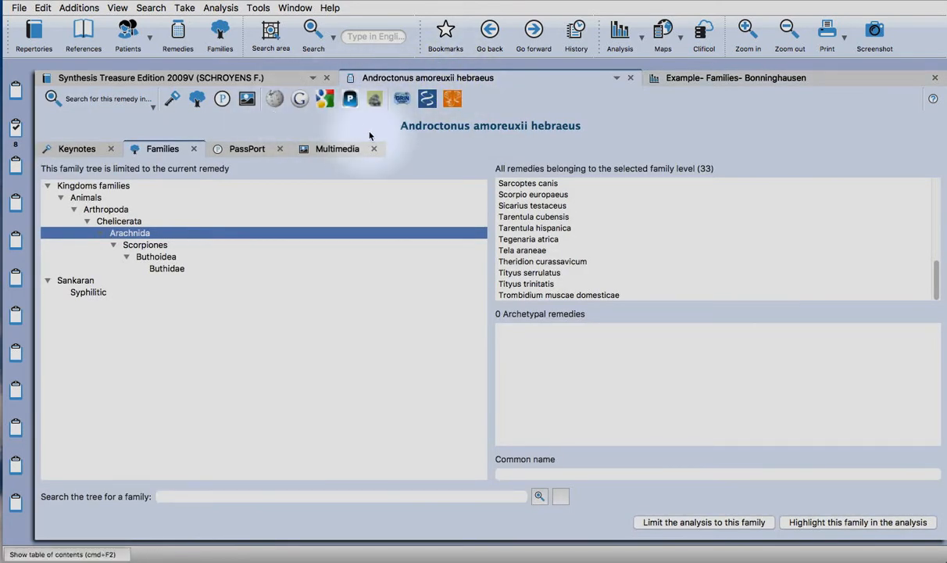
{"action": "mouse_move", "coordinate": [300, 98]}
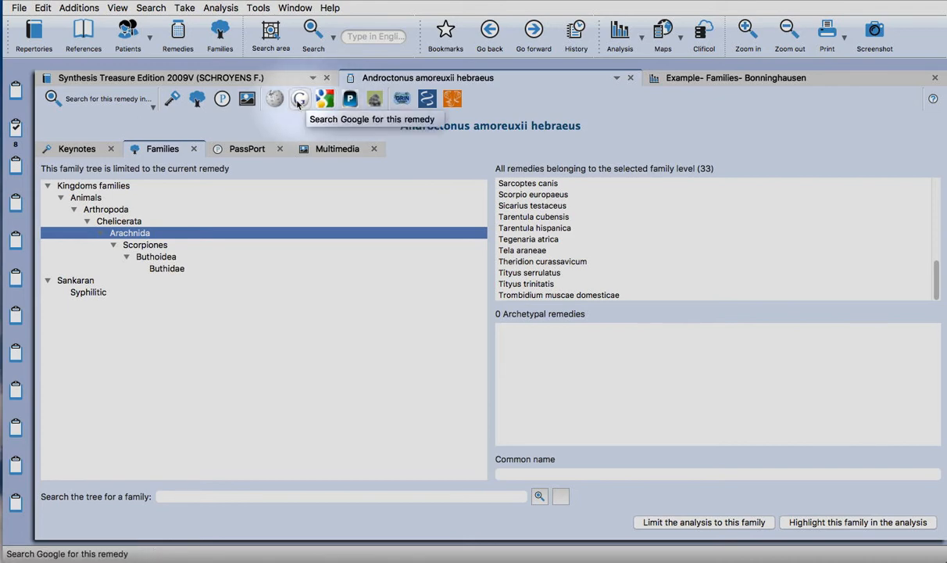
{"action": "left_click", "coordinate": [300, 99]}
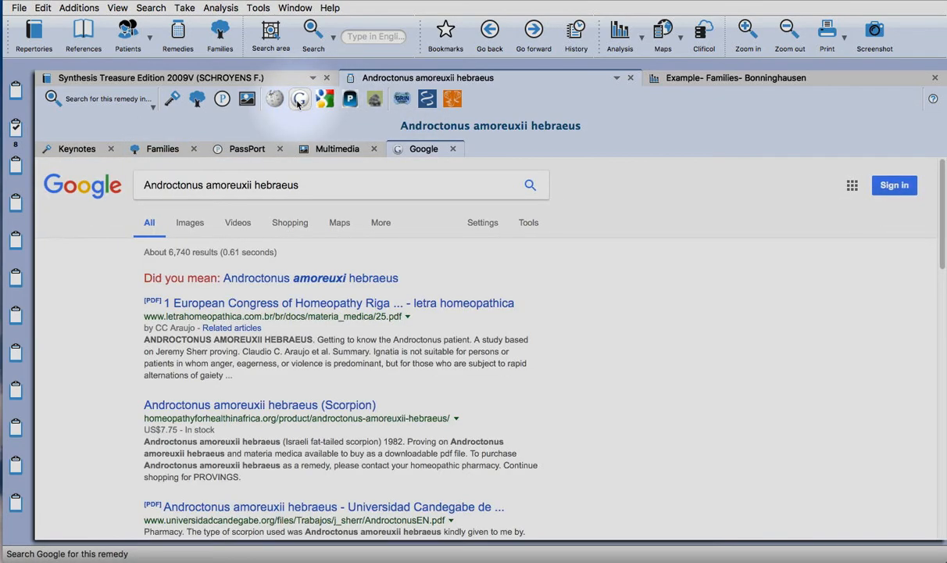
{"action": "left_click", "coordinate": [327, 184]}
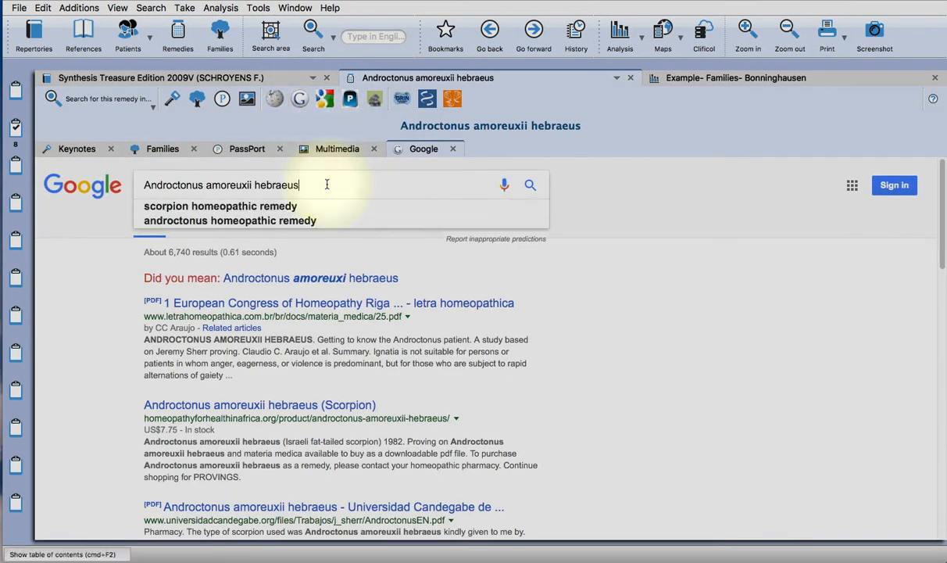
{"action": "key", "text": "space"}
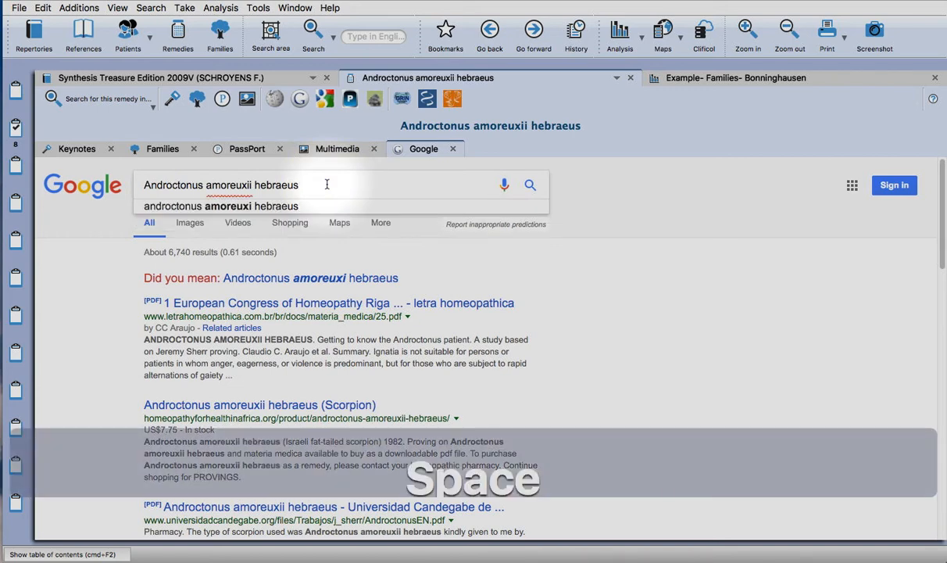
{"action": "type", "text": "inter"}
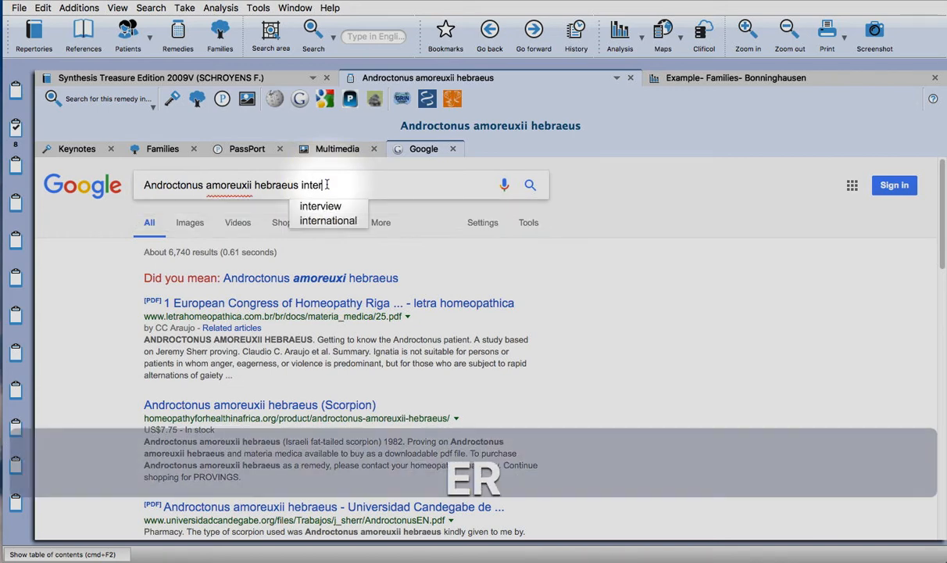
{"action": "type", "text": "homeopathy"}
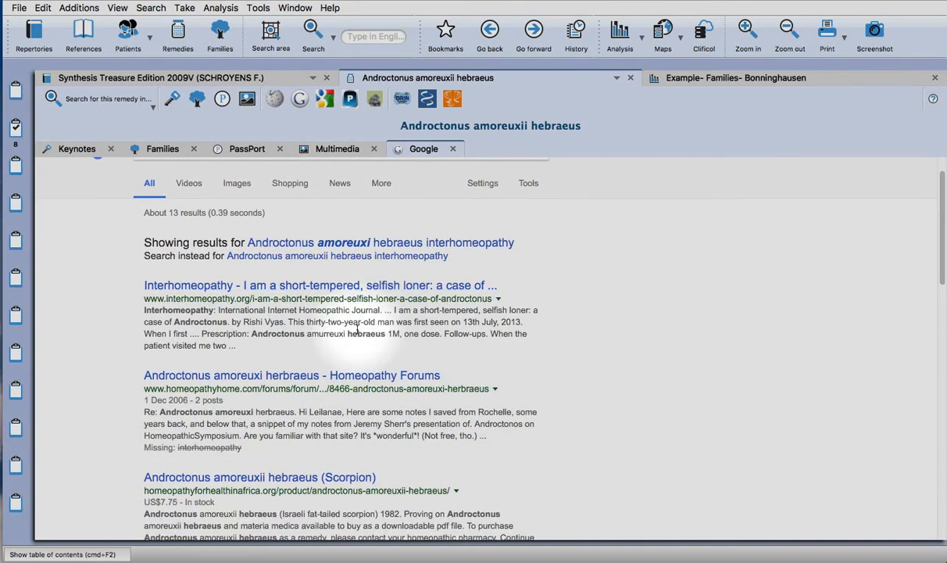
{"action": "mouse_move", "coordinate": [356, 294]}
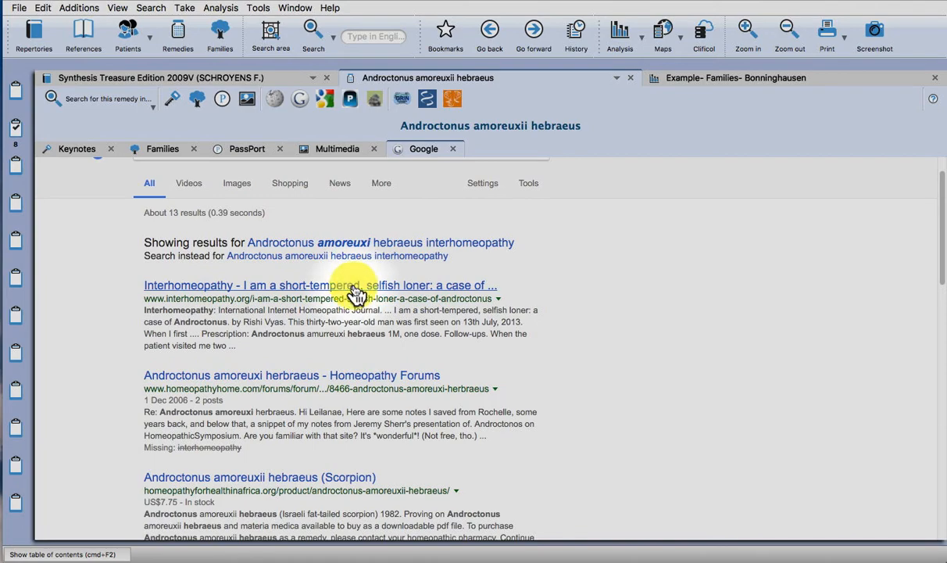
Read the Interhomeopathy Androctonus case article from the results.
{"action": "left_click", "coordinate": [321, 284]}
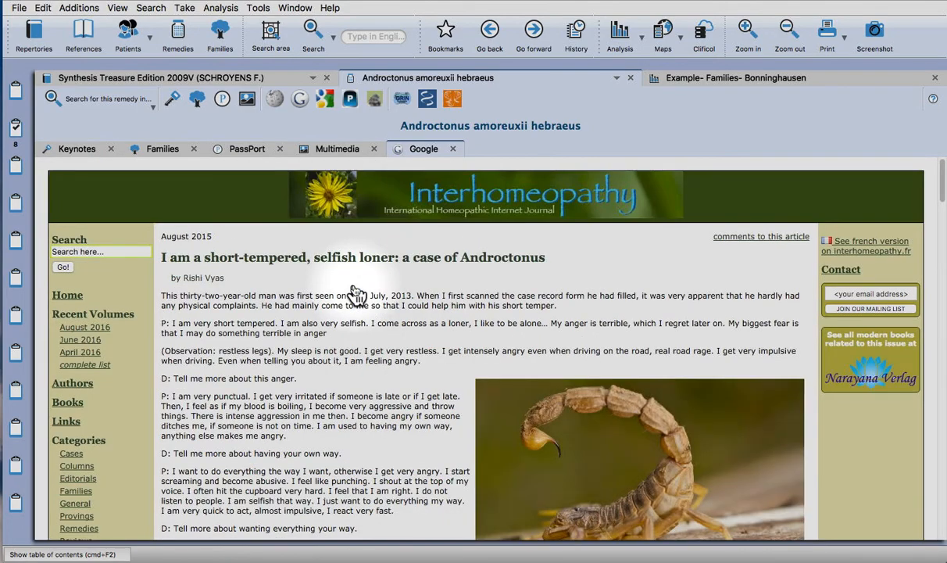
{"action": "scroll", "scroll_direction": "down", "scroll_amount": 3}
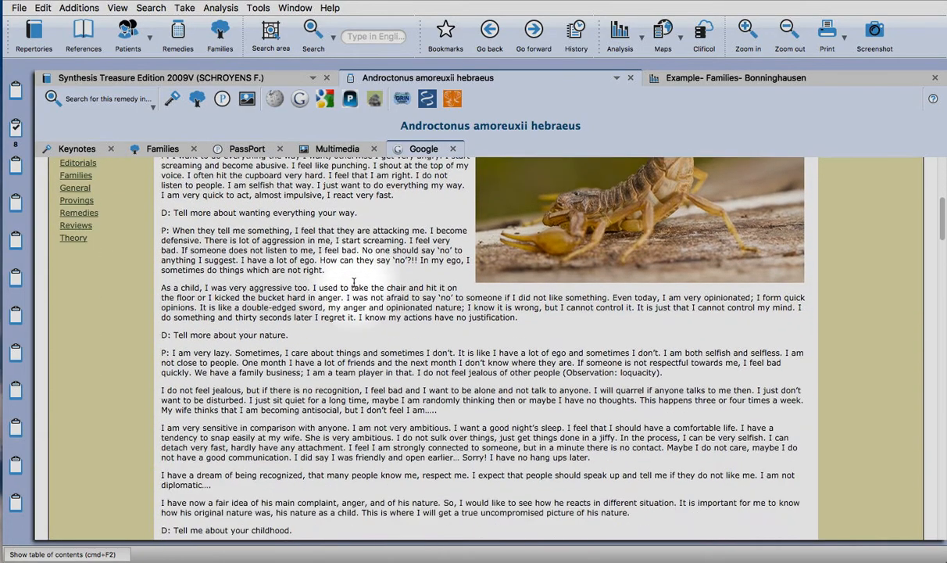
{"action": "scroll", "scroll_direction": "down", "scroll_amount": 3}
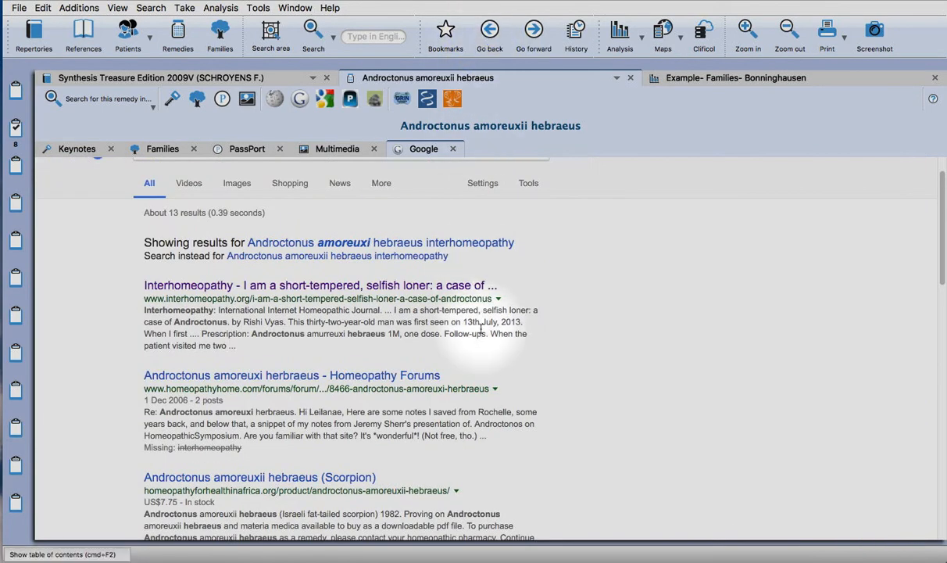
{"action": "scroll", "scroll_direction": "down", "scroll_amount": 3}
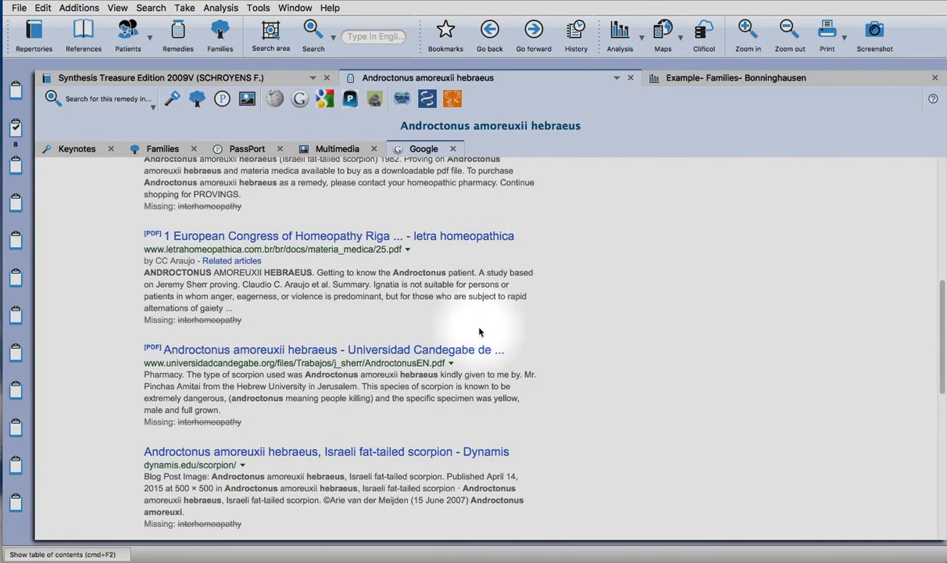
{"action": "scroll", "scroll_direction": "down", "scroll_amount": 3}
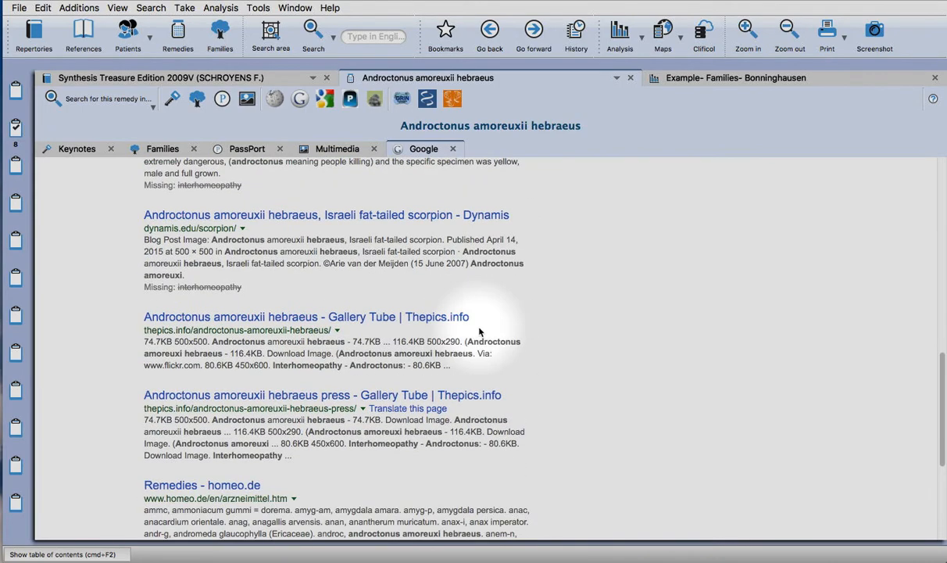
{"action": "scroll", "scroll_direction": "down", "scroll_amount": 3}
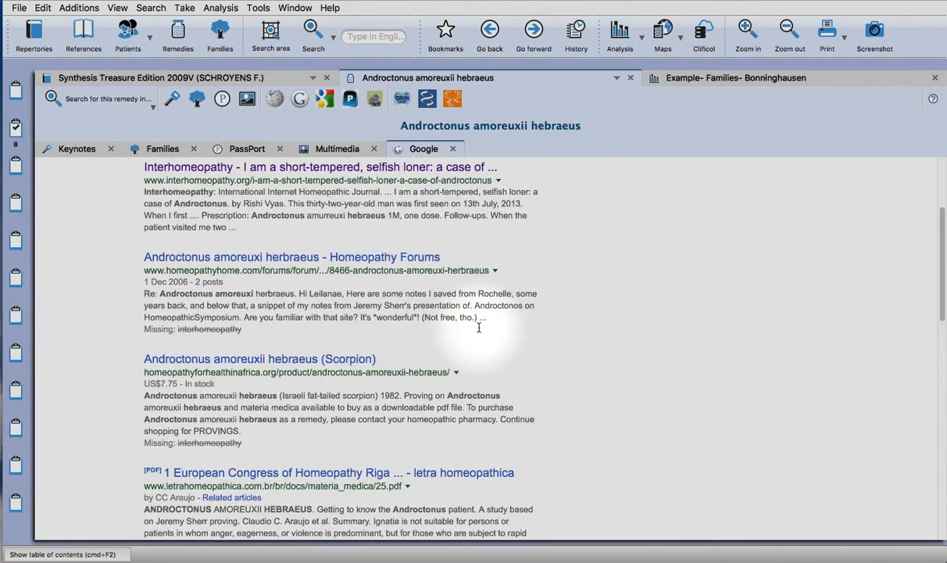
{"action": "scroll", "scroll_direction": "up", "scroll_amount": 3}
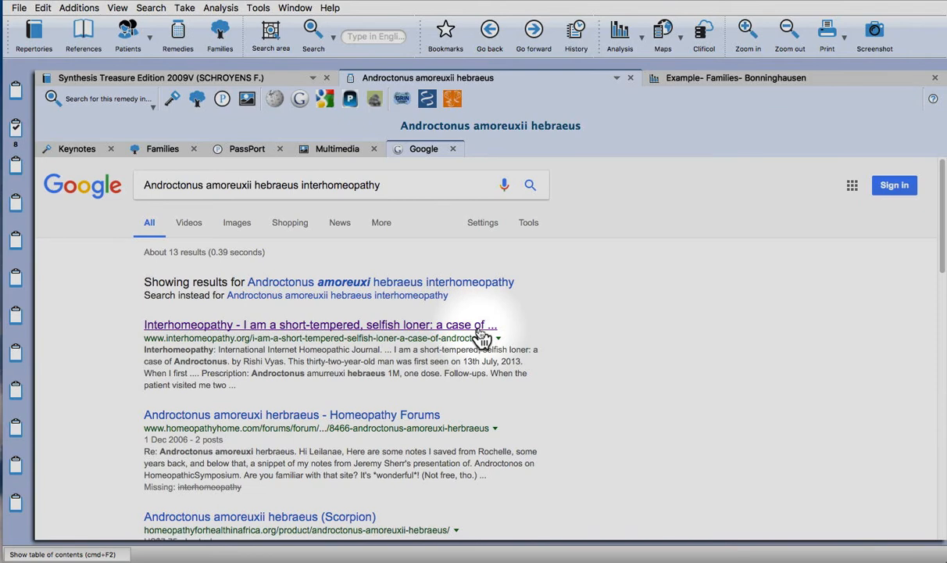
{"action": "mouse_move", "coordinate": [153, 162]}
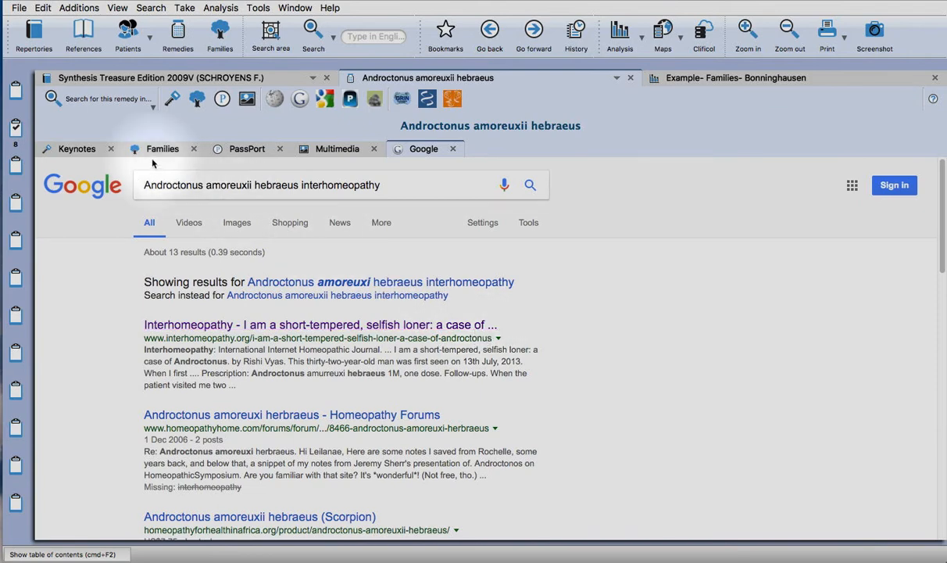
{"action": "mouse_move", "coordinate": [162, 154]}
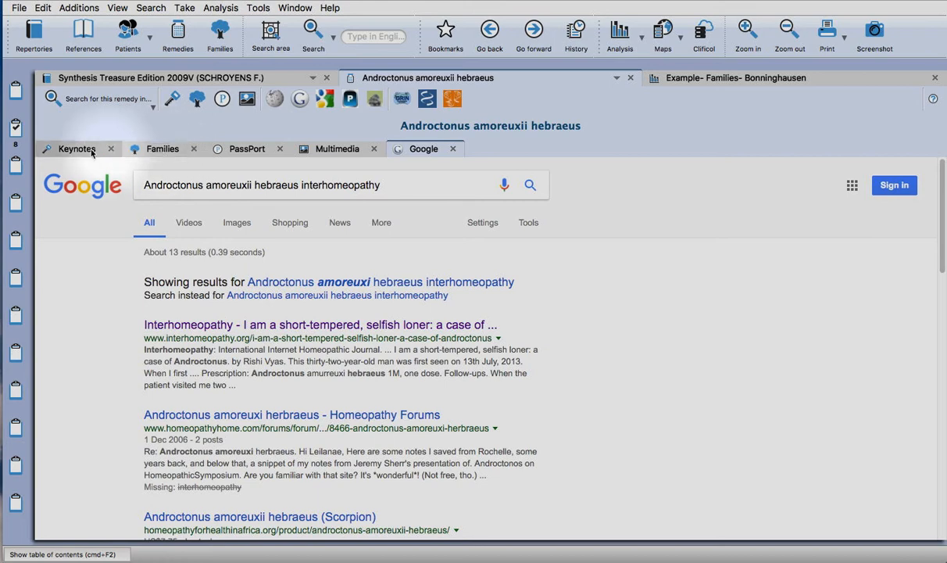
Open Tarentula hispanica's keynotes and search it on Google with 'interhomeopathy' added.
{"action": "left_click", "coordinate": [734, 78]}
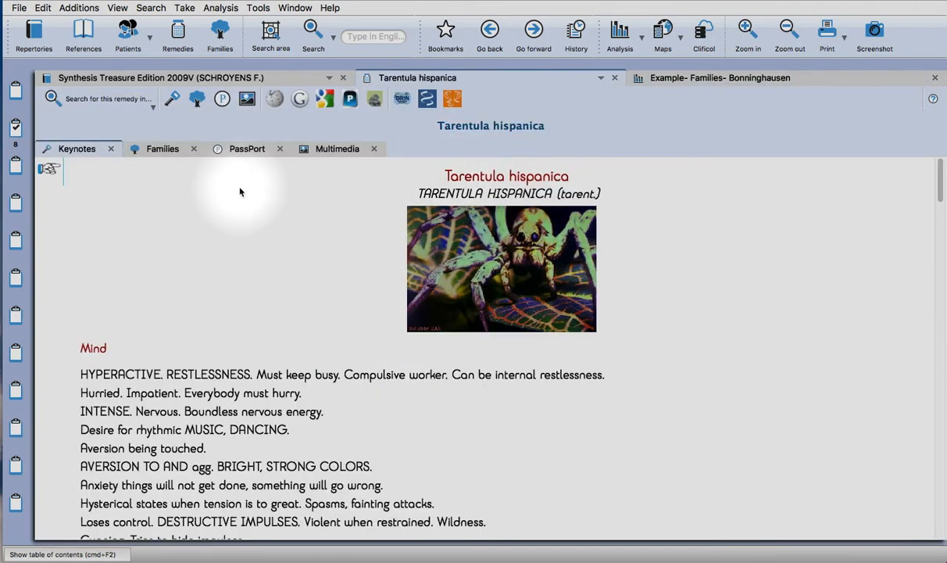
{"action": "scroll", "scroll_direction": "down", "scroll_amount": 3}
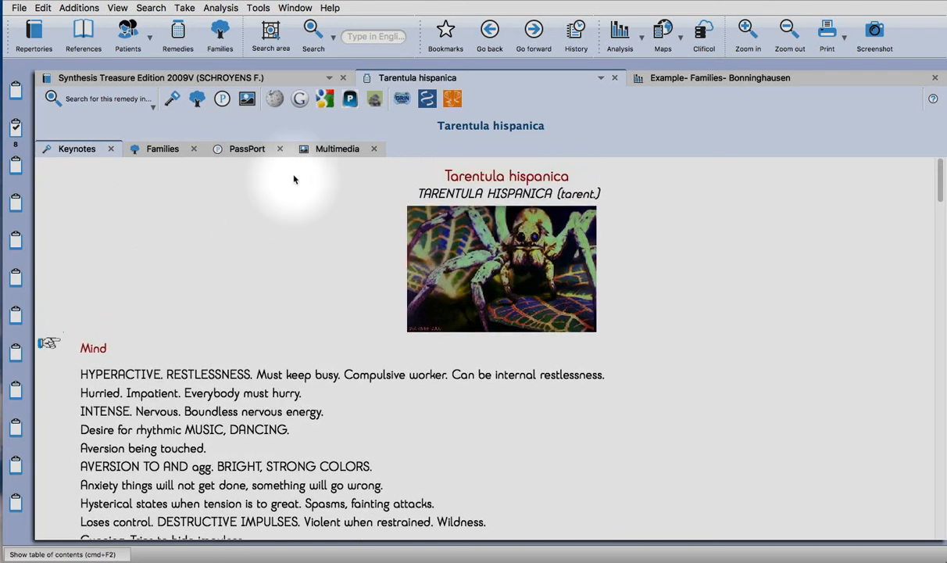
{"action": "left_click", "coordinate": [300, 99]}
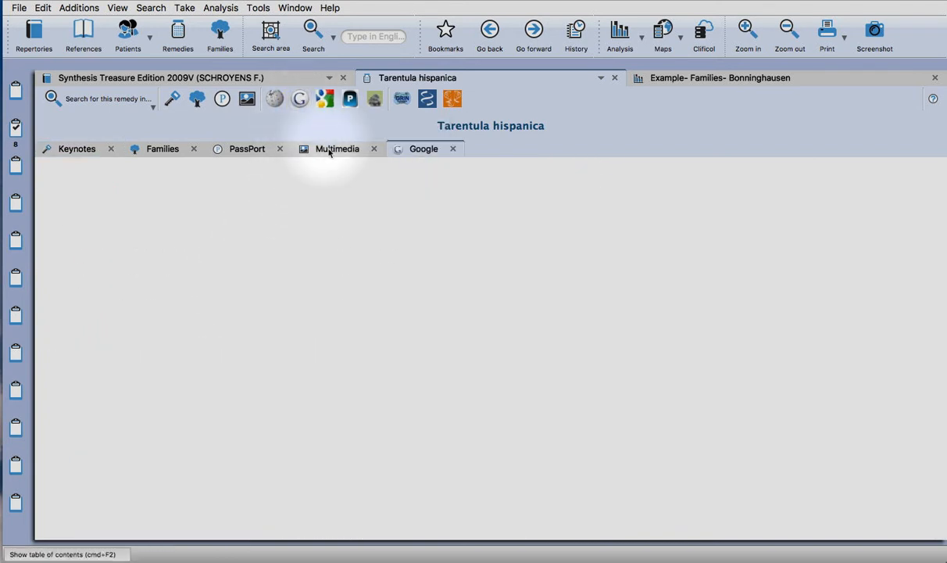
{"action": "left_click", "coordinate": [423, 149]}
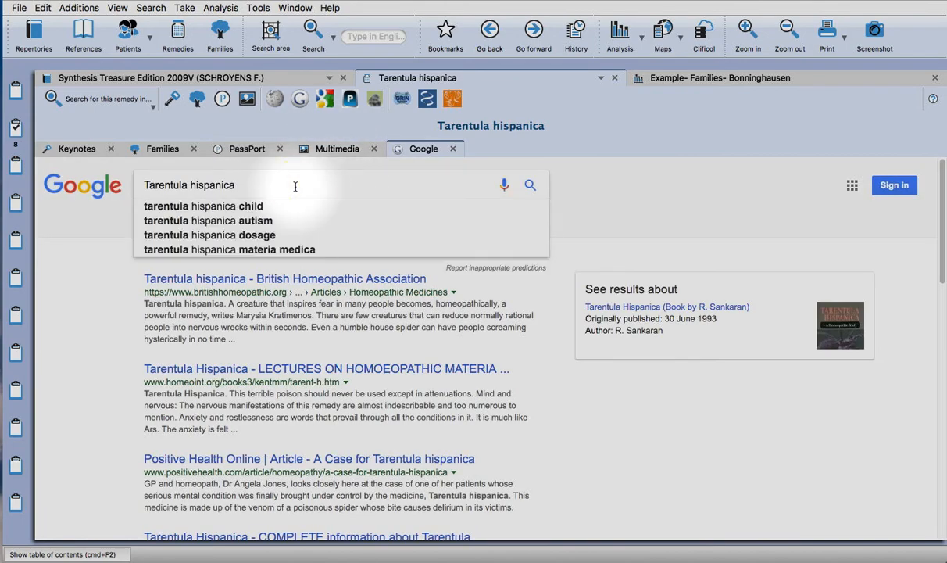
{"action": "type", "text": "interhomeopathy"}
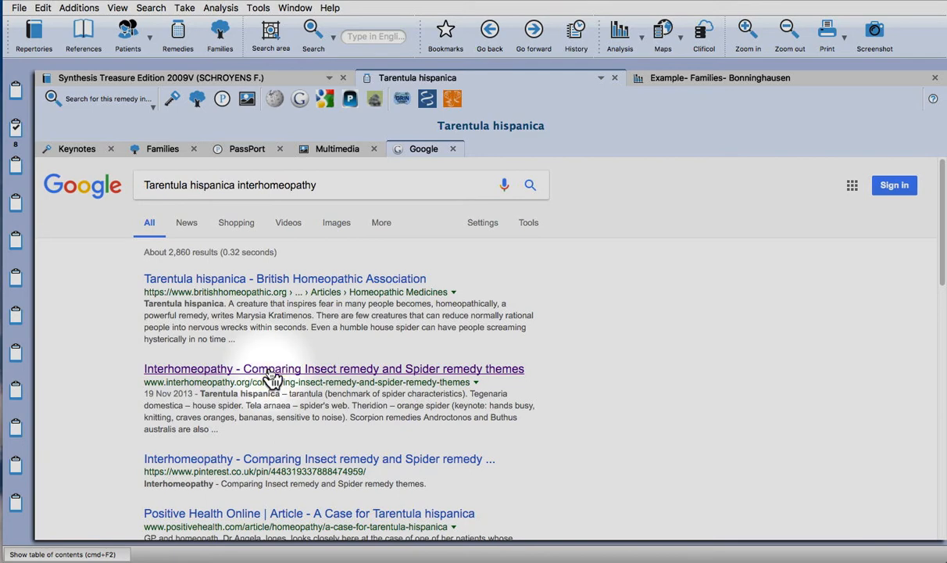
Read the Interhomeopathy article comparing insect and spider remedy themes.
{"action": "left_click", "coordinate": [335, 369]}
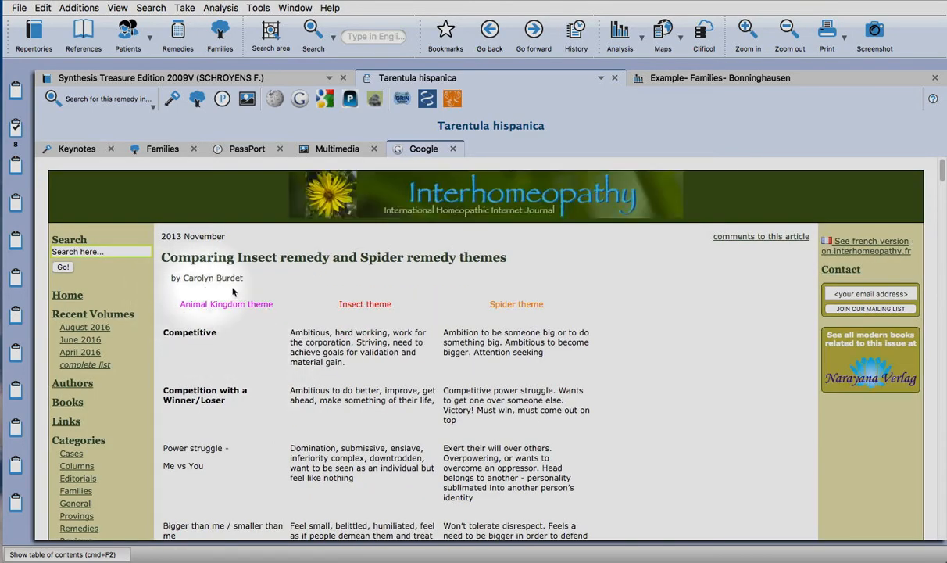
{"action": "mouse_move", "coordinate": [350, 300]}
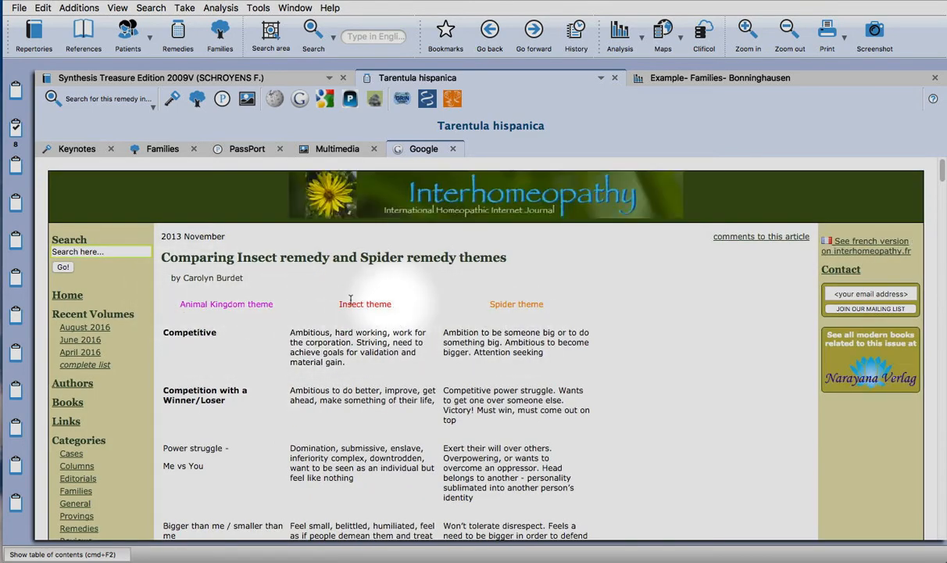
{"action": "mouse_move", "coordinate": [269, 285]}
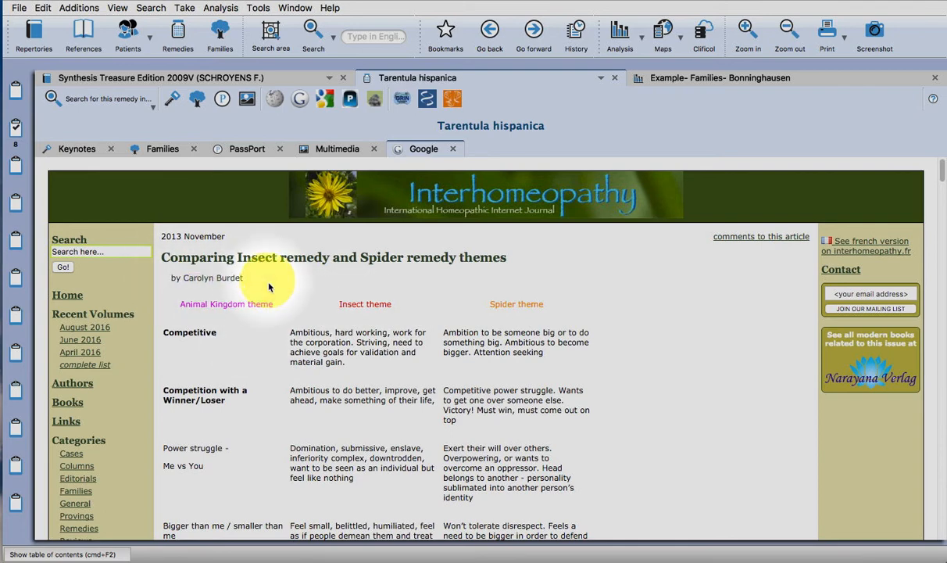
{"action": "scroll", "scroll_direction": "down", "scroll_amount": 3}
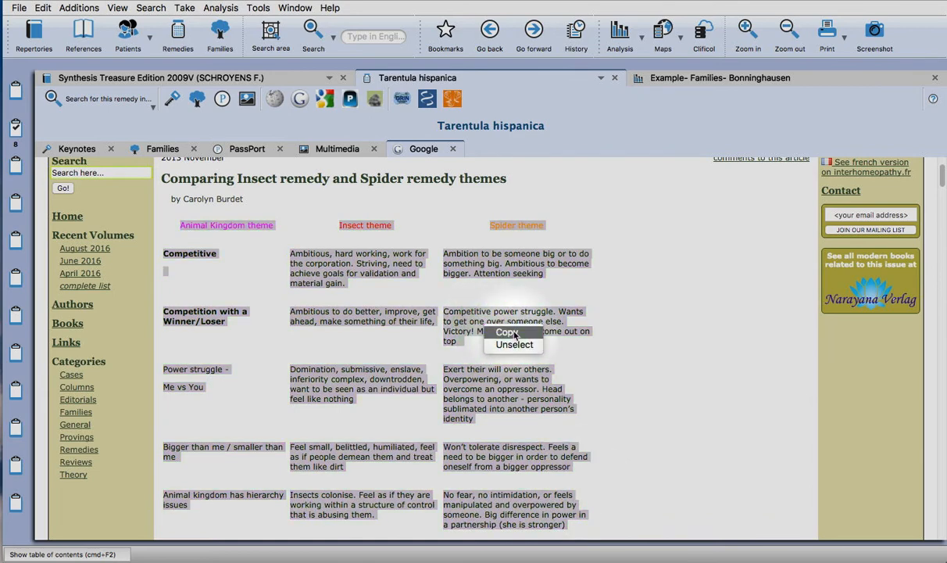
{"action": "left_click", "coordinate": [656, 332]}
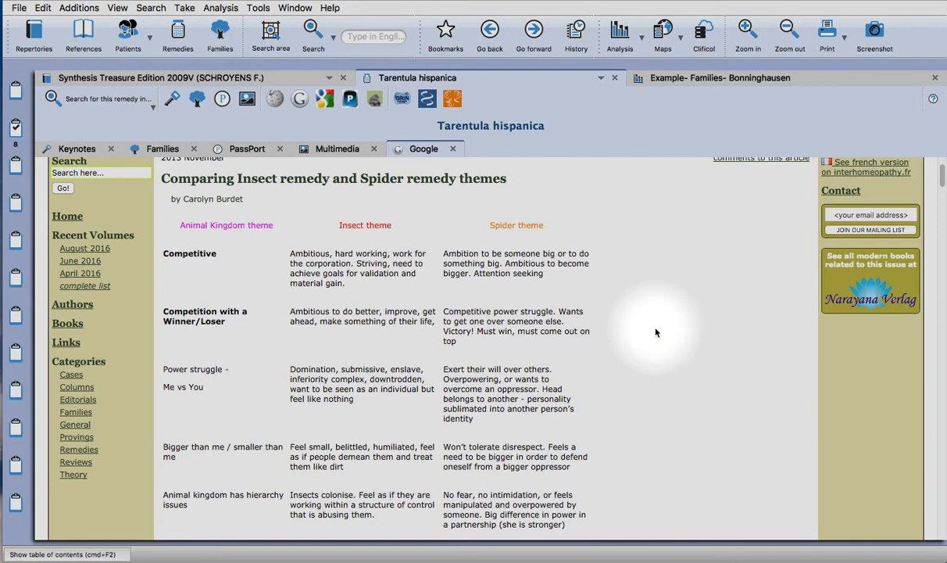
{"action": "scroll", "scroll_direction": "up", "scroll_amount": 3}
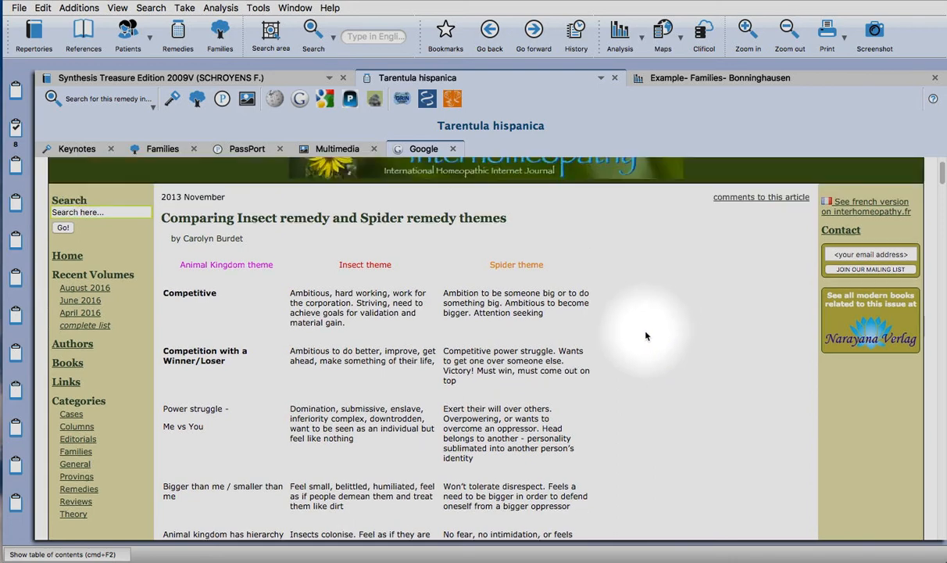
{"action": "scroll", "scroll_direction": "up", "scroll_amount": 3}
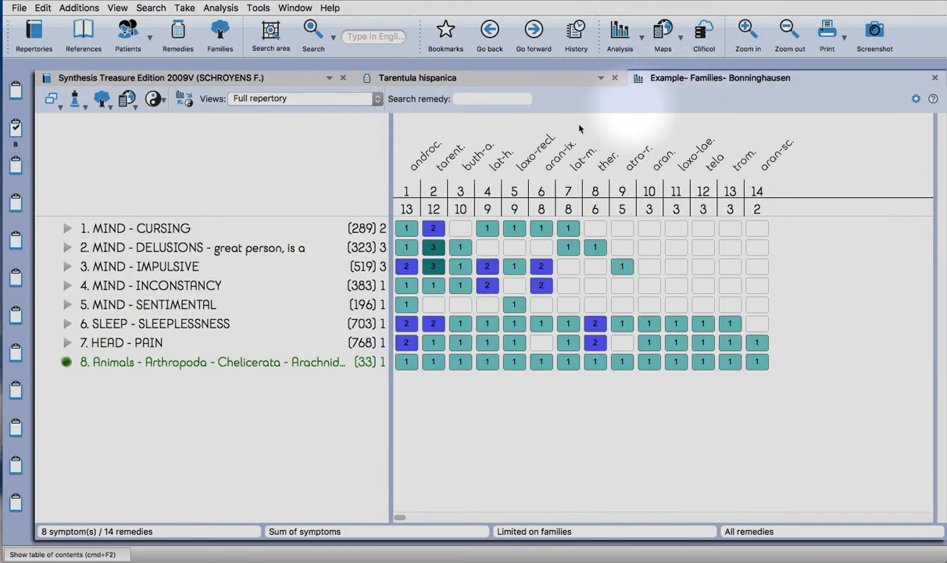
{"action": "mouse_move", "coordinate": [239, 456]}
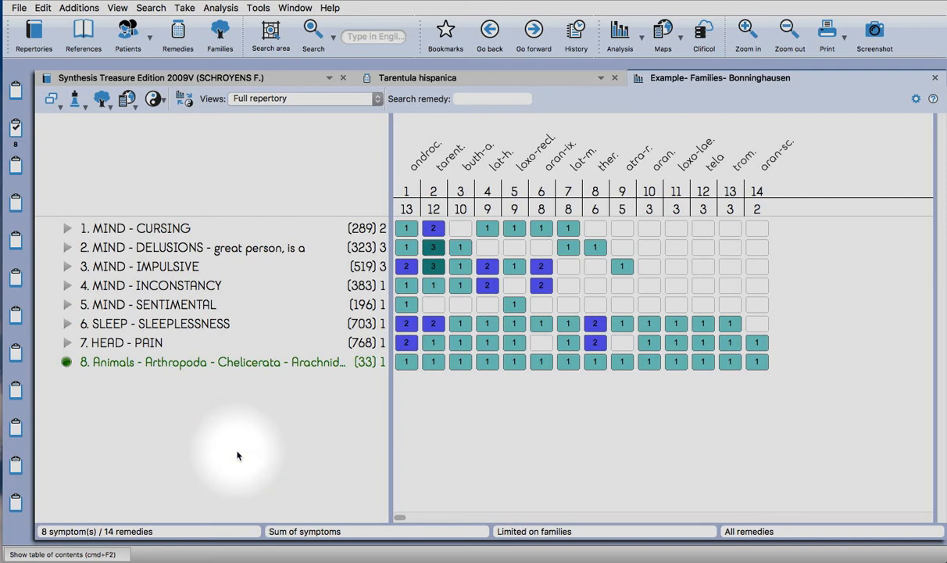
Undo the family limit, back to seven symptoms over 1075 remedies, and bring up the analysis strategy choices.
{"action": "key", "text": "cmd+z"}
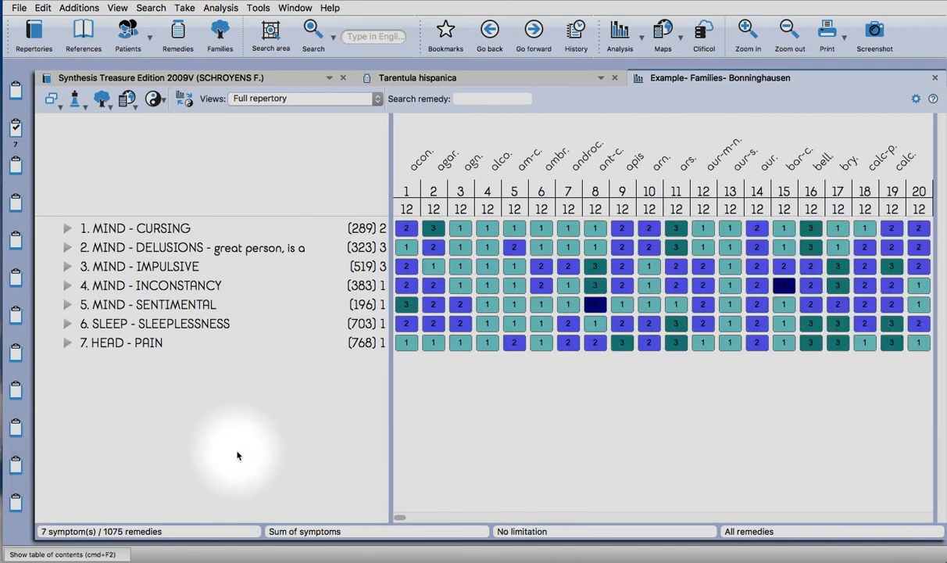
{"action": "mouse_move", "coordinate": [245, 440]}
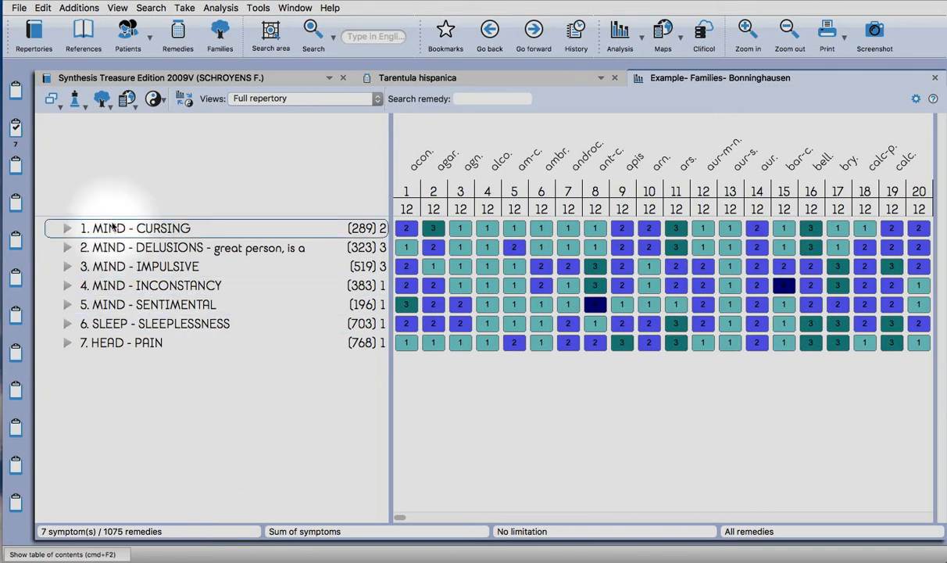
{"action": "mouse_move", "coordinate": [75, 100]}
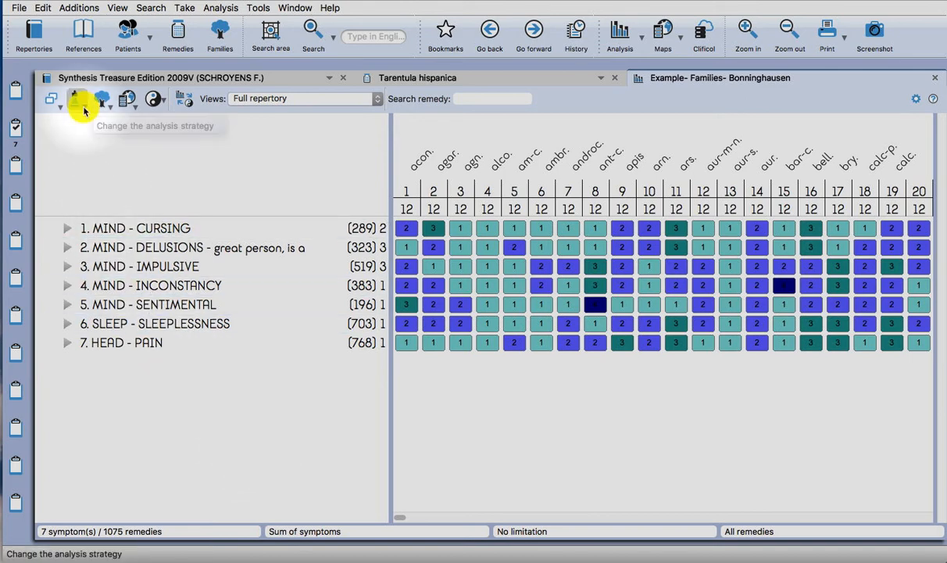
{"action": "left_click", "coordinate": [76, 98]}
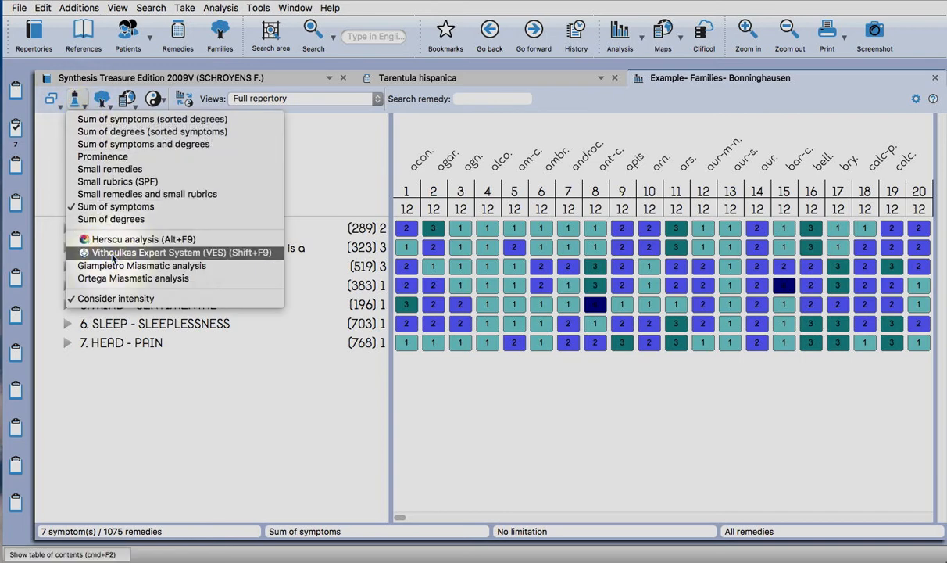
Run the Vithoulkas Expert System analysis limited to only plant remedies.
{"action": "left_click", "coordinate": [172, 251]}
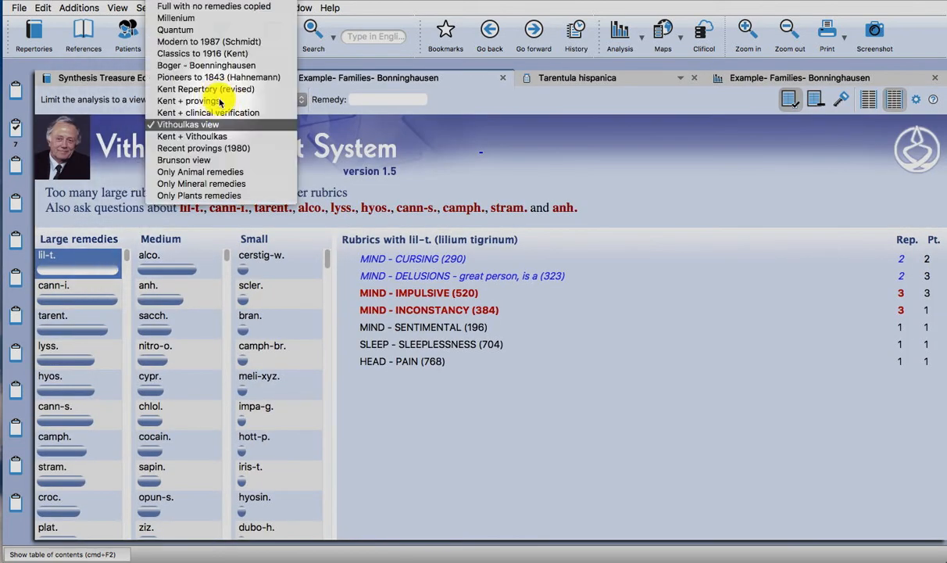
{"action": "mouse_move", "coordinate": [200, 170]}
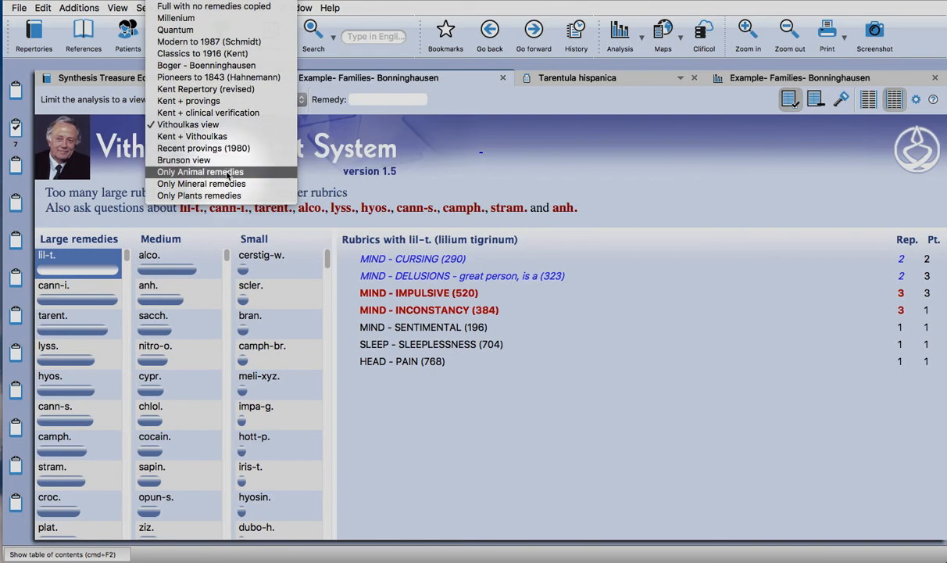
{"action": "left_click", "coordinate": [198, 196]}
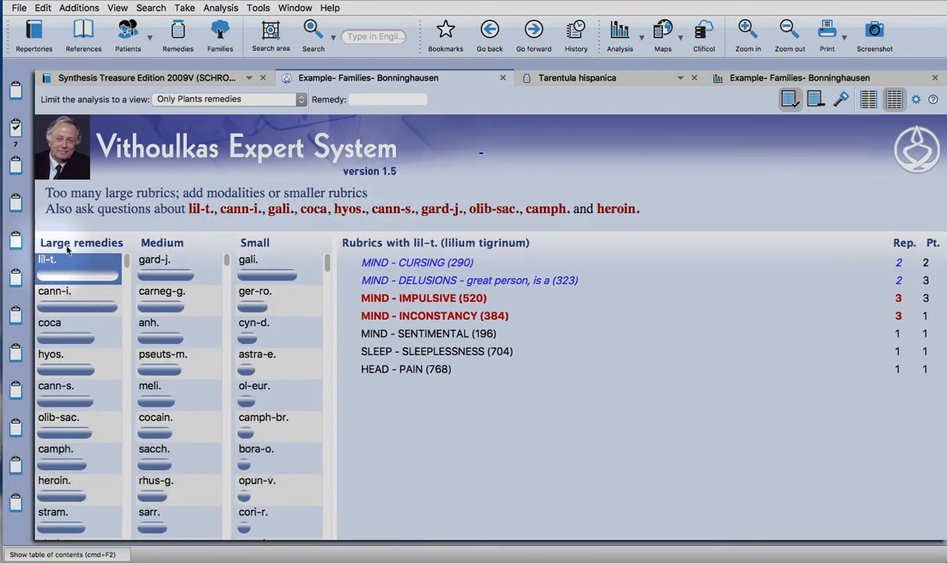
Check the rubrics covered by lil-t. and gali, then open the remedy information for Lilium tigrinum.
{"action": "left_click", "coordinate": [249, 259]}
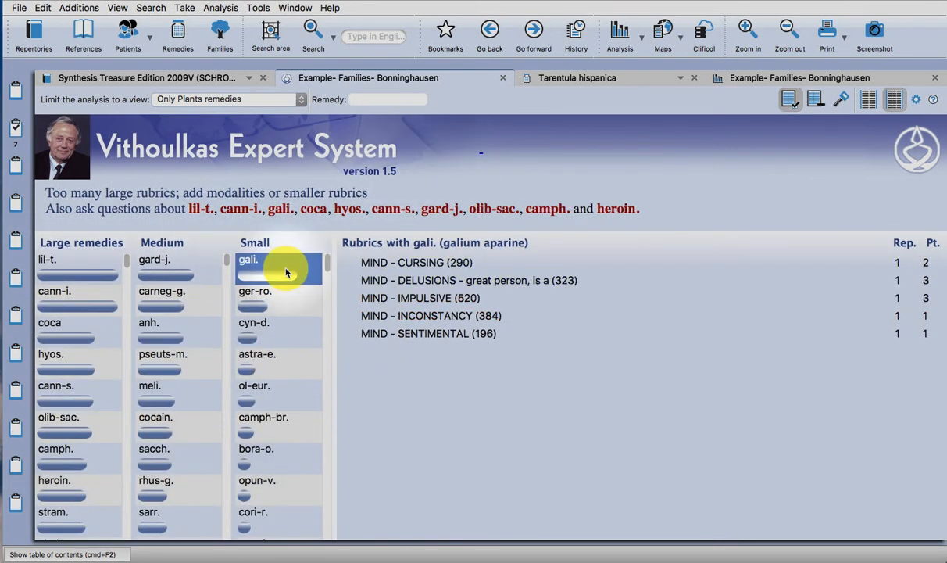
{"action": "left_click", "coordinate": [47, 260]}
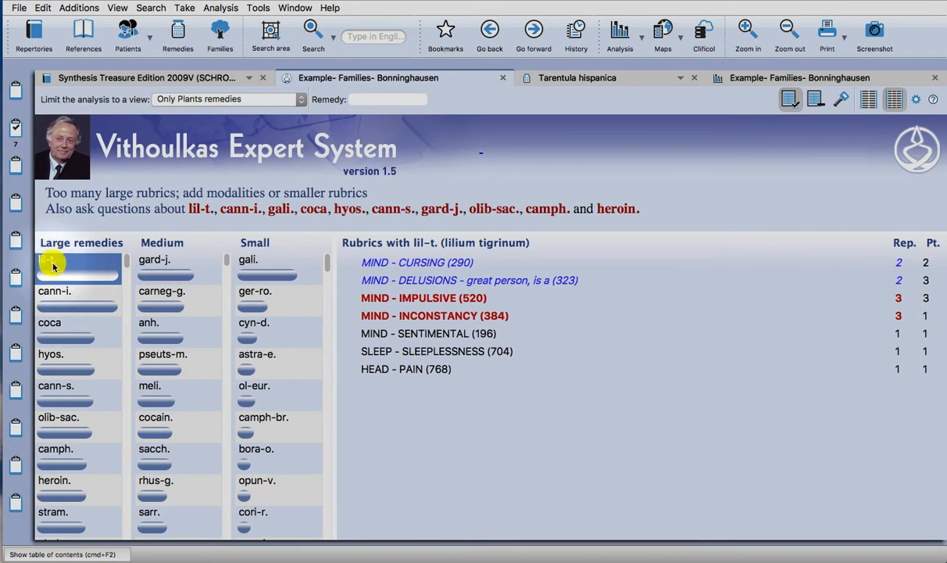
{"action": "double_click", "coordinate": [53, 260]}
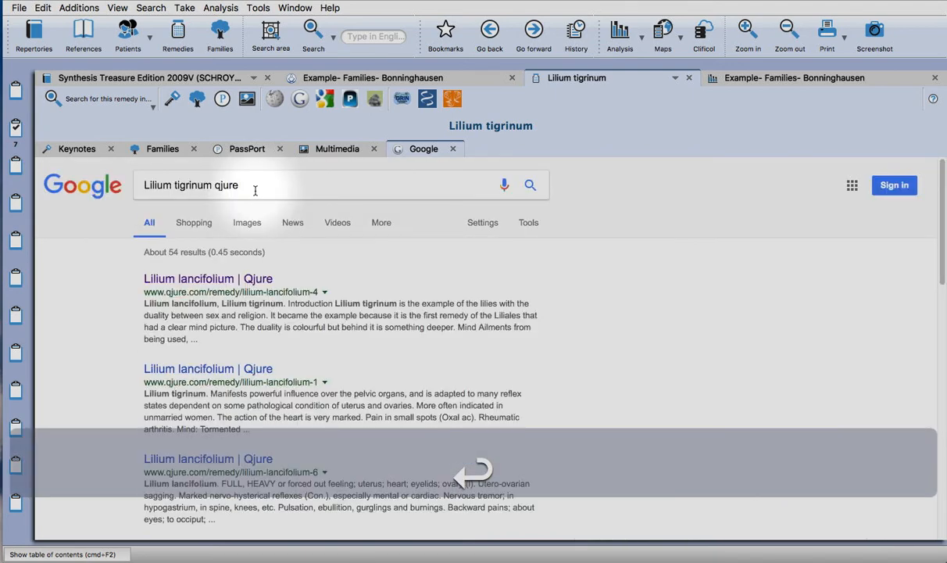
{"action": "mouse_move", "coordinate": [469, 469]}
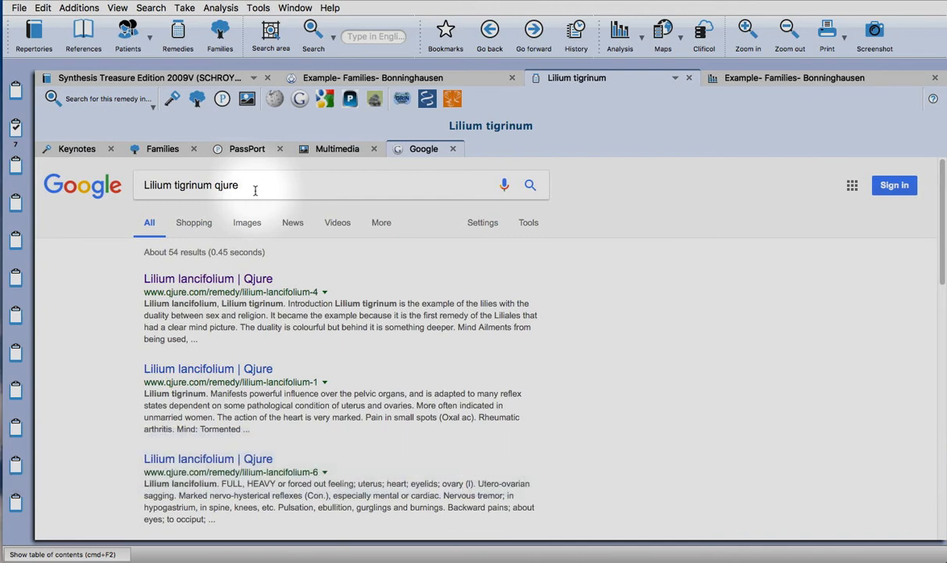
{"action": "mouse_move", "coordinate": [253, 209]}
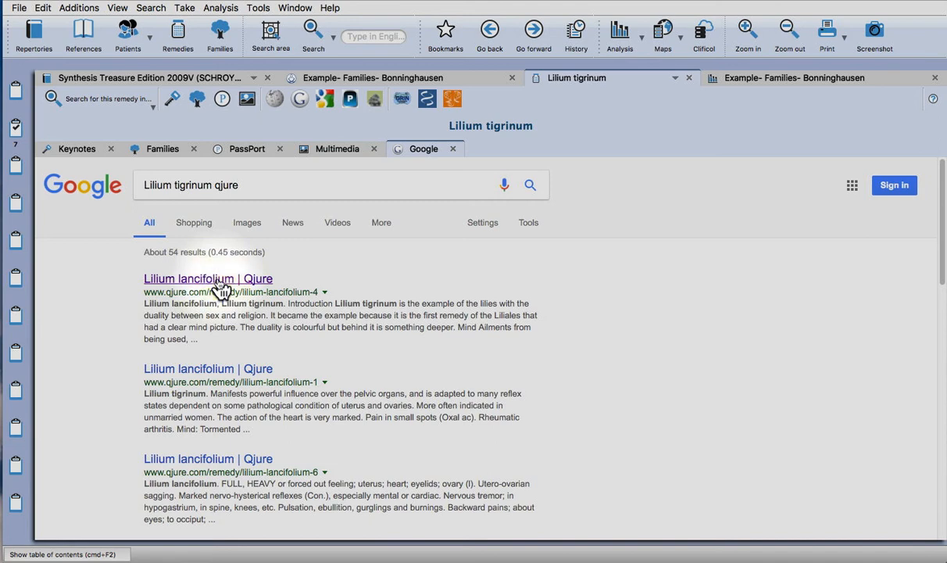
Open the first Qjure result for Lilium lancifolium and show its family classification.
{"action": "left_click", "coordinate": [208, 278]}
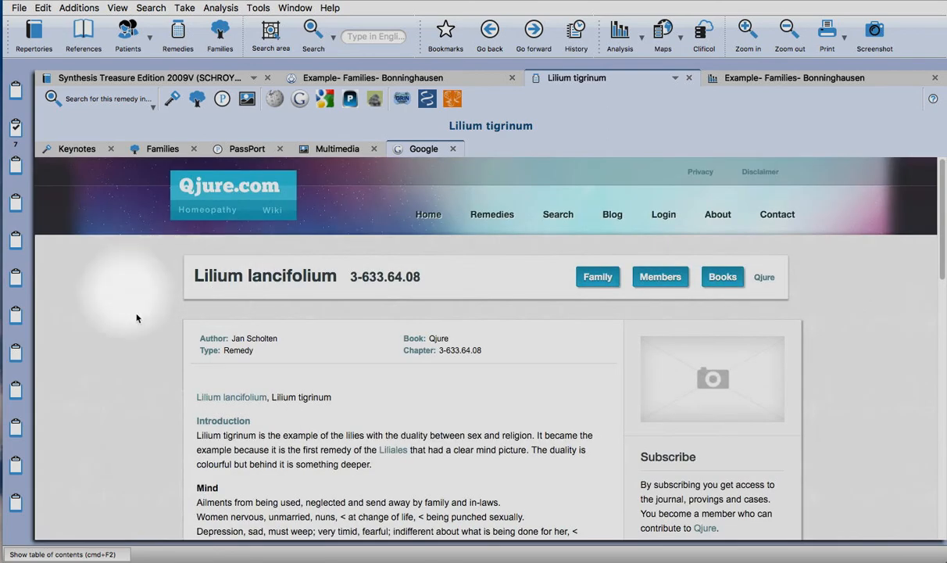
{"action": "scroll", "scroll_direction": "down", "scroll_amount": 3}
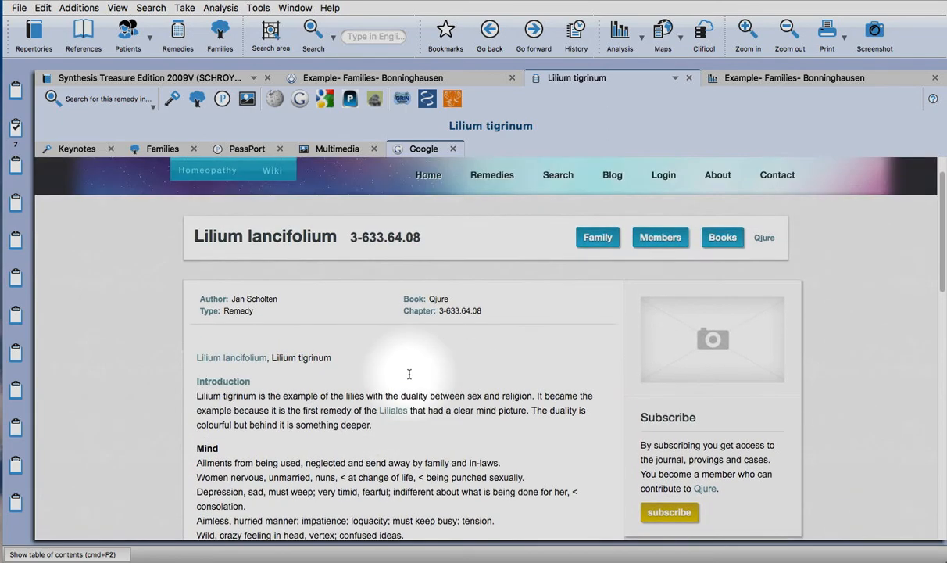
{"action": "left_click", "coordinate": [597, 238]}
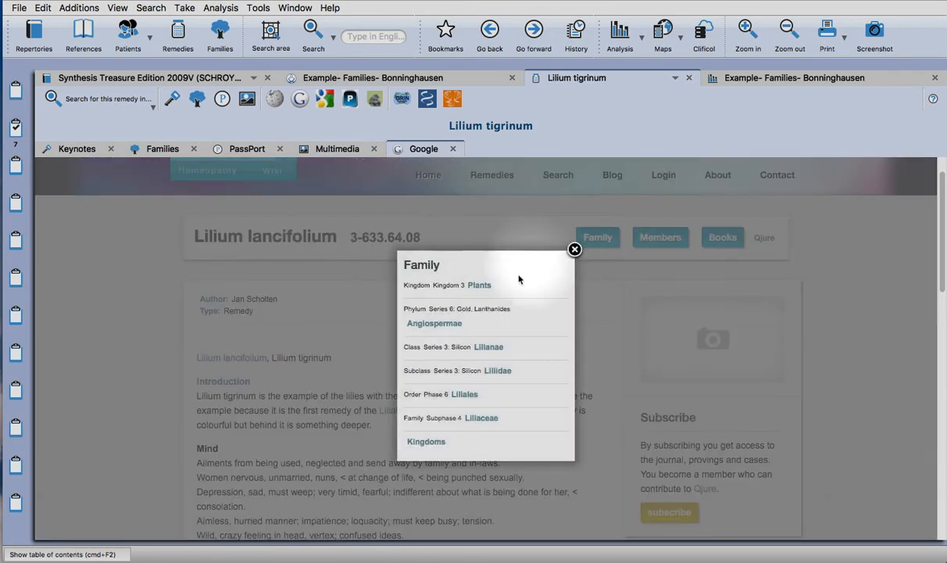
{"action": "mouse_move", "coordinate": [466, 399]}
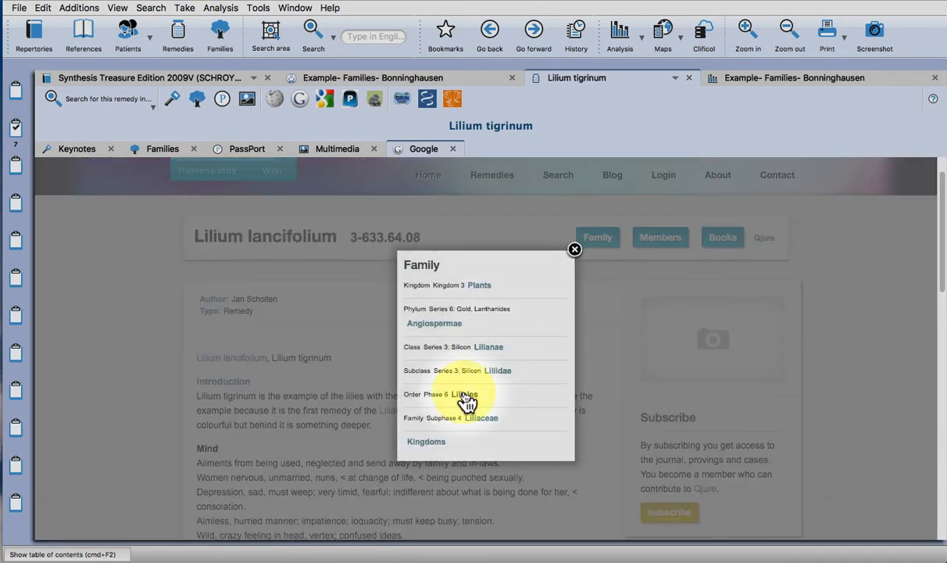
Read the Liliales order page from the family tree.
{"action": "left_click", "coordinate": [466, 394]}
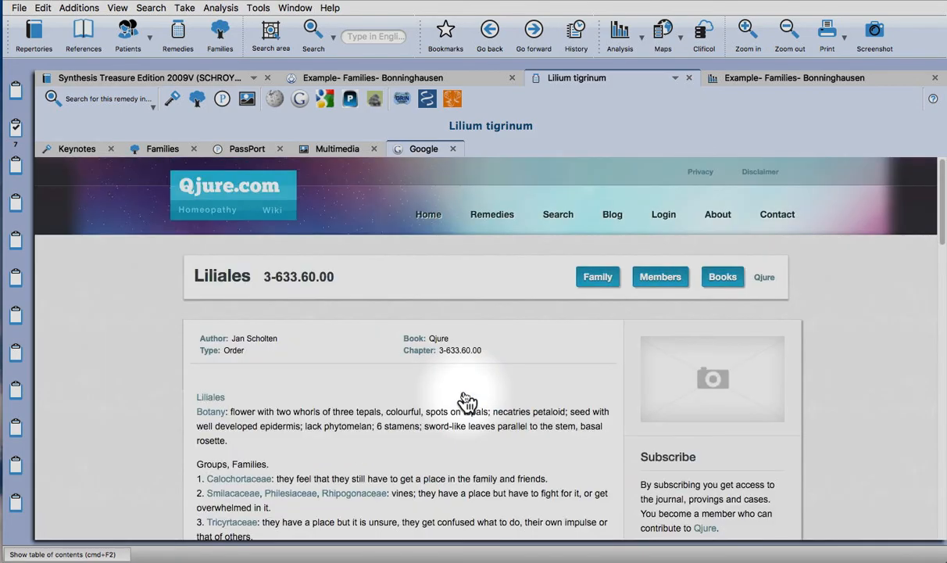
{"action": "scroll", "scroll_direction": "down", "scroll_amount": 3}
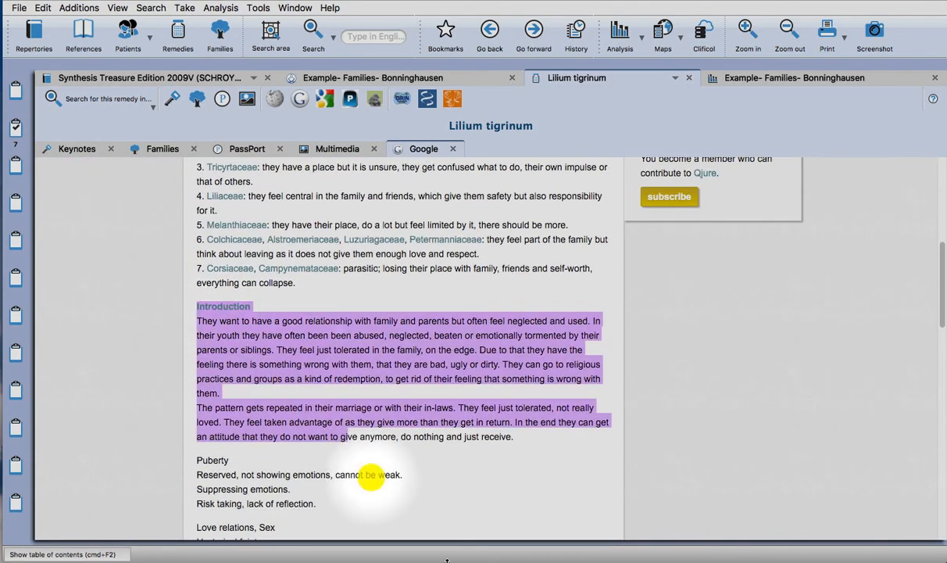
{"action": "scroll", "scroll_direction": "down", "scroll_amount": 3}
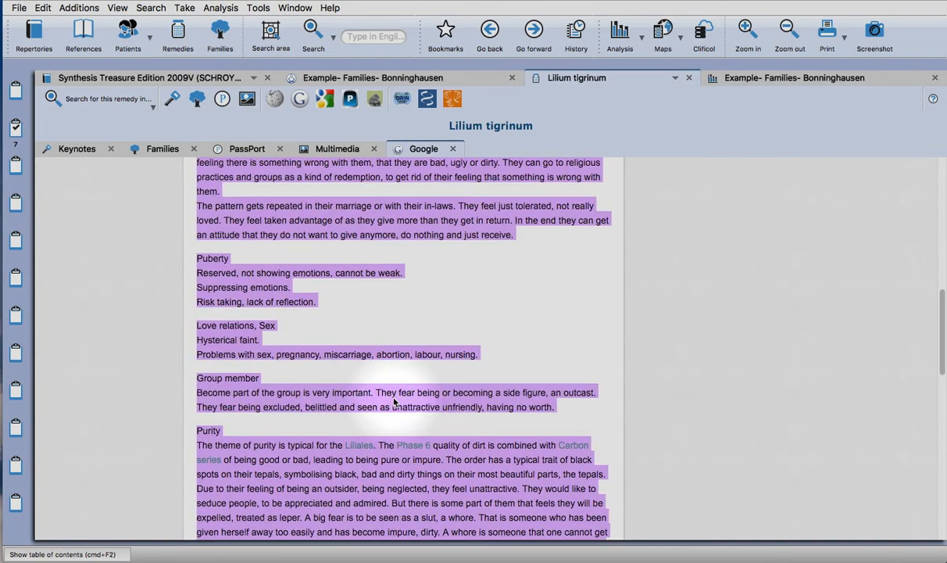
{"action": "scroll", "scroll_direction": "up", "scroll_amount": 3}
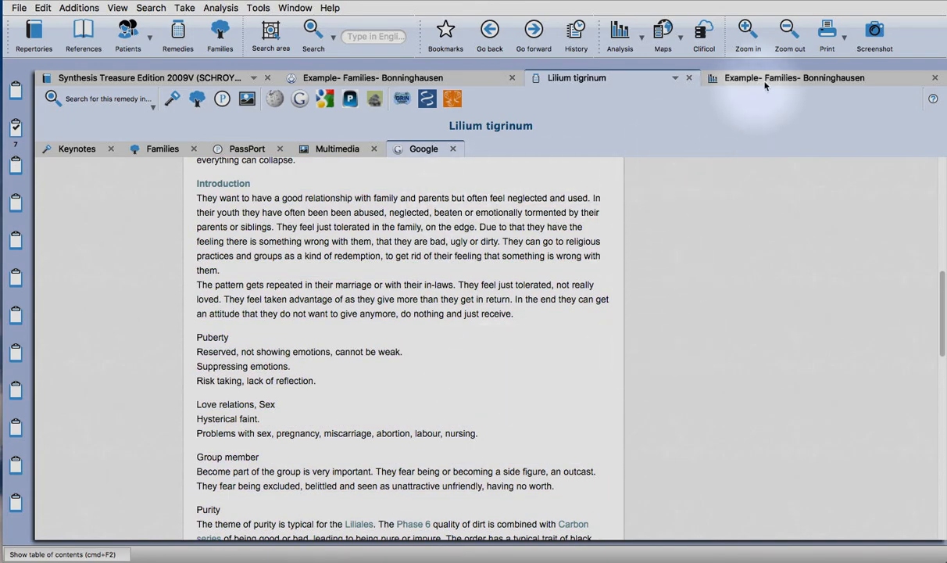
Back in the Lilium tigrinum window, search all open repertories for rubrics containing the remedy.
{"action": "left_click", "coordinate": [794, 78]}
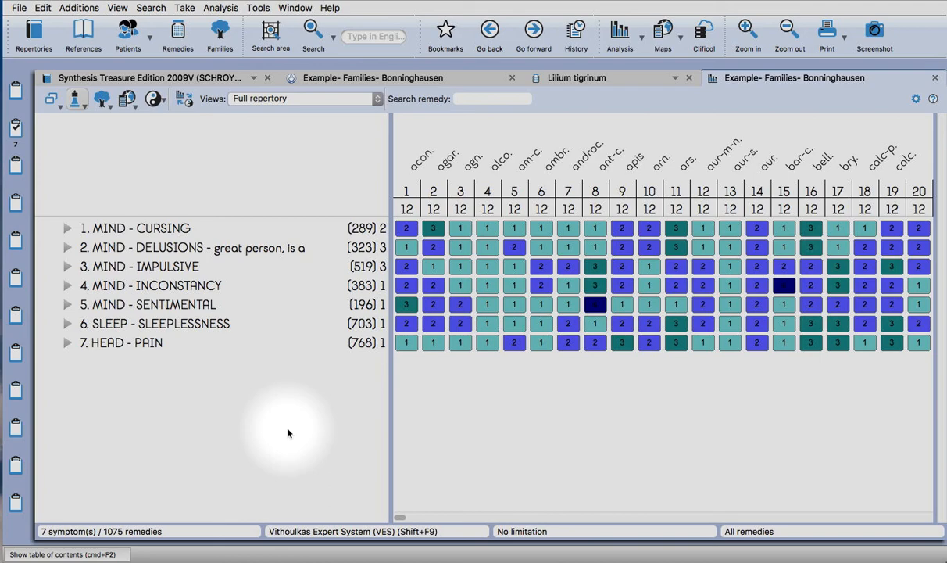
{"action": "mouse_move", "coordinate": [428, 367]}
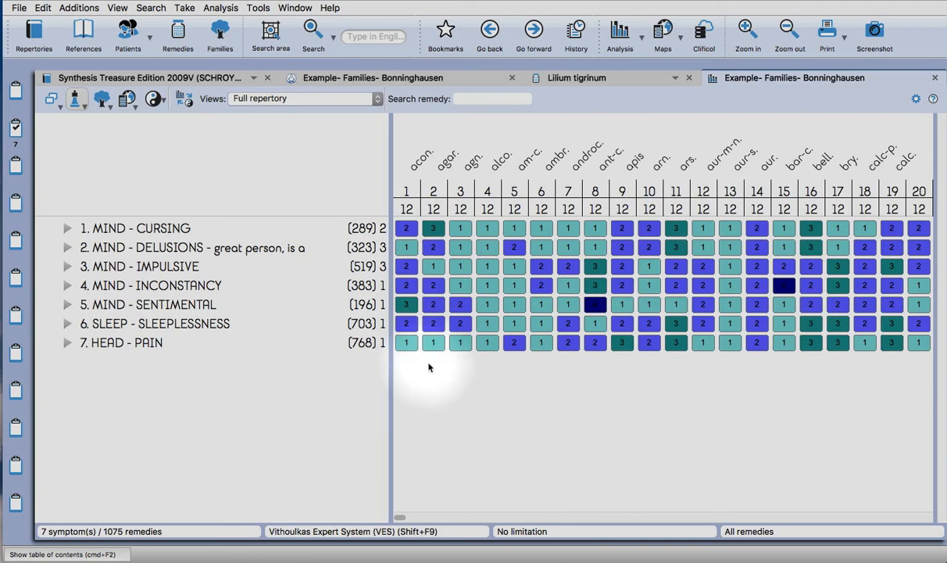
{"action": "left_click", "coordinate": [577, 78]}
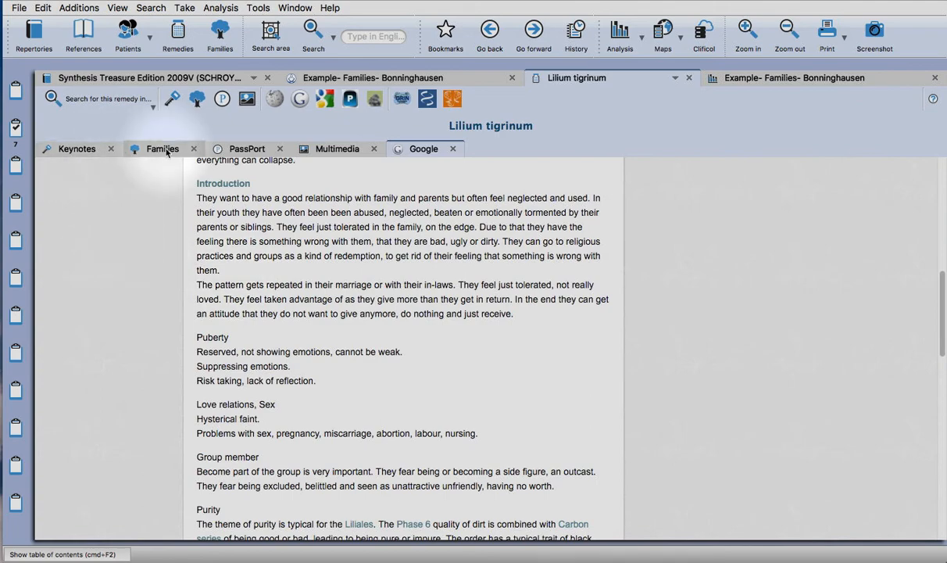
{"action": "scroll", "scroll_direction": "up", "scroll_amount": 3}
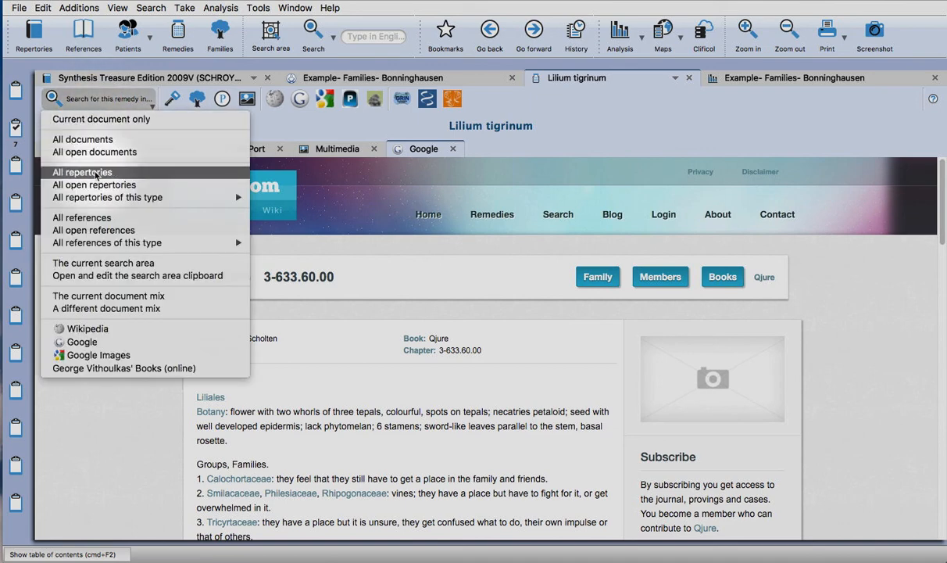
{"action": "mouse_move", "coordinate": [94, 185]}
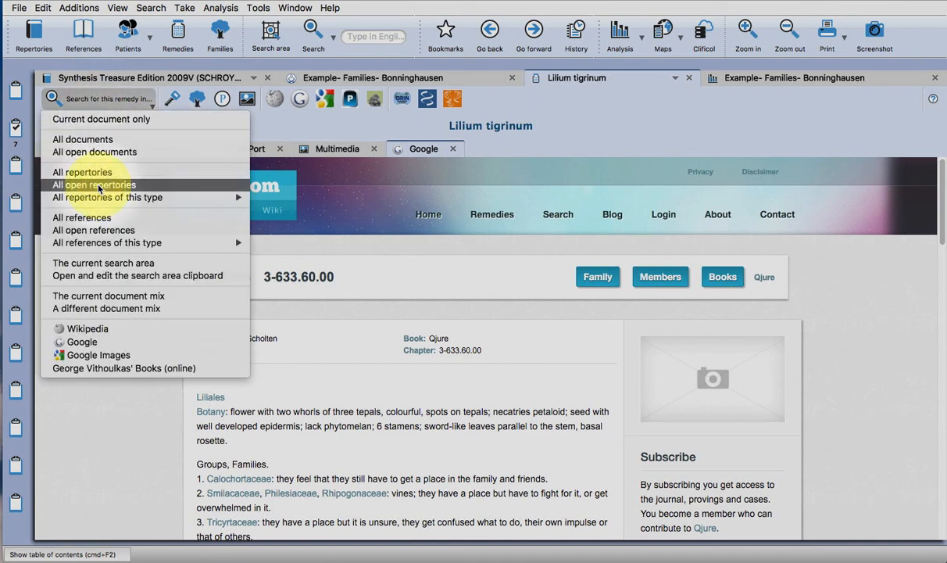
{"action": "left_click", "coordinate": [94, 184]}
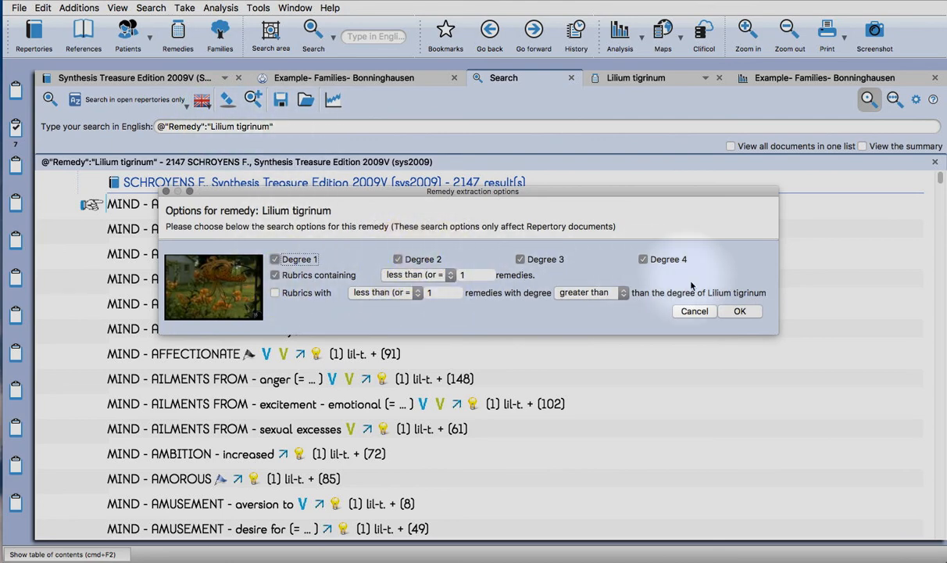
Confirm the degree extraction options and read through the 134 Synthesis rubrics, mostly MIND and HEAD.
{"action": "left_click", "coordinate": [739, 311]}
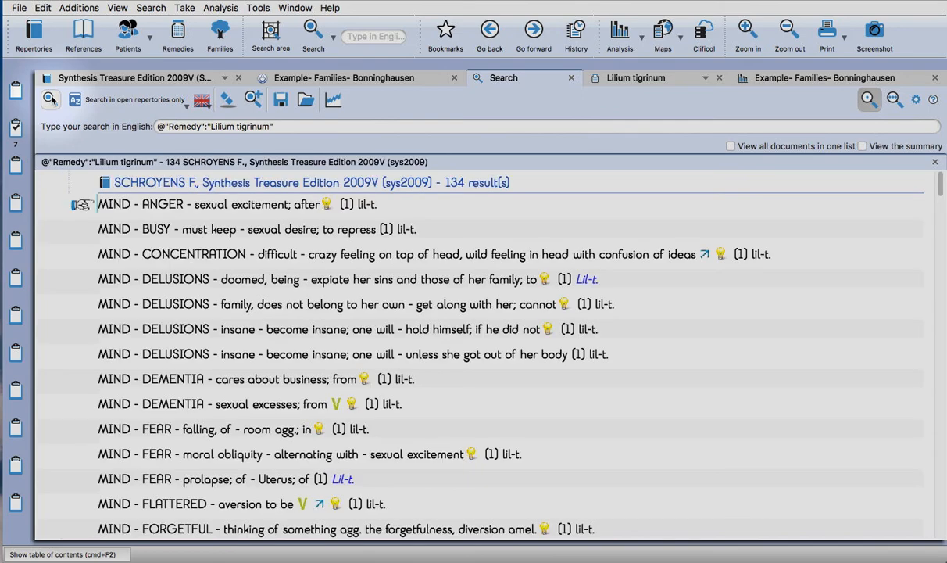
{"action": "mouse_move", "coordinate": [50, 98]}
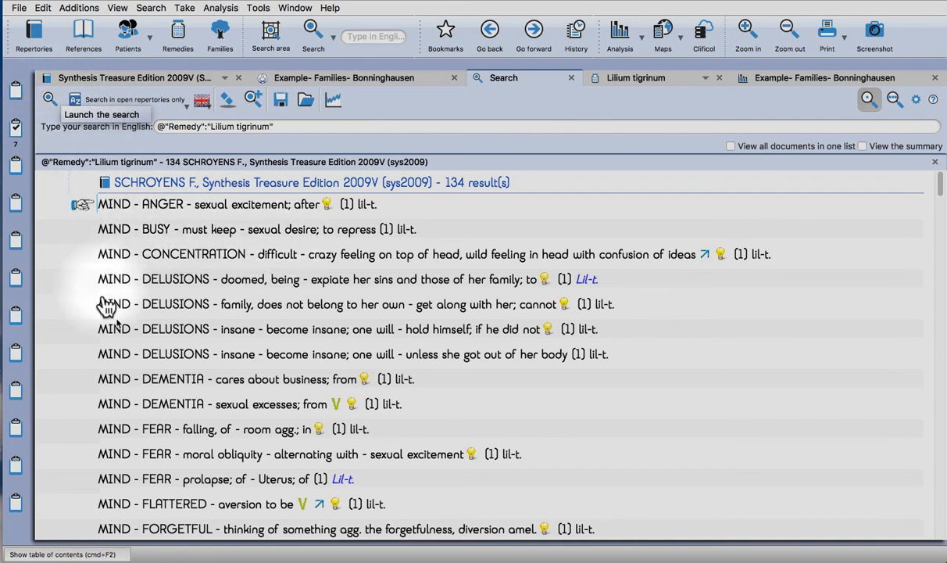
{"action": "scroll", "scroll_direction": "down", "scroll_amount": 3}
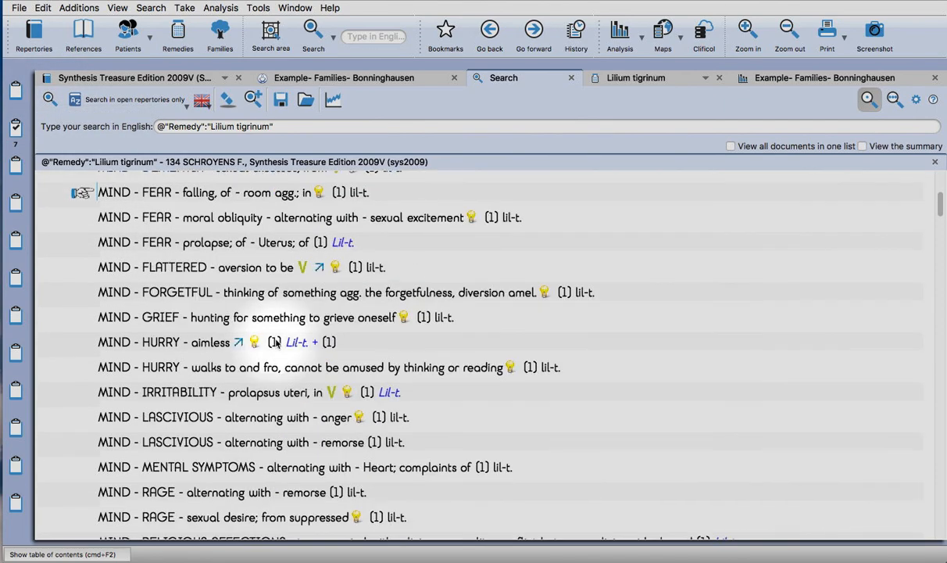
{"action": "scroll", "scroll_direction": "down", "scroll_amount": 3}
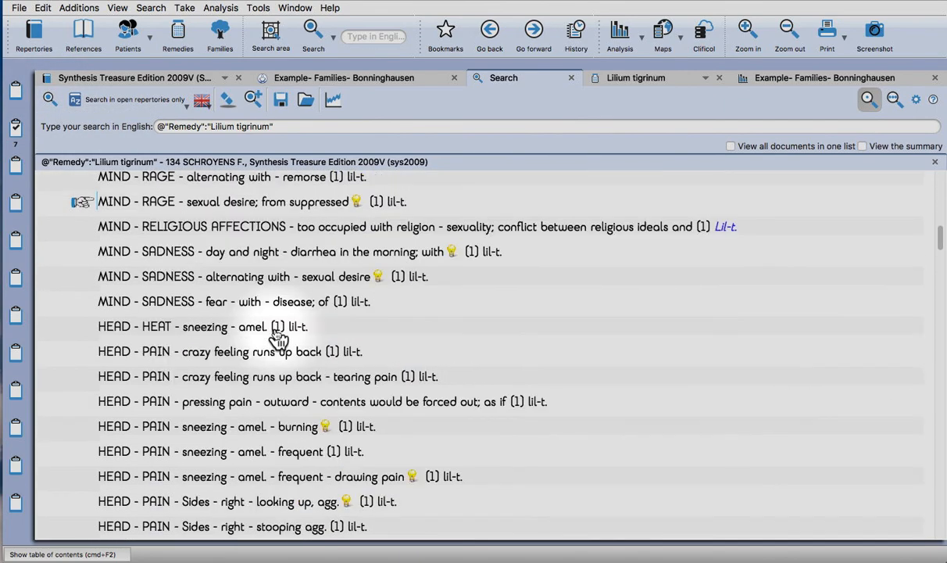
{"action": "scroll", "scroll_direction": "up", "scroll_amount": 3}
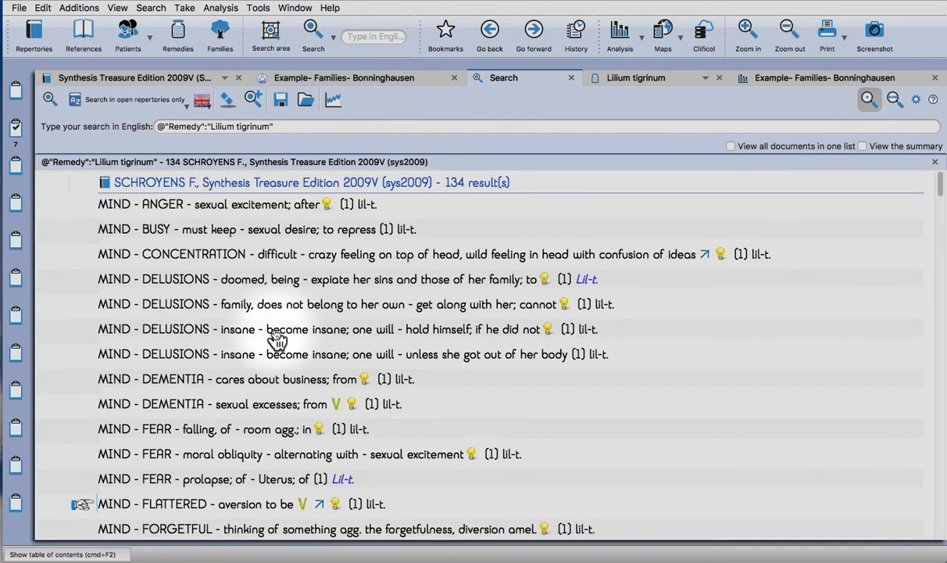
{"action": "mouse_move", "coordinate": [329, 316]}
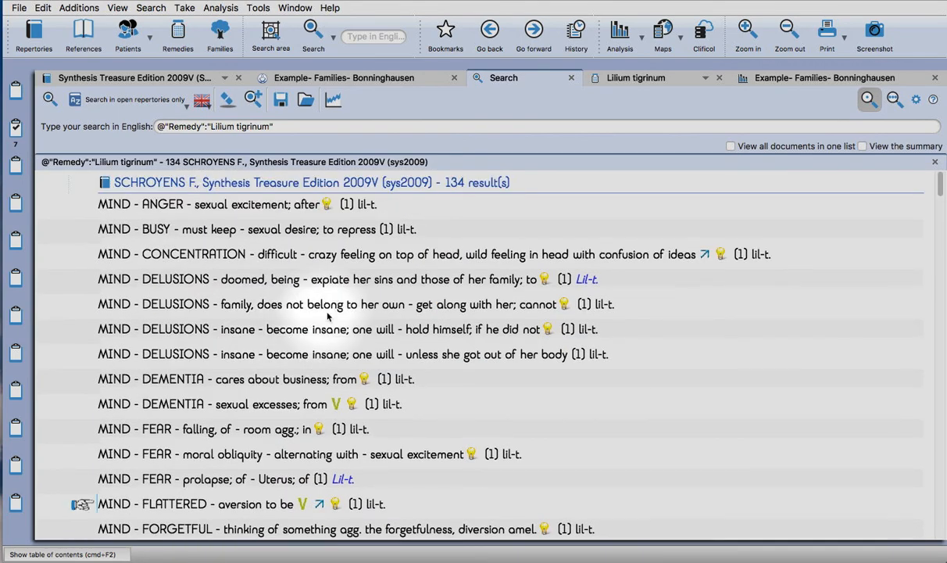